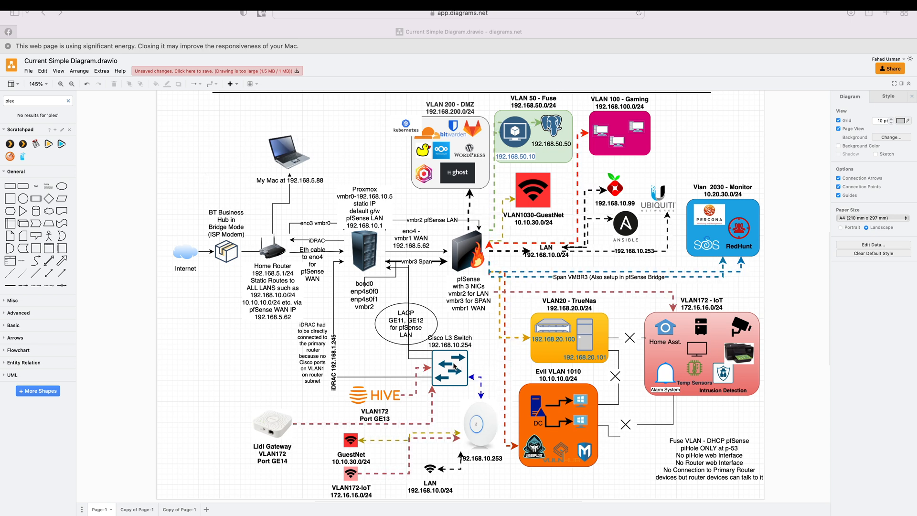
pyautogui.moveTo(463, 256)
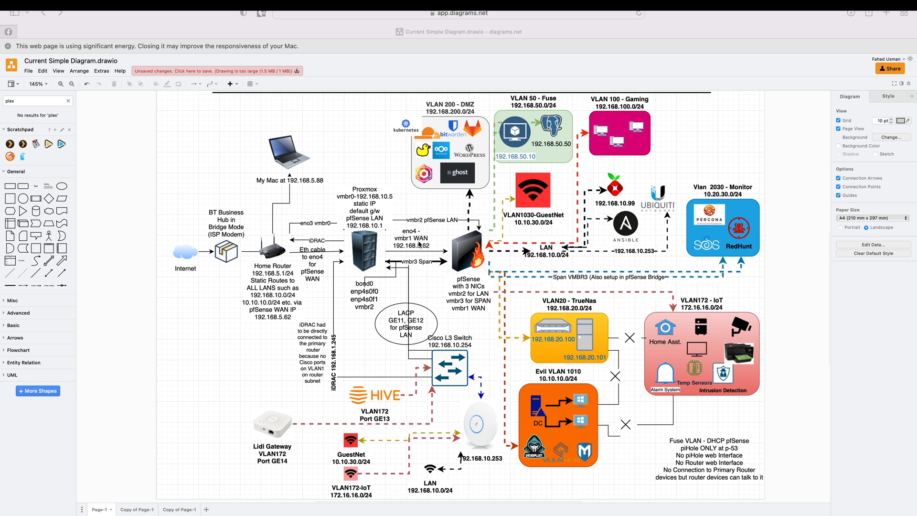
pyautogui.moveTo(534, 241)
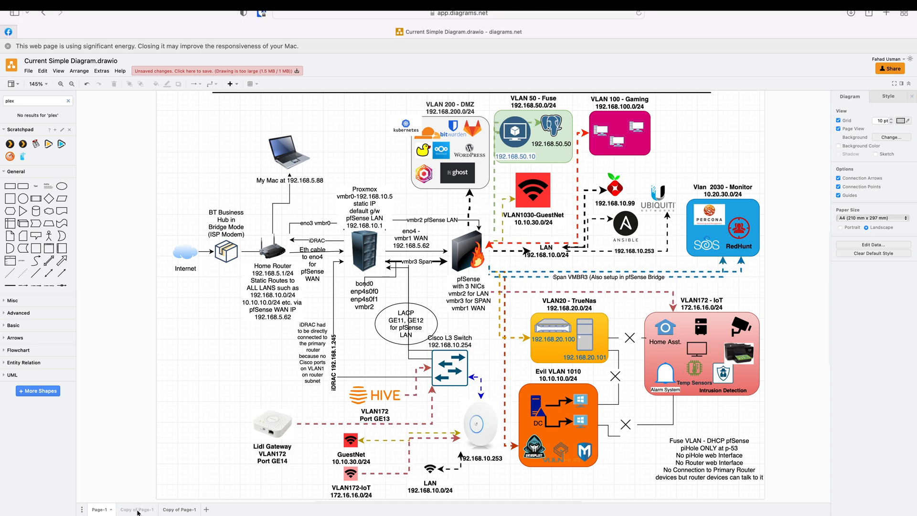
# Switch the diagrams.net editor to the 'Copy of Page-1' diagram page
pyautogui.click(136, 510)
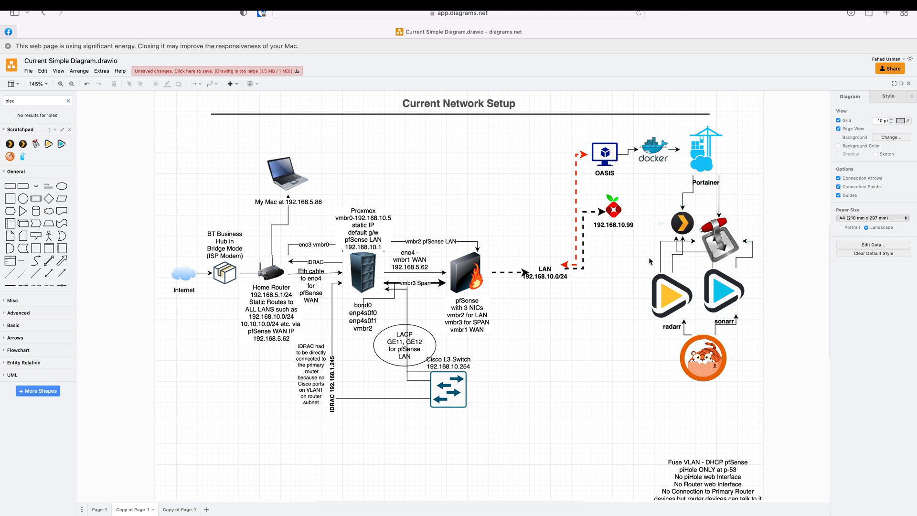
# Select VM 201 (oasis) in Proxmox VE to view its summary and console
pyautogui.click(706, 146)
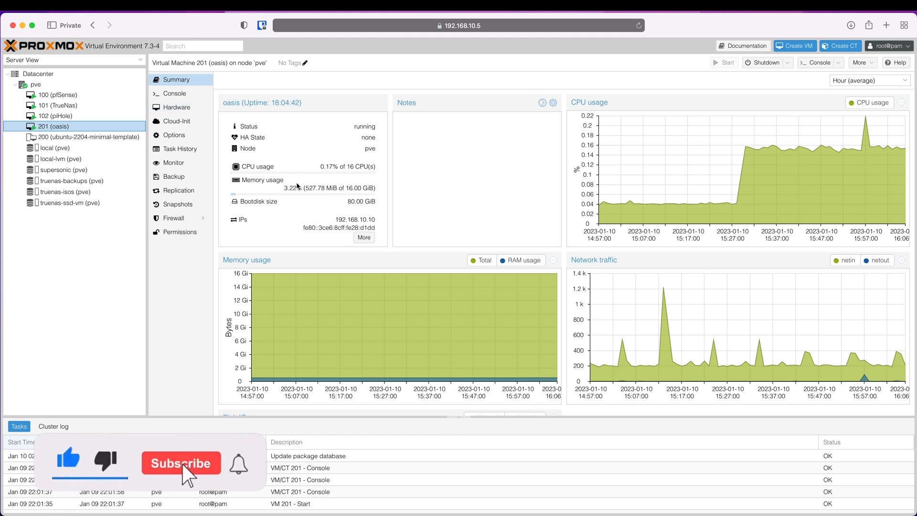
pyautogui.click(180, 463)
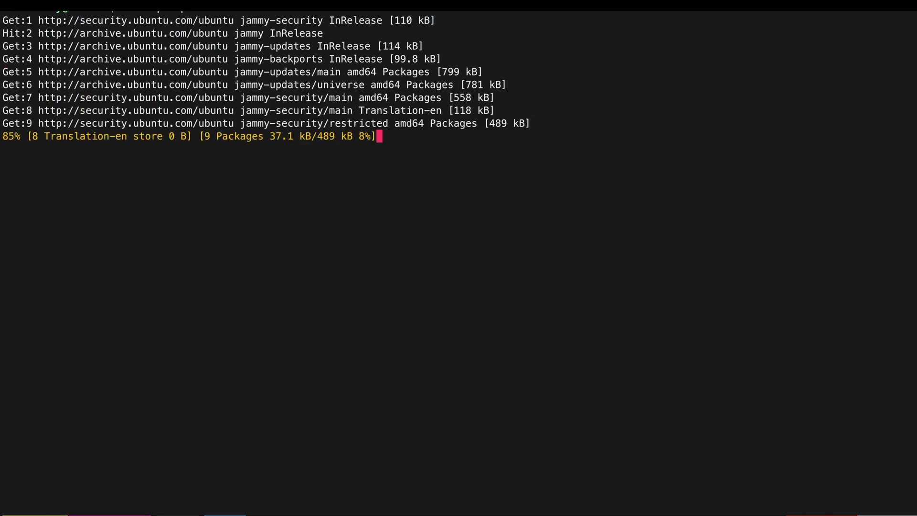
# Run sudo apt upgrade on oasis to bring all packages up to date
pyautogui.write('sudo')
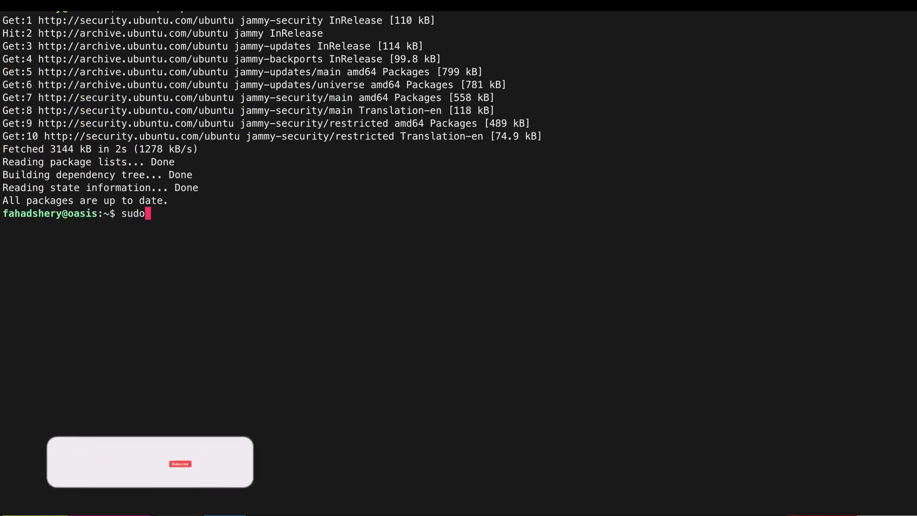
pyautogui.write('apt up')
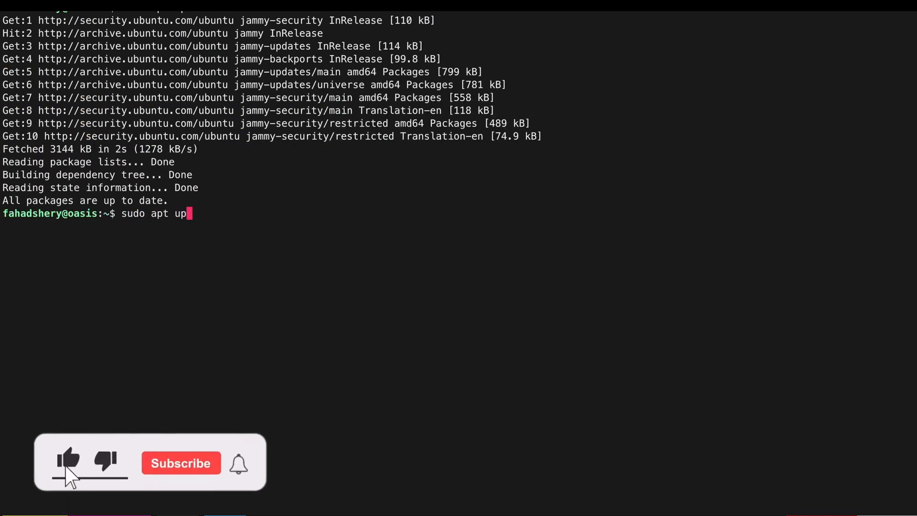
pyautogui.write('grade')
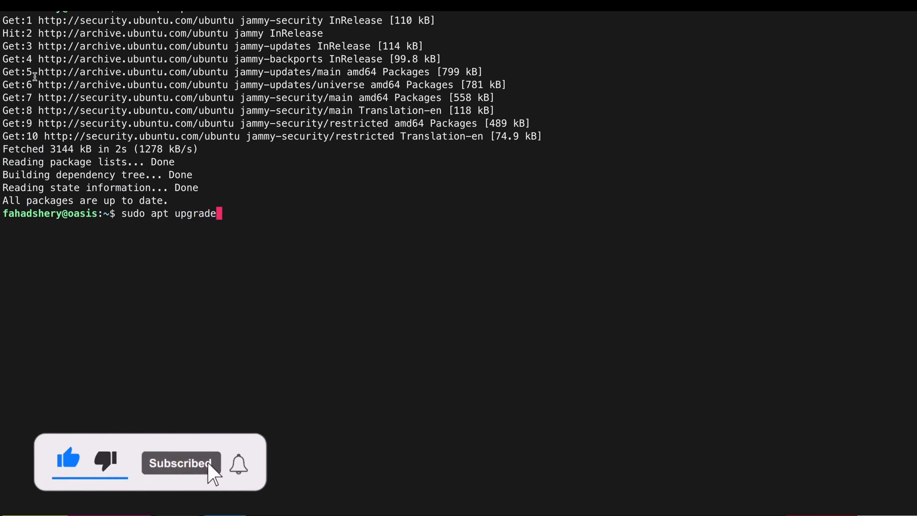
pyautogui.click(238, 463)
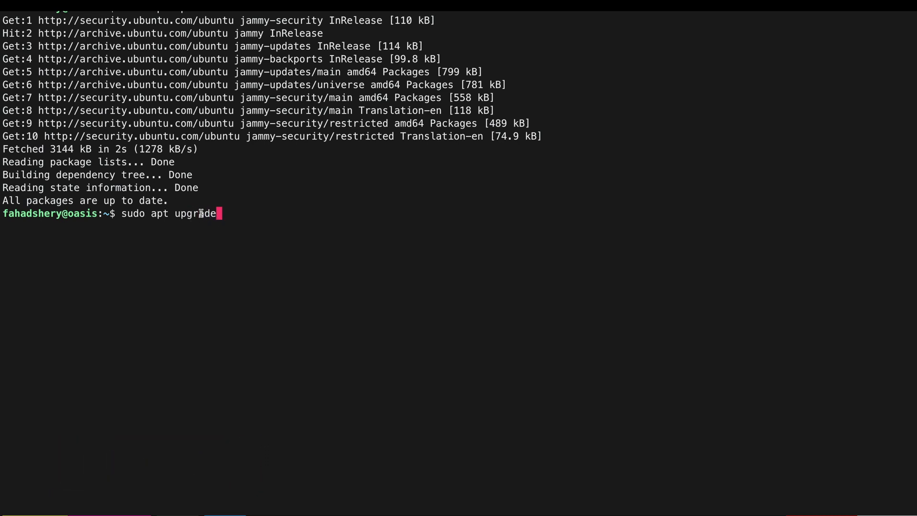
pyautogui.press('Return')
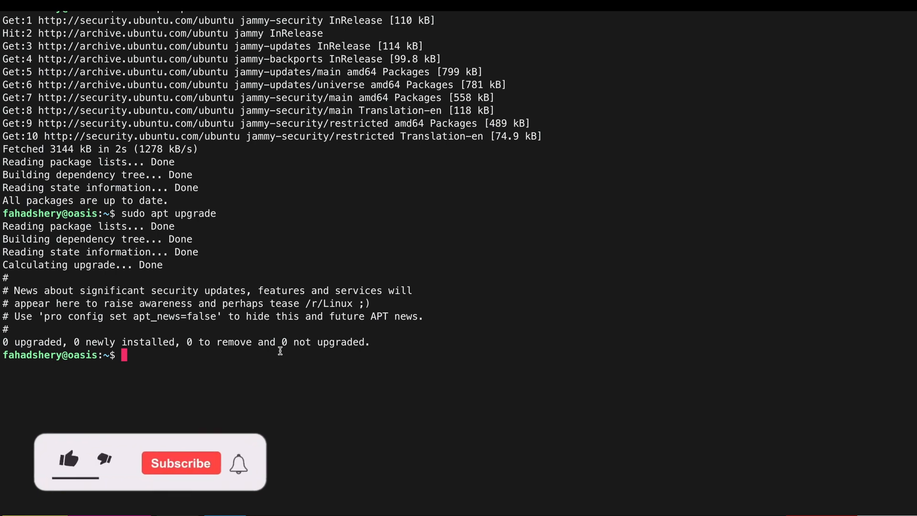
# Install git with sudo apt install git, confirming with Y
pyautogui.click(69, 459)
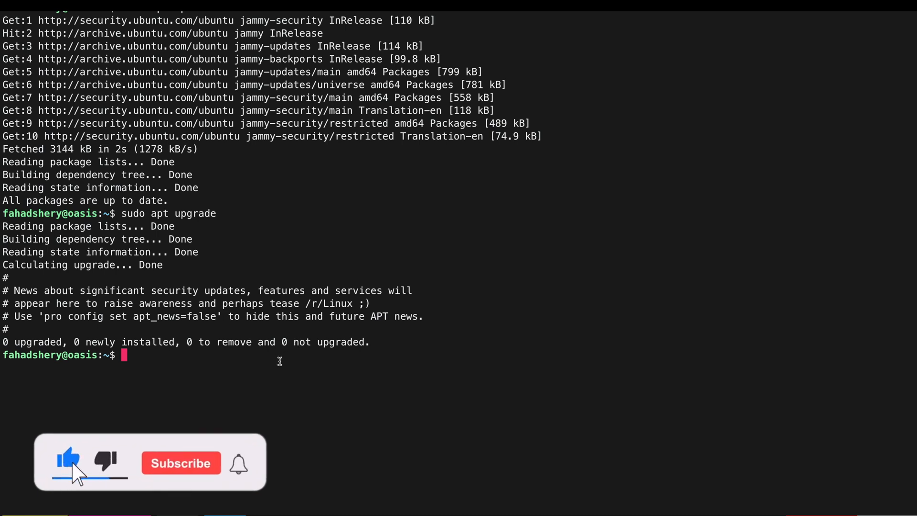
pyautogui.write('sudo')
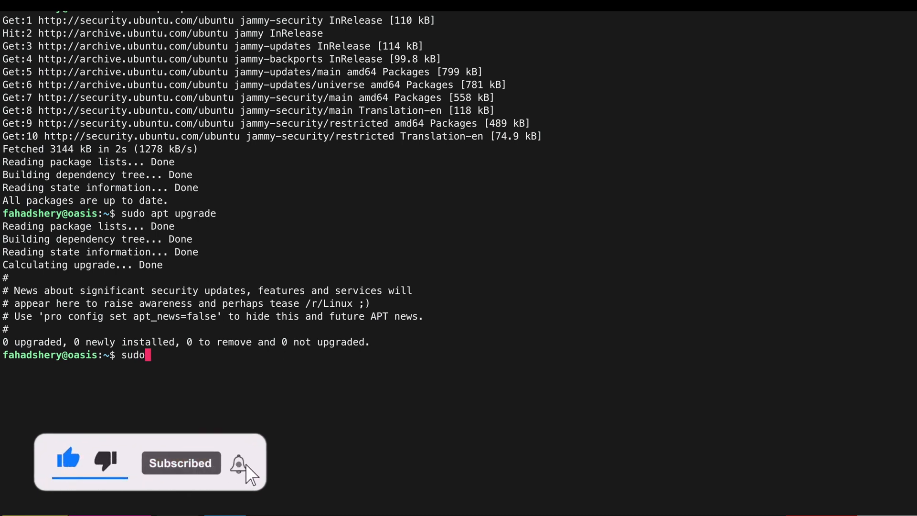
pyautogui.write('apt in')
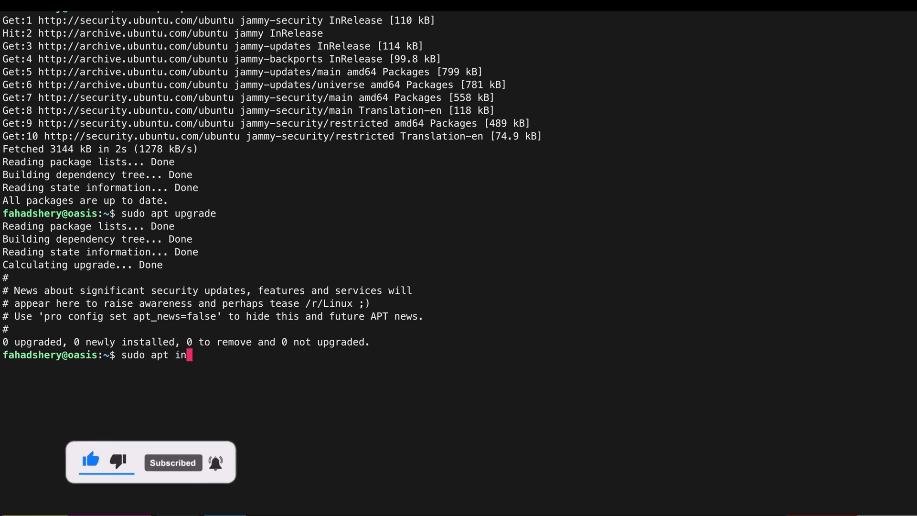
pyautogui.write('stall gi')
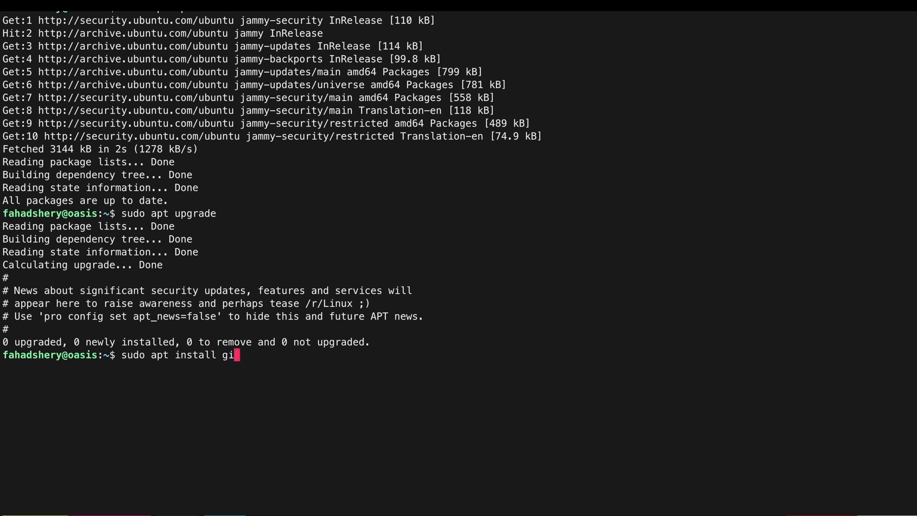
pyautogui.press('Return')
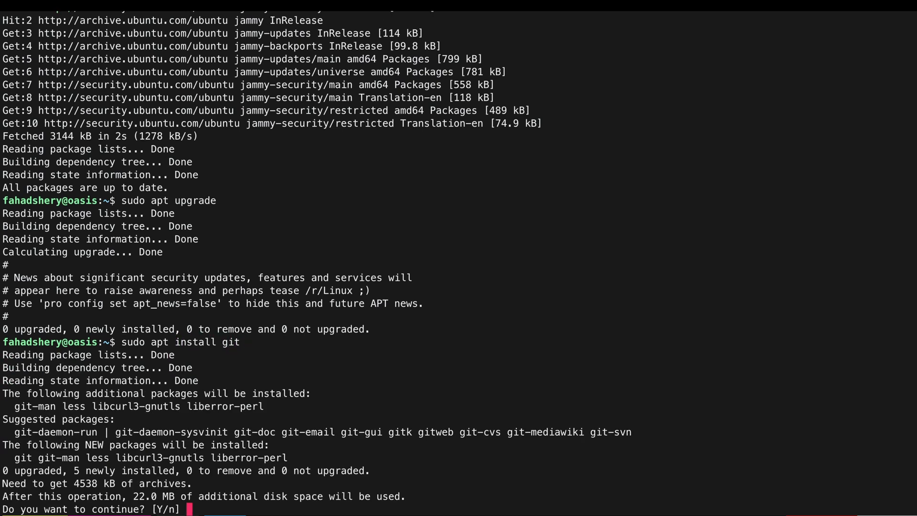
pyautogui.write('y')
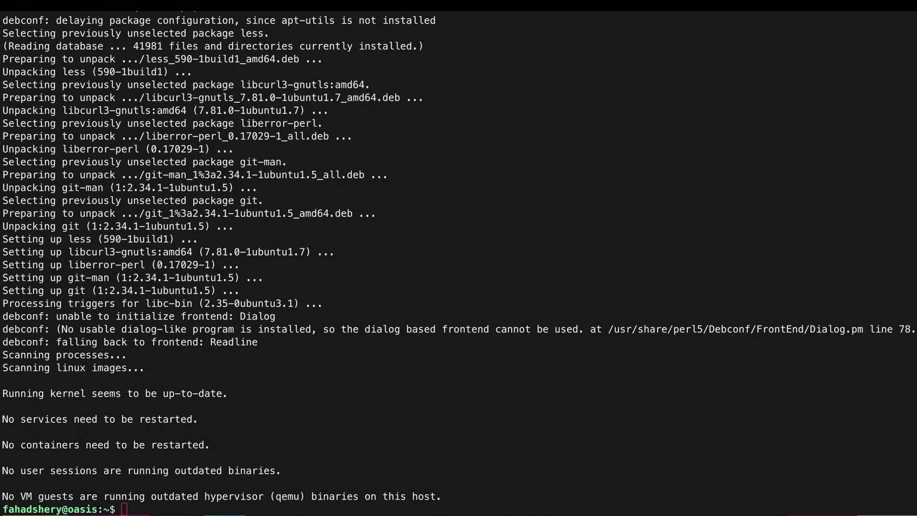
# Set the oasis time zone to Europe/London with timedatectl and verify it shows GMT
pyautogui.write('sud')
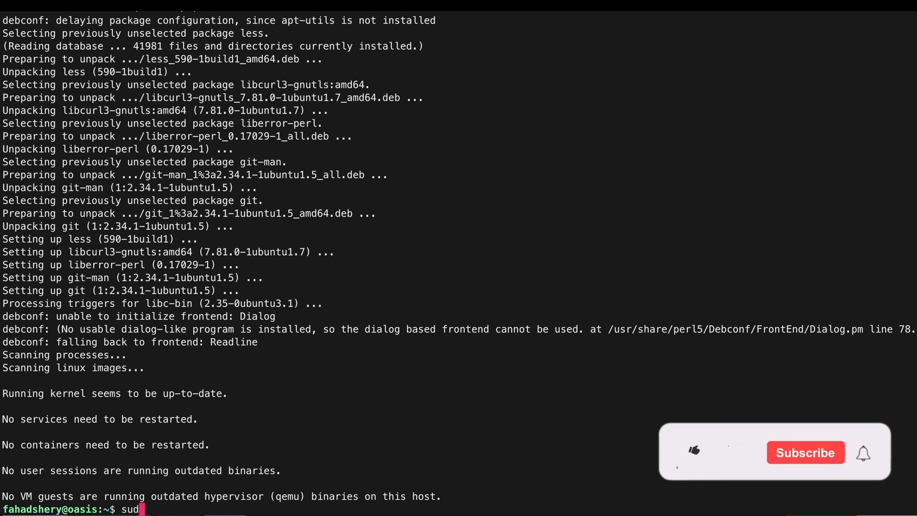
pyautogui.click(693, 451)
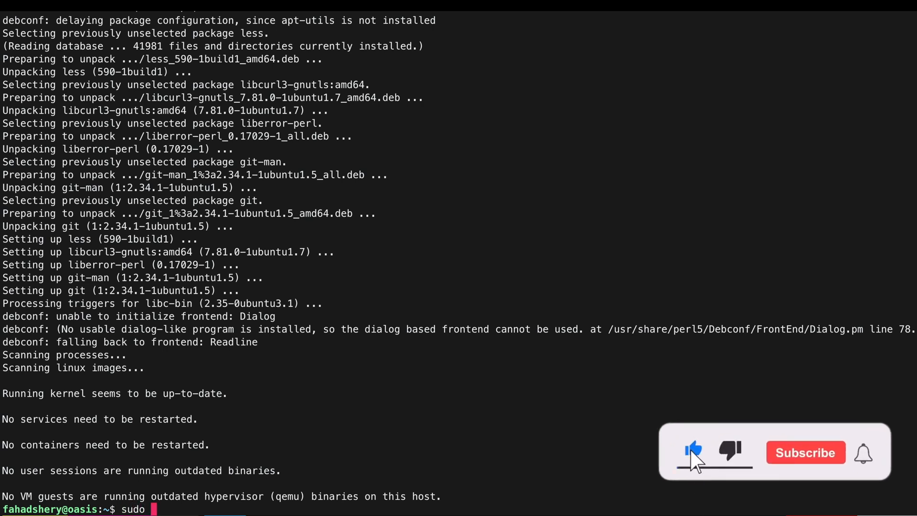
pyautogui.write('time')
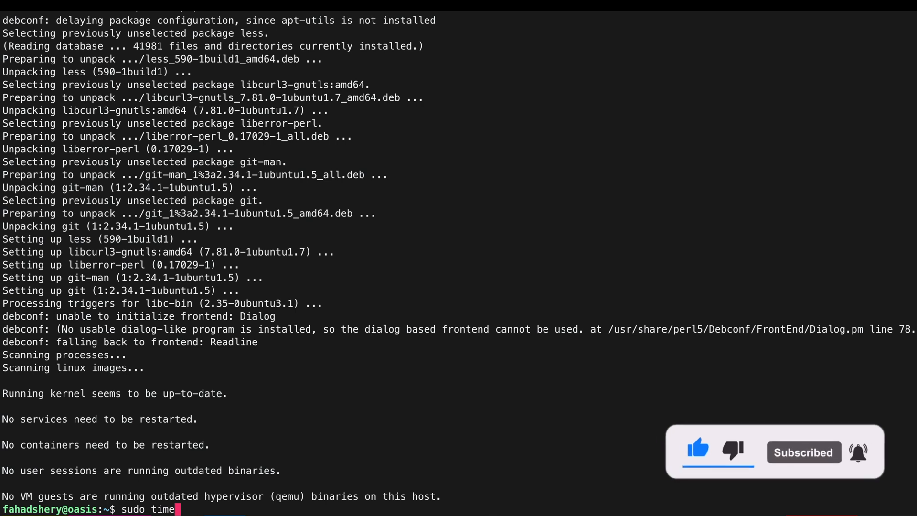
pyautogui.write('datec')
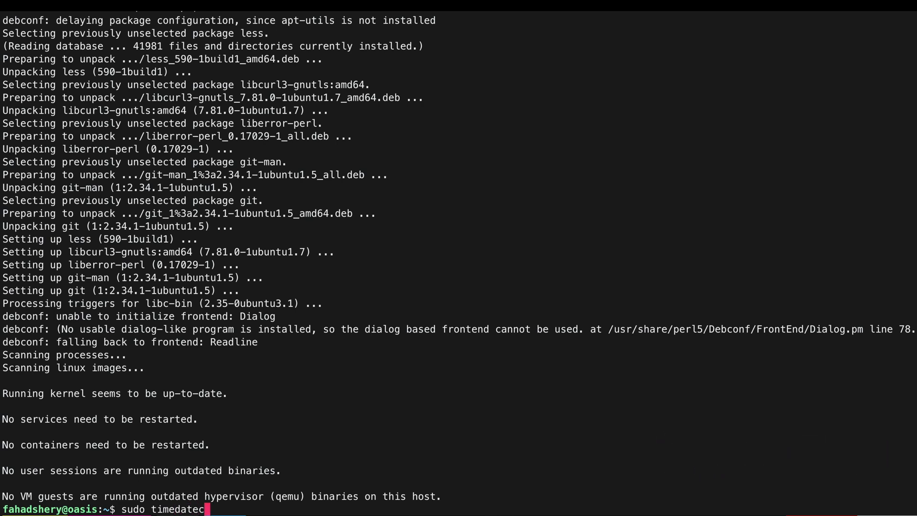
pyautogui.write('tl set-')
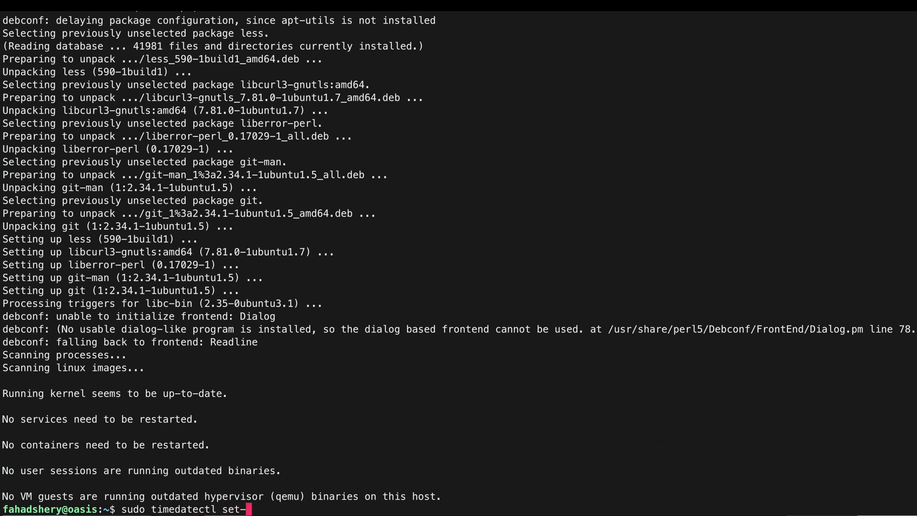
pyautogui.write('timezone E')
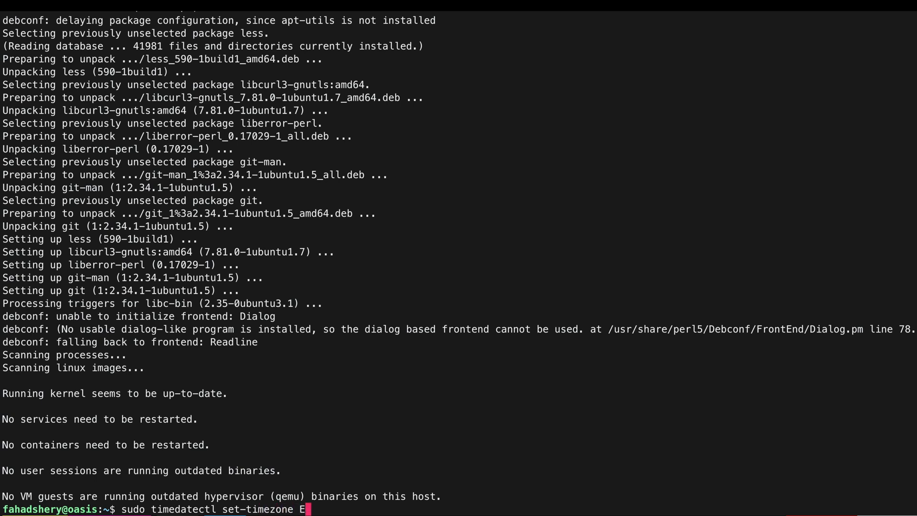
pyautogui.write('ur')
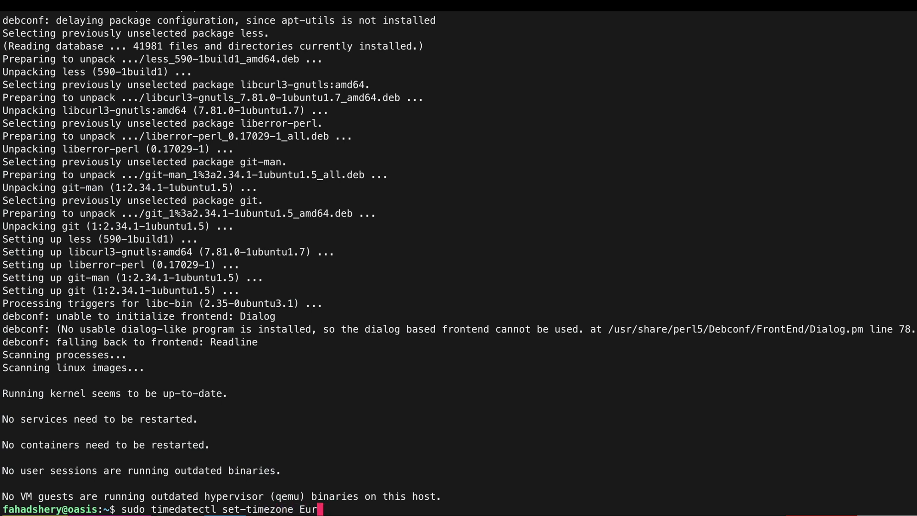
pyautogui.press('Return')
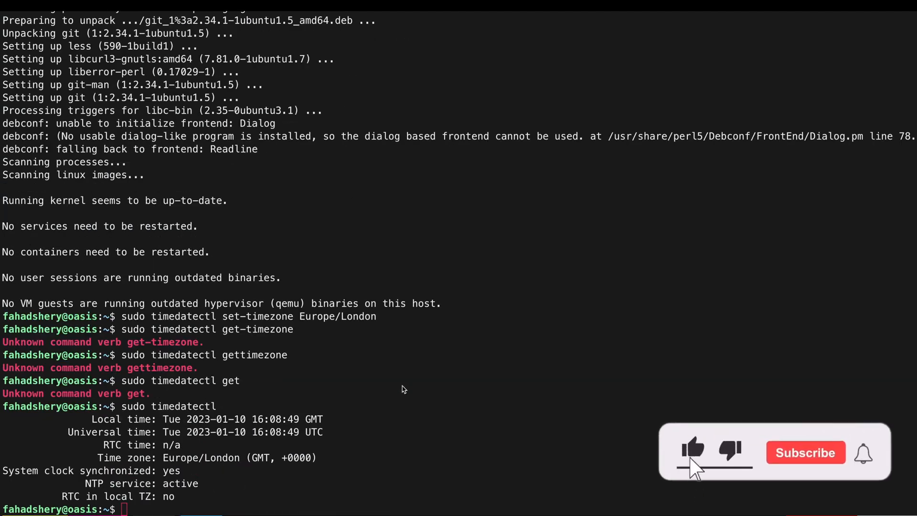
pyautogui.click(805, 453)
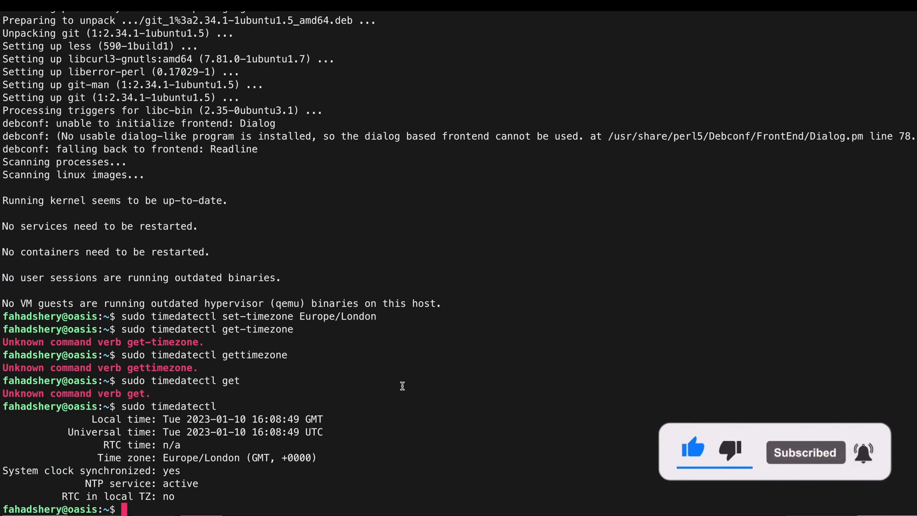
# Install cifs-utils, nfs-common and vim on oasis with apt
pyautogui.write('sudo apt install cifs')
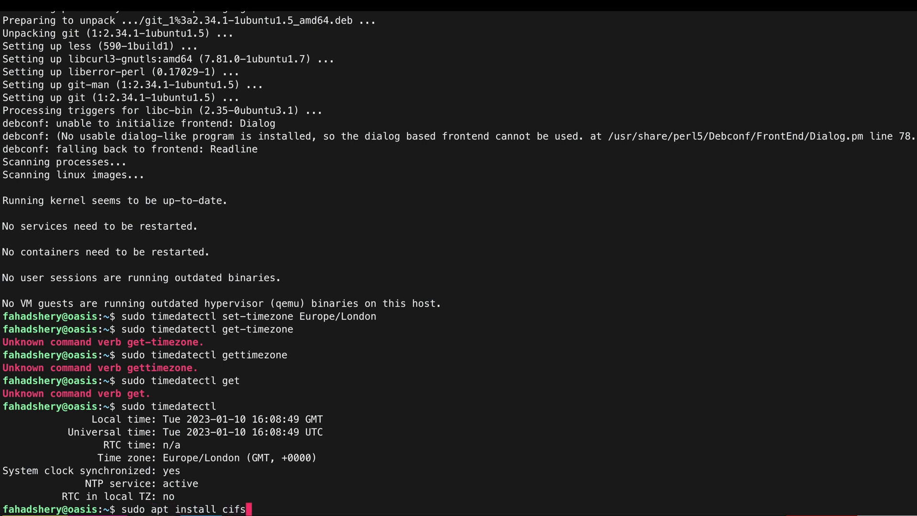
pyautogui.write('-utils')
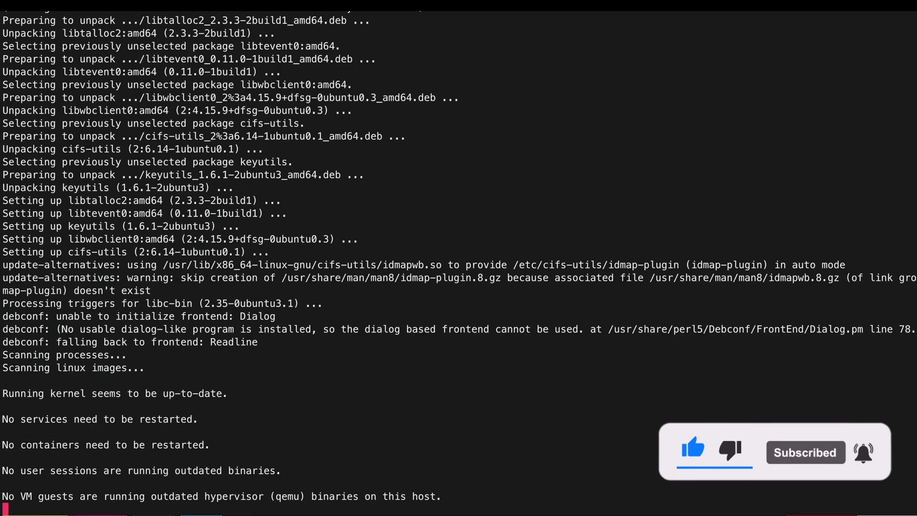
pyautogui.write('sudo apt install ci')
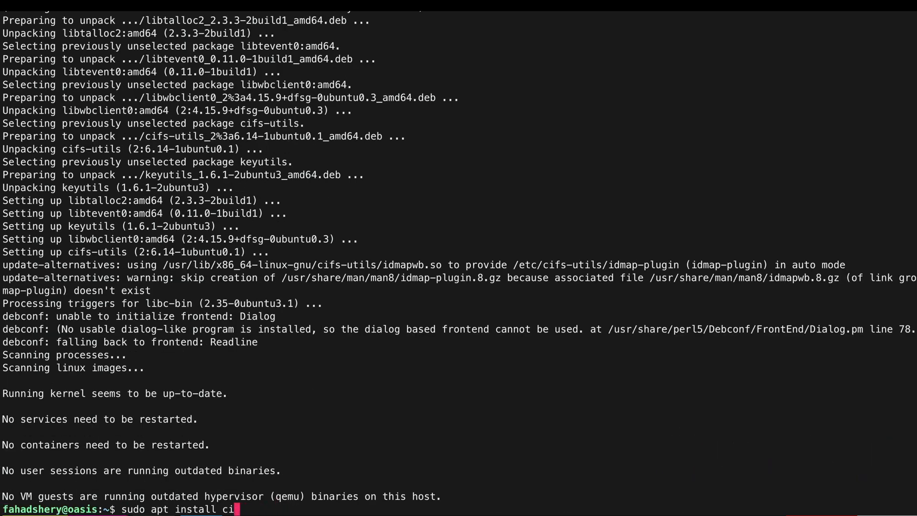
pyautogui.write('nfs')
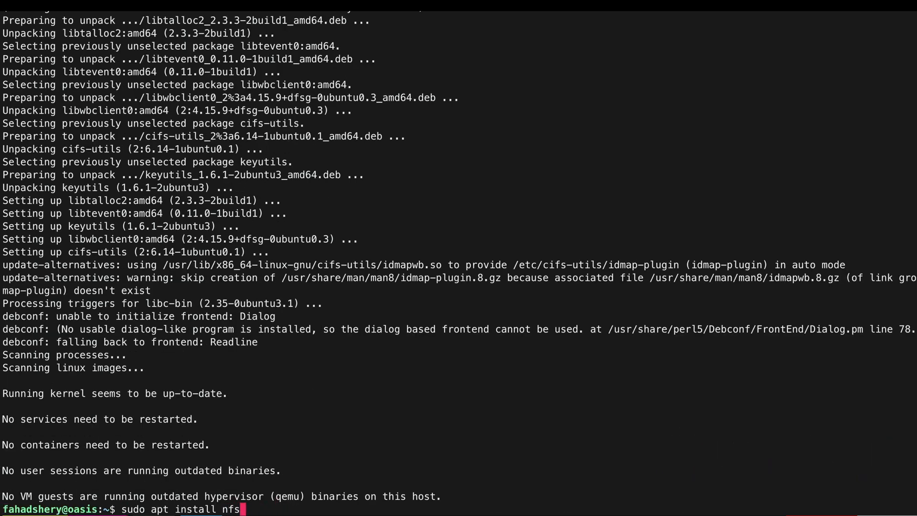
pyautogui.write('-com')
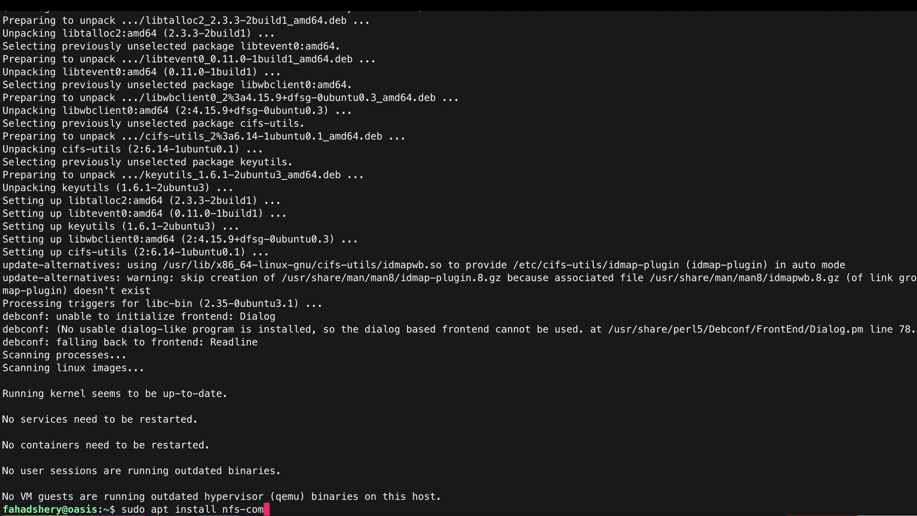
pyautogui.press('Return')
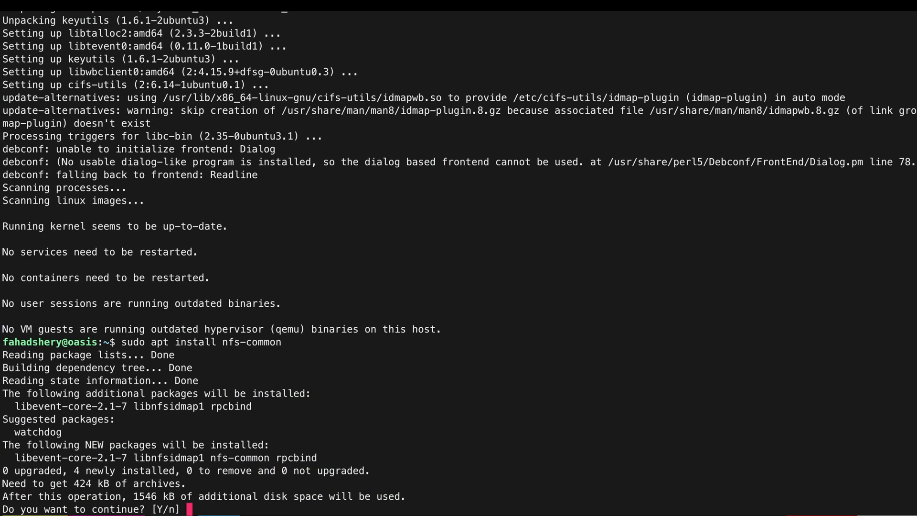
pyautogui.write('y')
pyautogui.write('sudo')
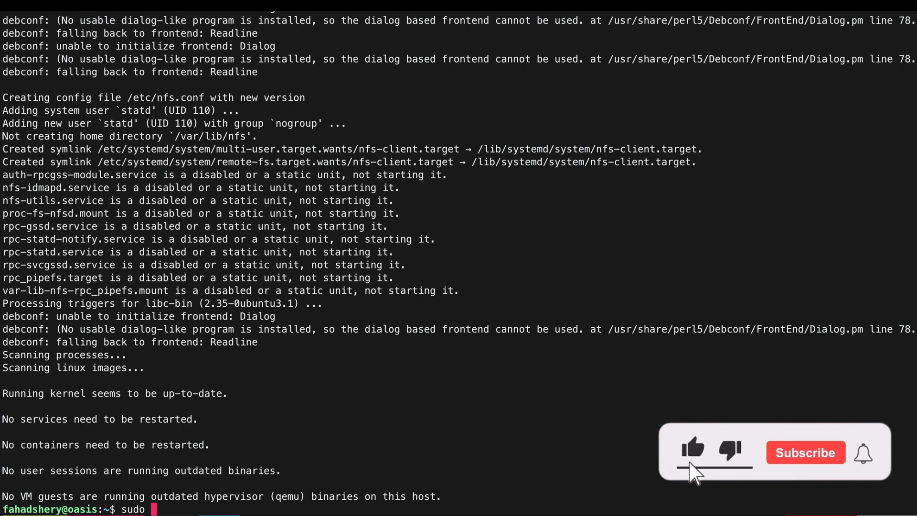
pyautogui.write('ap')
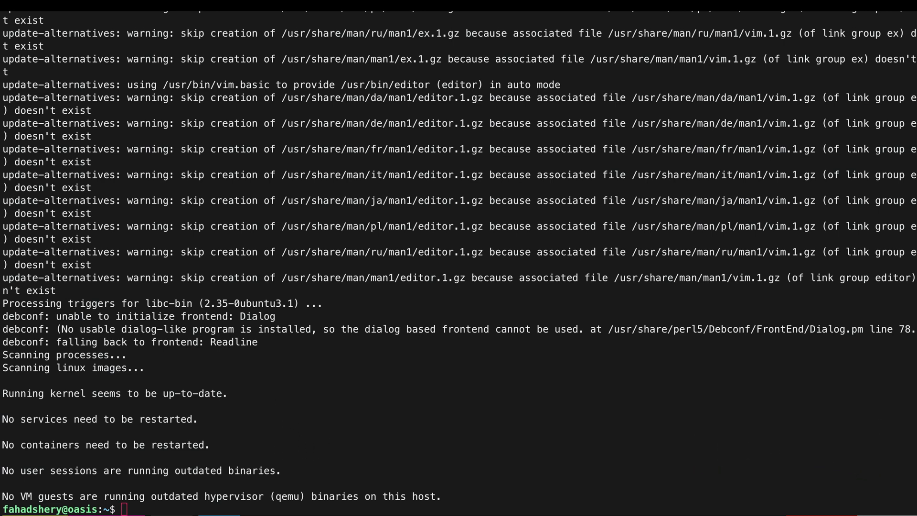
pyautogui.moveTo(391, 421)
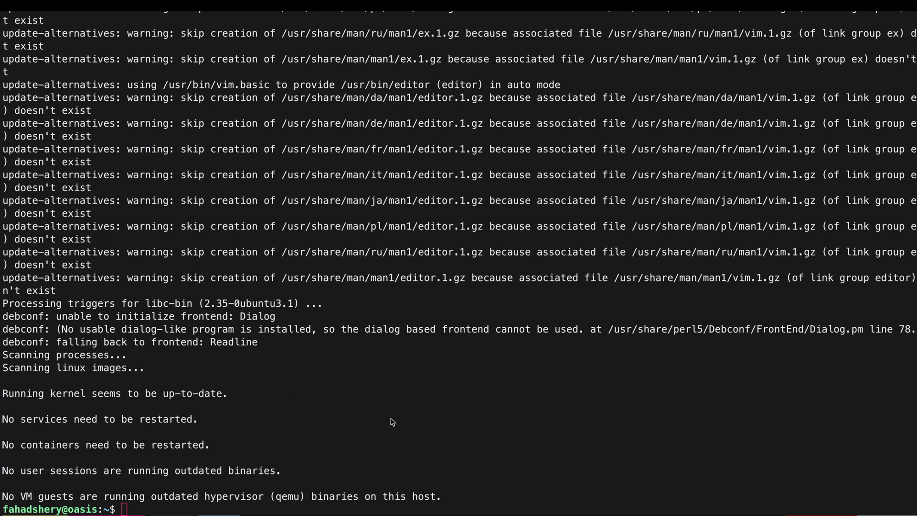
# Blacklist nouveau with modeset=0 and install build-essential, libglvnd-dev and pkg-config
pyautogui.write('sudo bash -c "echo blacklist nouveau > /etc/modprobe.d/blacklist-nvidia-nouveau.conf"')
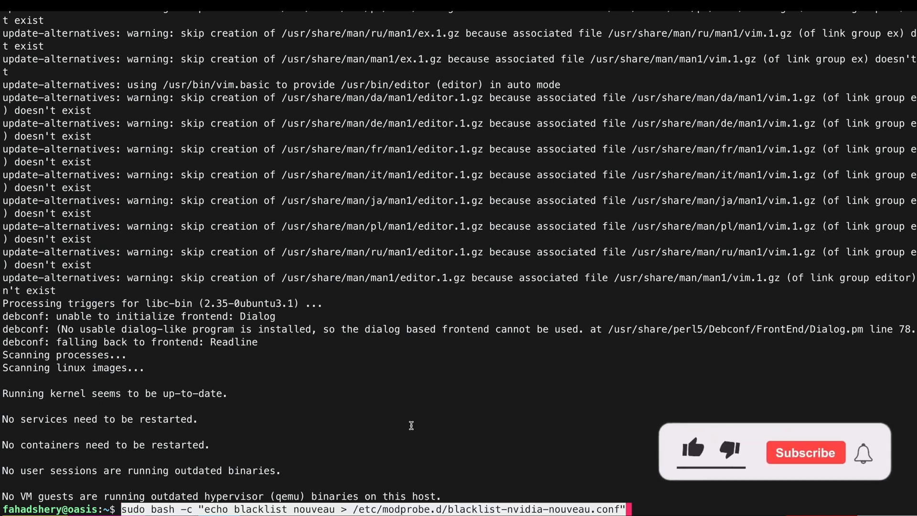
pyautogui.click(692, 451)
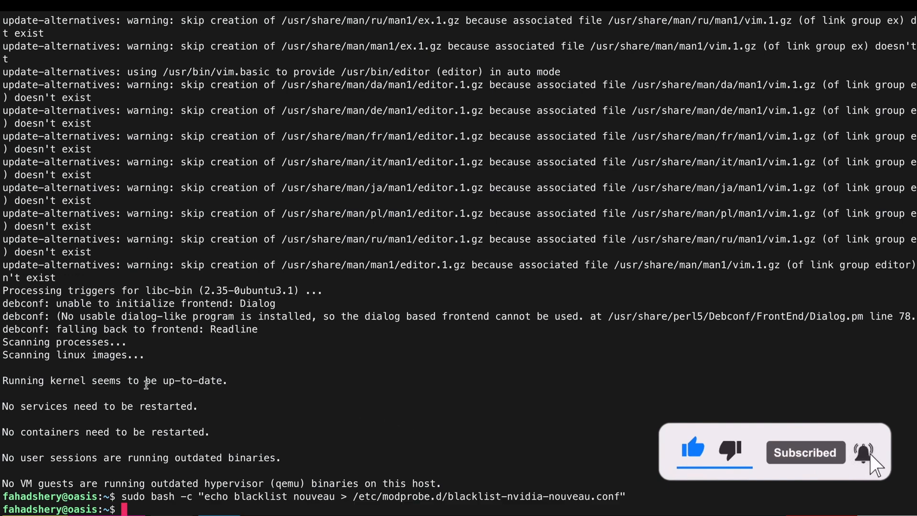
pyautogui.write('sudo bash -c "echo options nouveau modeset=0 >> /etc/modprobe.d/blacklist-nvidia-nouveau.conf"')
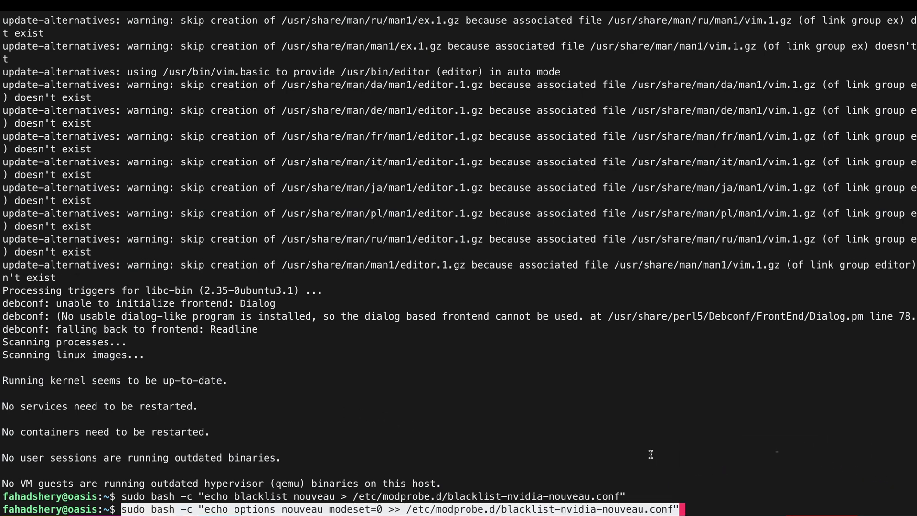
pyautogui.press('Return')
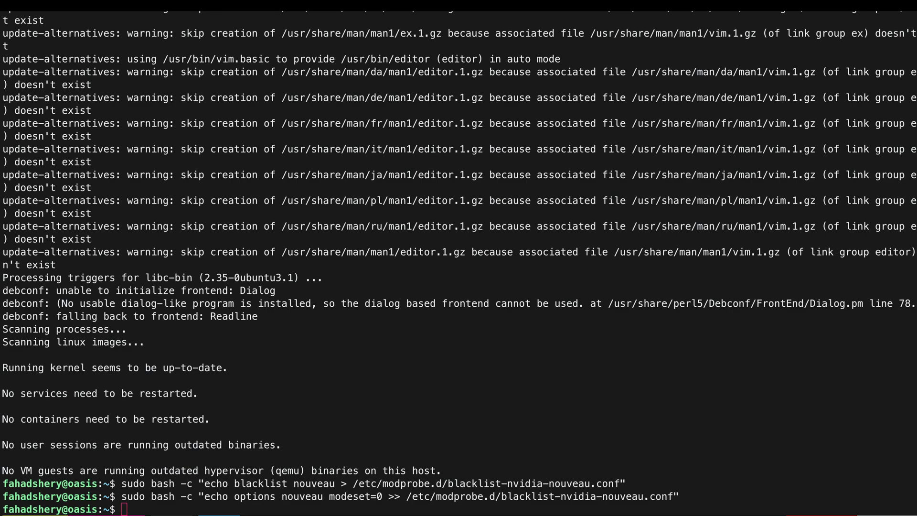
pyautogui.moveTo(402, 404)
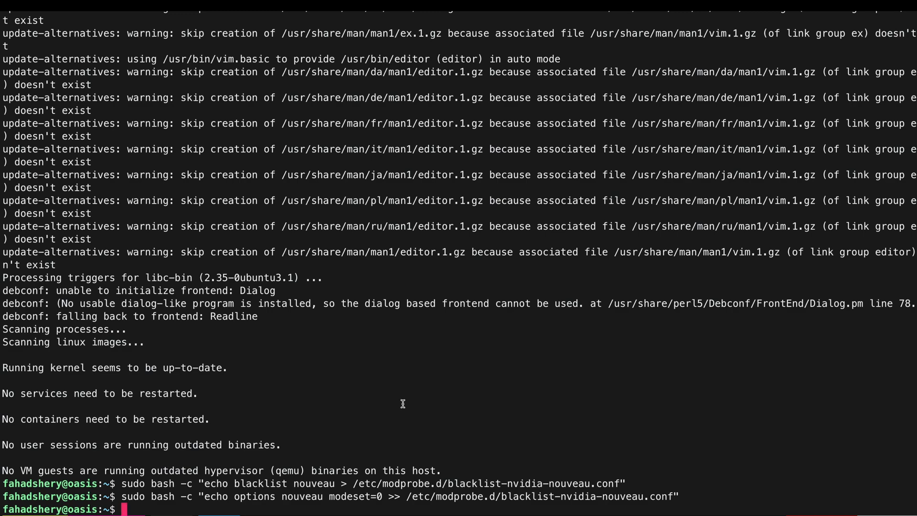
pyautogui.write('sudo apt install build-essential libglvnd-dev pkg-config')
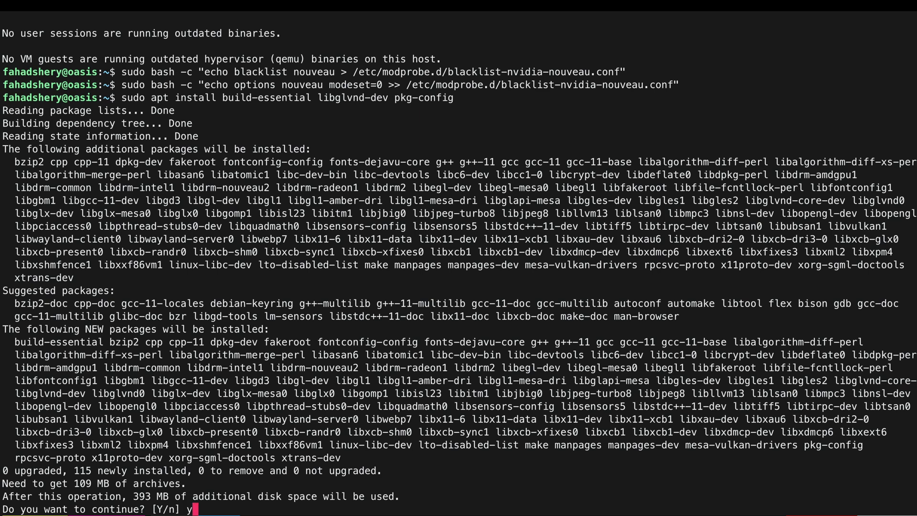
pyautogui.press('Return')
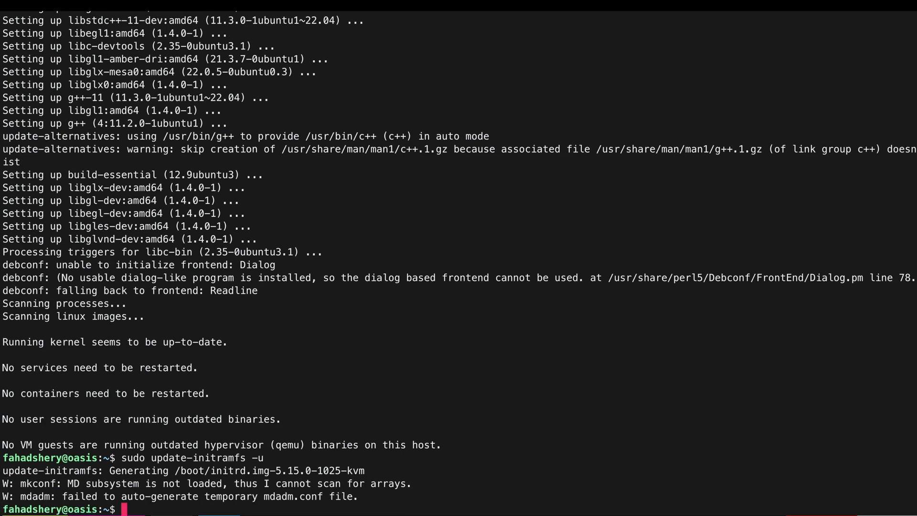
# Shut down the oasis VM with sudo shutdown now
pyautogui.write('sudo shutdo')
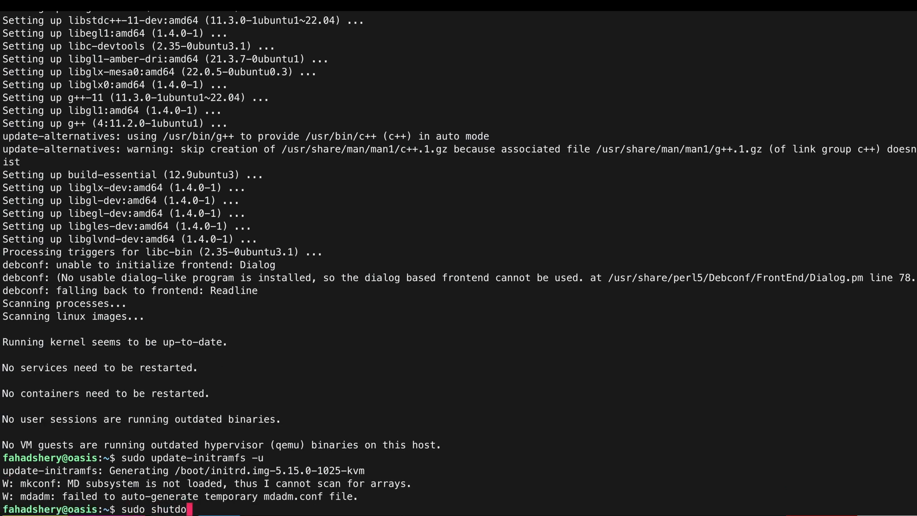
pyautogui.write('wn now')
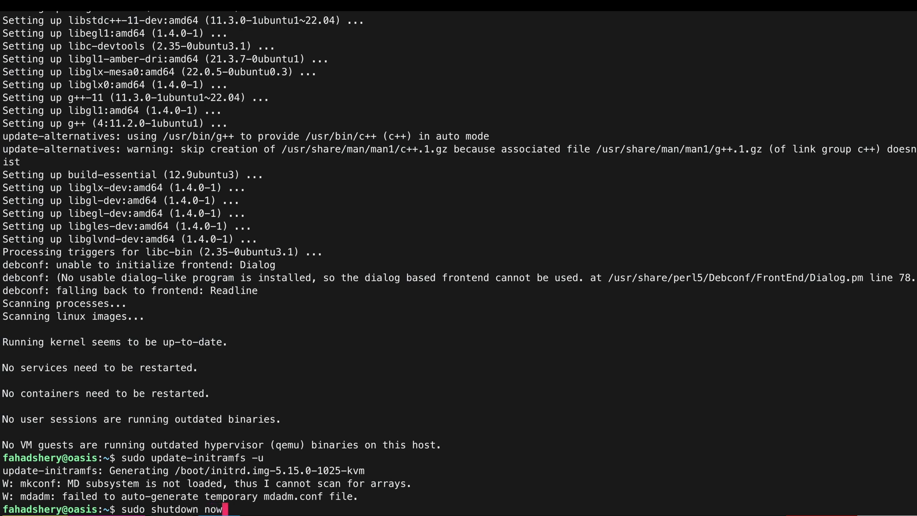
pyautogui.press('Return')
pyautogui.write('ssh proxmox')
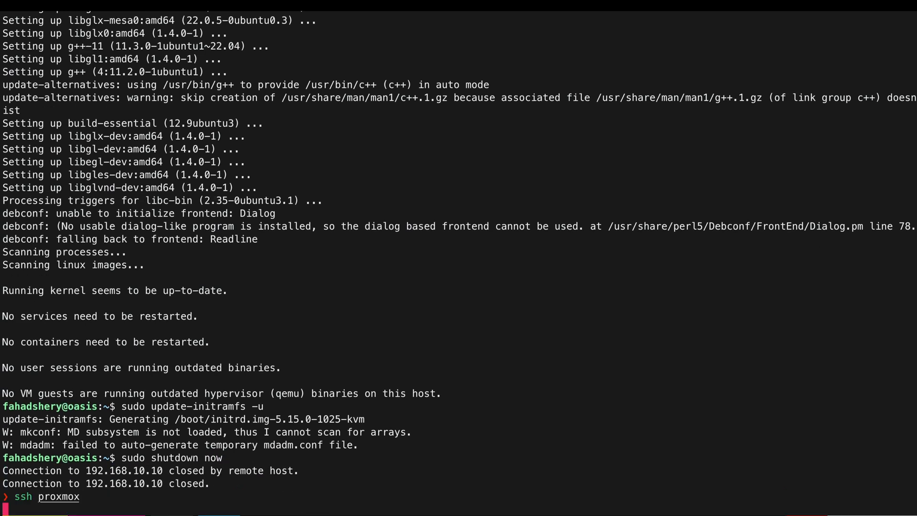
# Log into the Proxmox host, go to /etc/pve/qemu-server and open 201.conf in vi
pyautogui.press('Return')
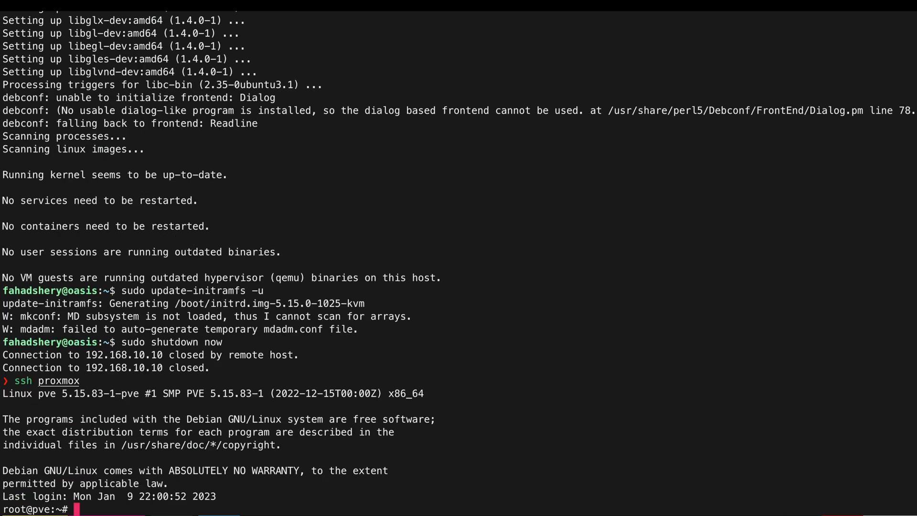
pyautogui.write('cd /')
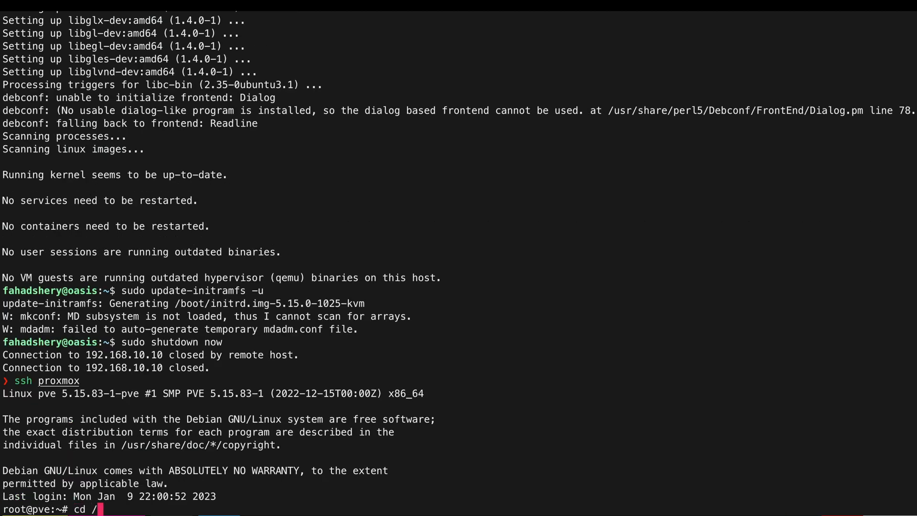
pyautogui.write('etc/')
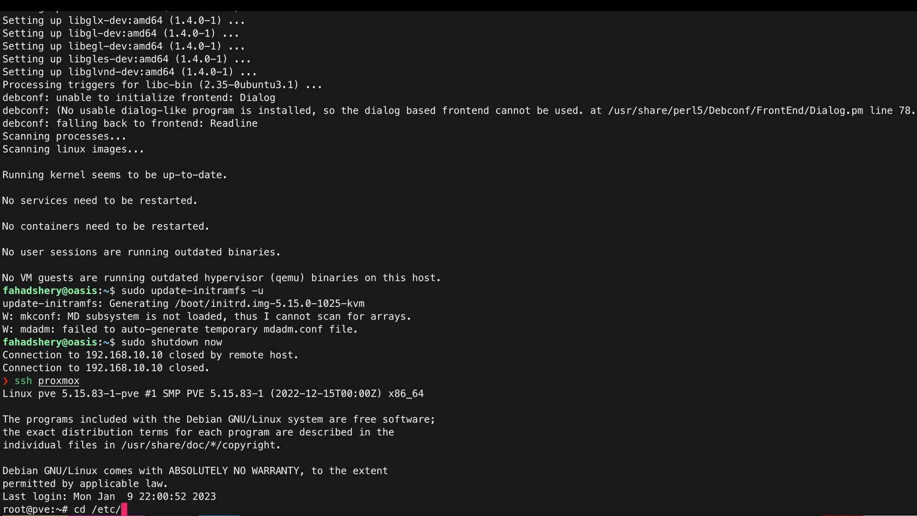
pyautogui.write('pve/')
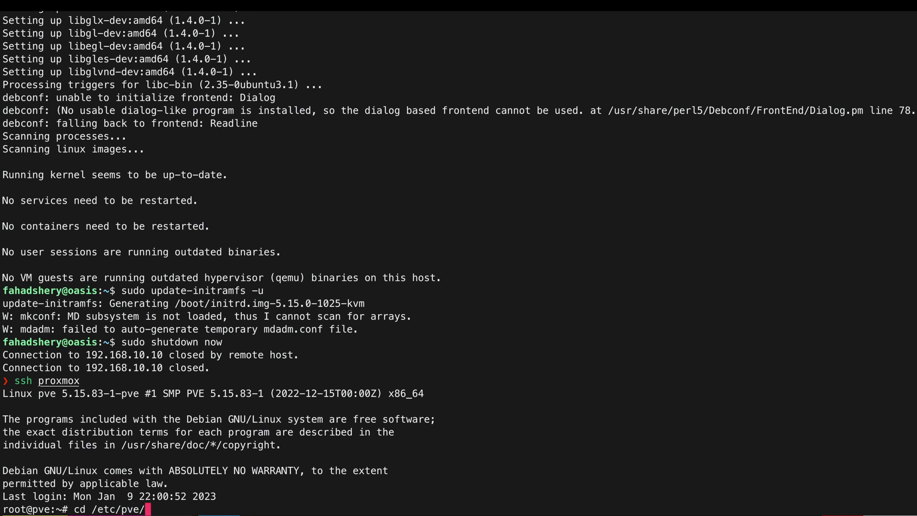
pyautogui.write('qemu-server')
pyautogui.write('vi')
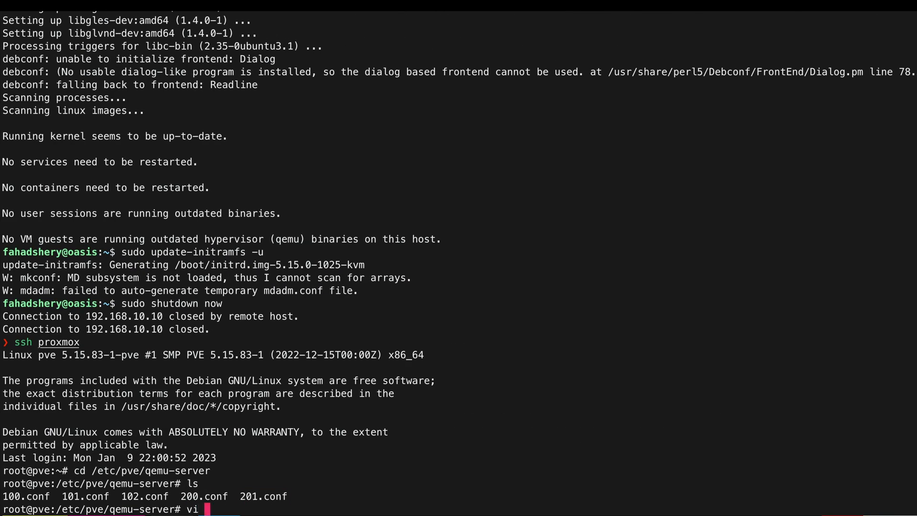
pyautogui.write('201.conf')
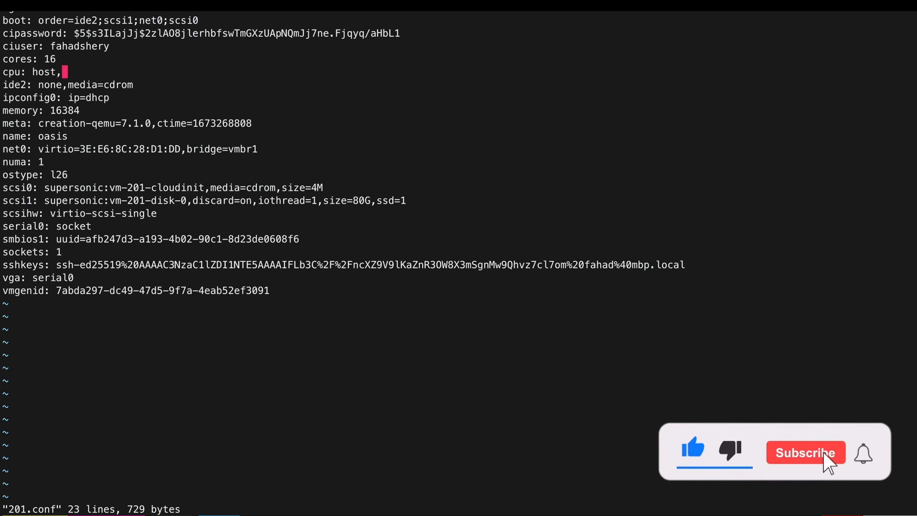
# Change VM 201's cpu line to host,hidden=1 and save the file
pyautogui.write('hidden')
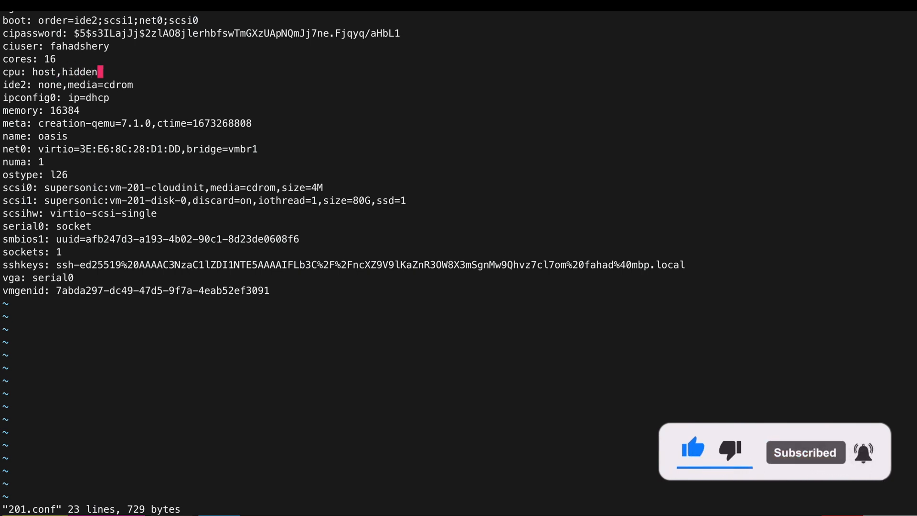
pyautogui.write('=1')
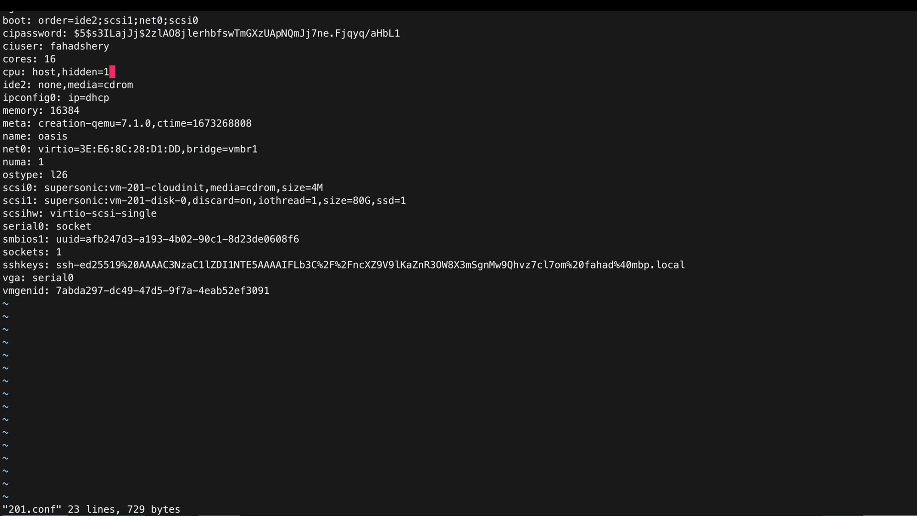
pyautogui.write(':wq')
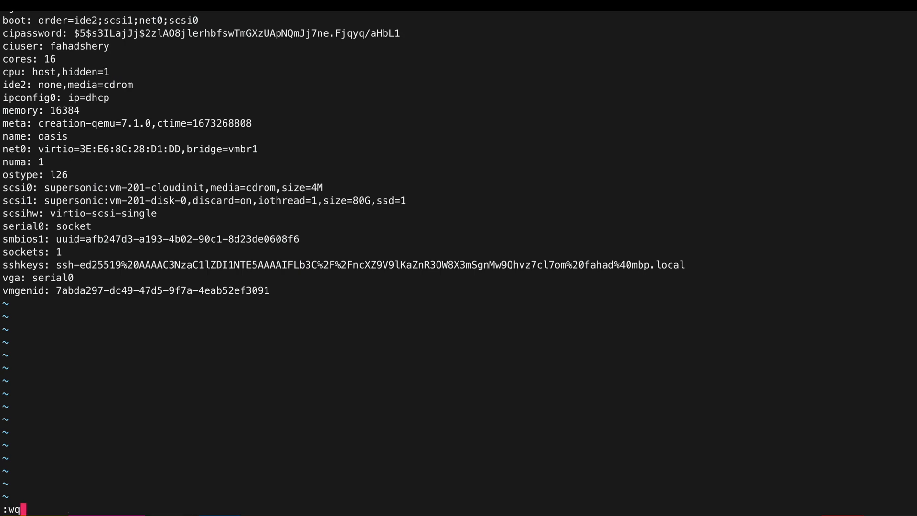
pyautogui.press('Return')
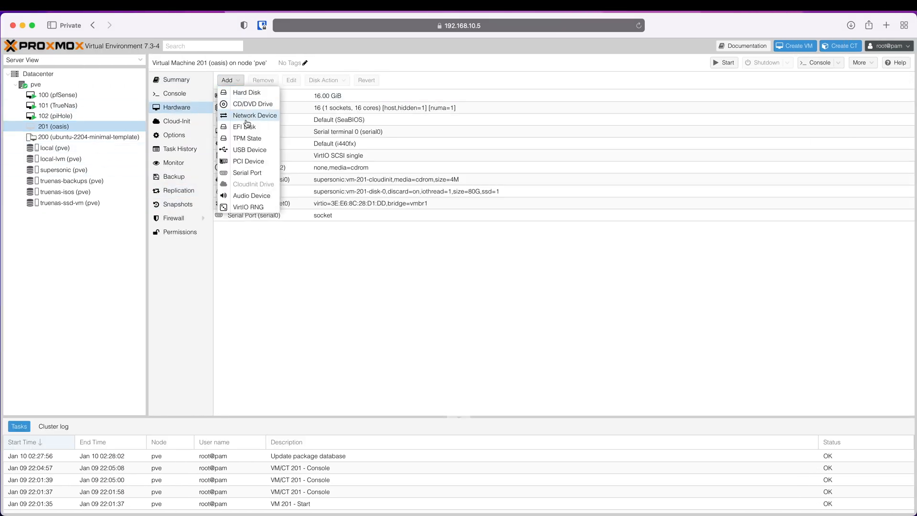
# Attach PCI device 0000:41:00.0 (Quadro P600) to VM 201 as hostpci0
pyautogui.click(247, 160)
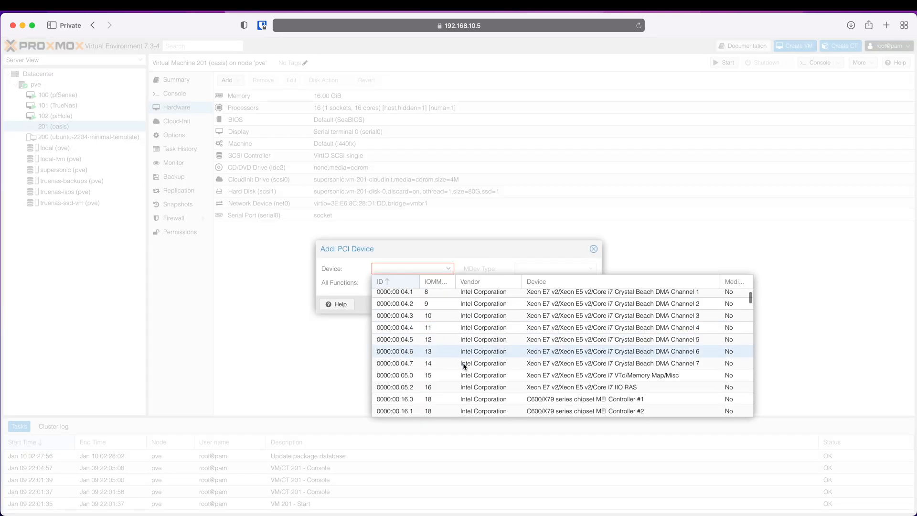
pyautogui.scroll(-3)
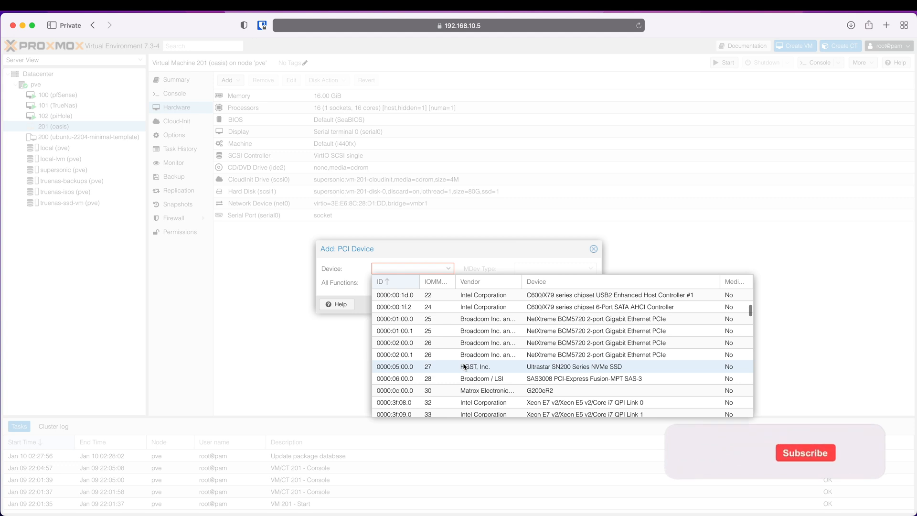
pyautogui.scroll(-3)
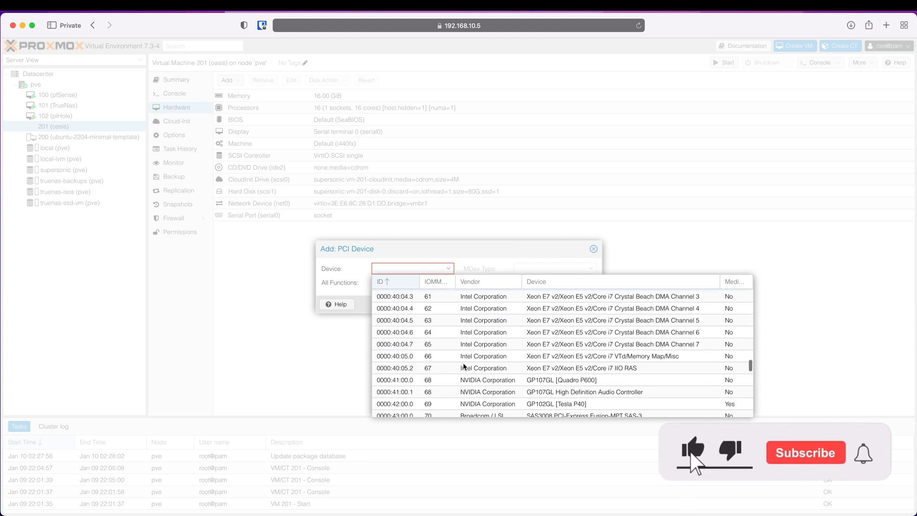
pyautogui.scroll(-3)
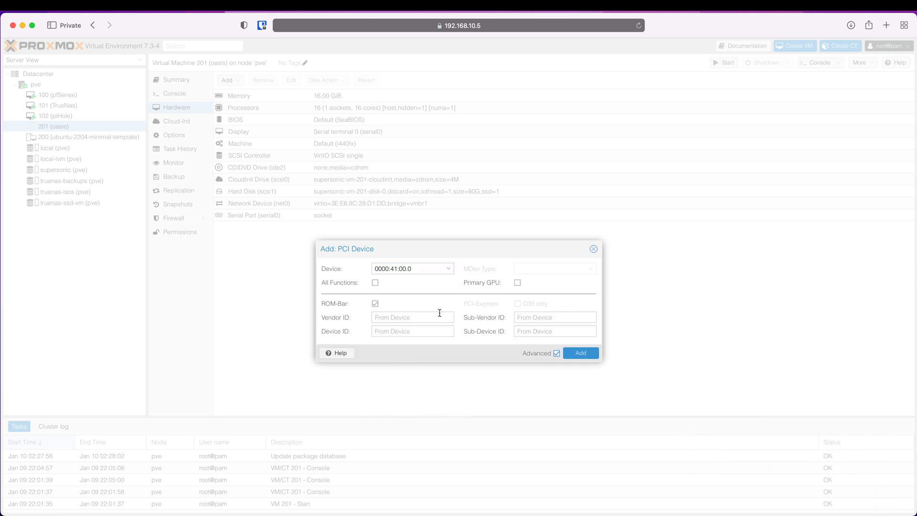
pyautogui.click(580, 353)
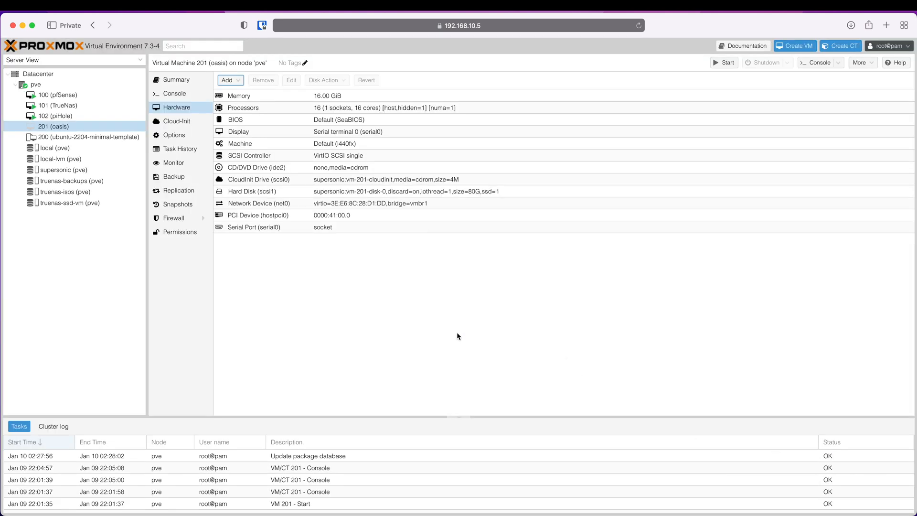
# Attach the GPU audio controller 0000:41:00.1 to VM 201 as a second PCI device
pyautogui.click(226, 80)
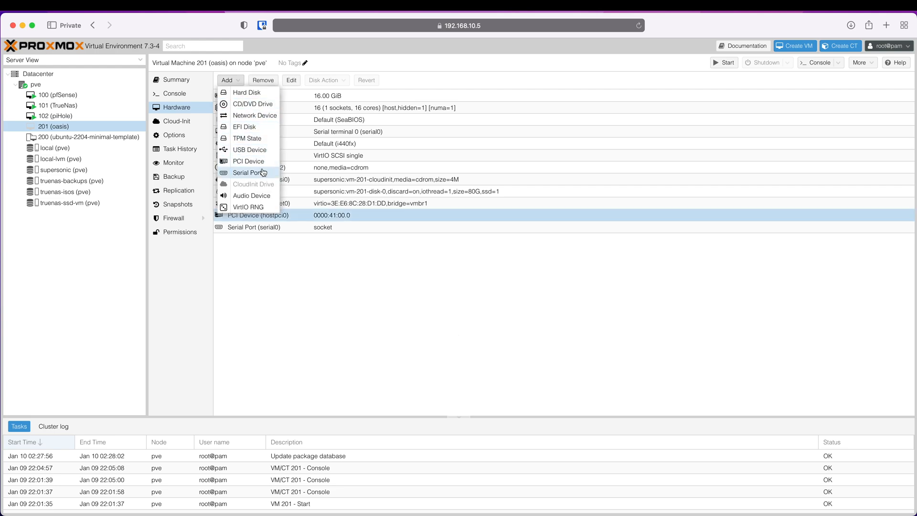
pyautogui.click(247, 161)
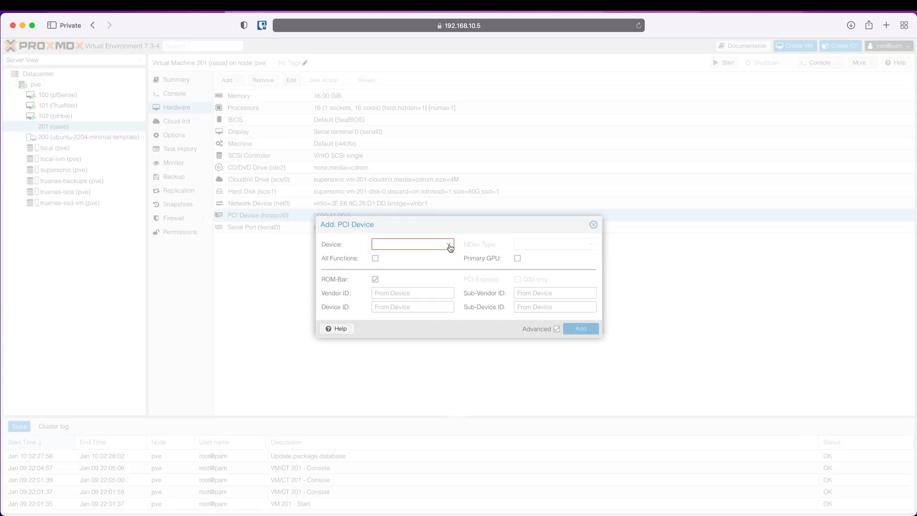
pyautogui.click(448, 244)
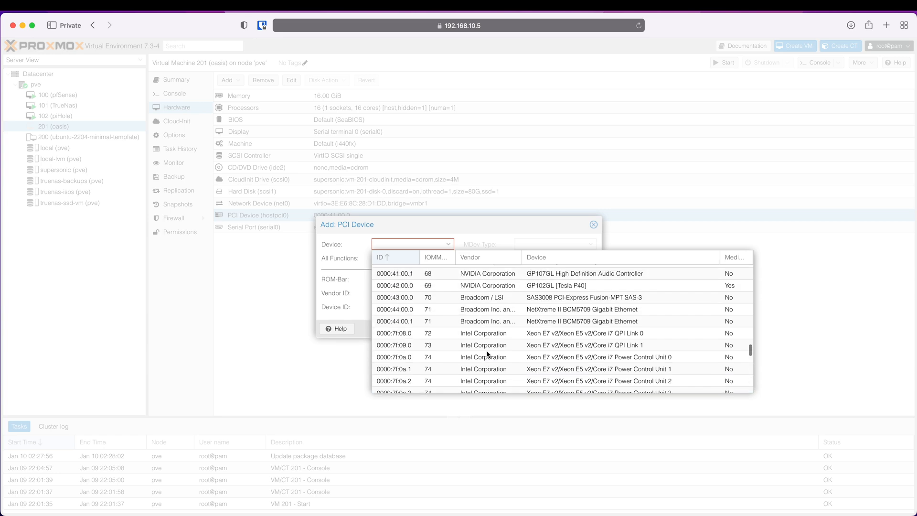
pyautogui.scroll(3)
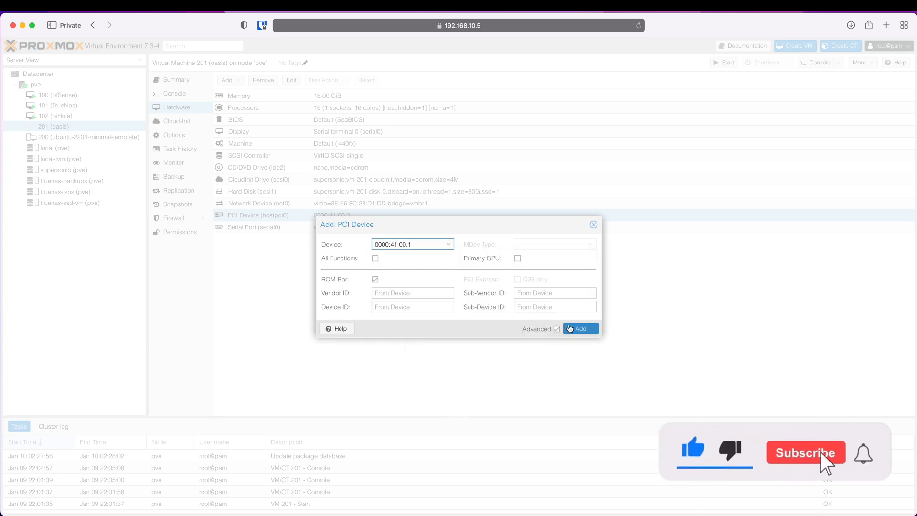
pyautogui.click(579, 328)
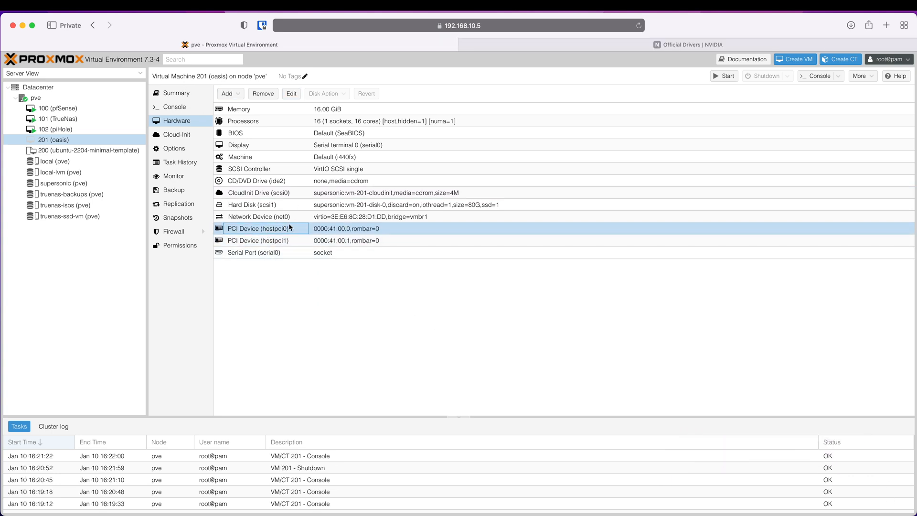
pyautogui.moveTo(287, 92)
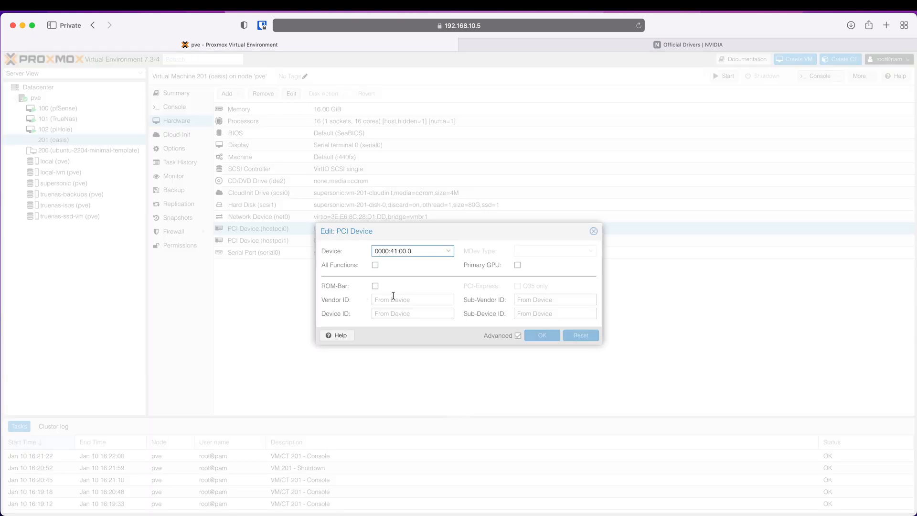
# Cancel the hostpci0 edit dialog, then start VM 201 from its Console view
pyautogui.click(542, 335)
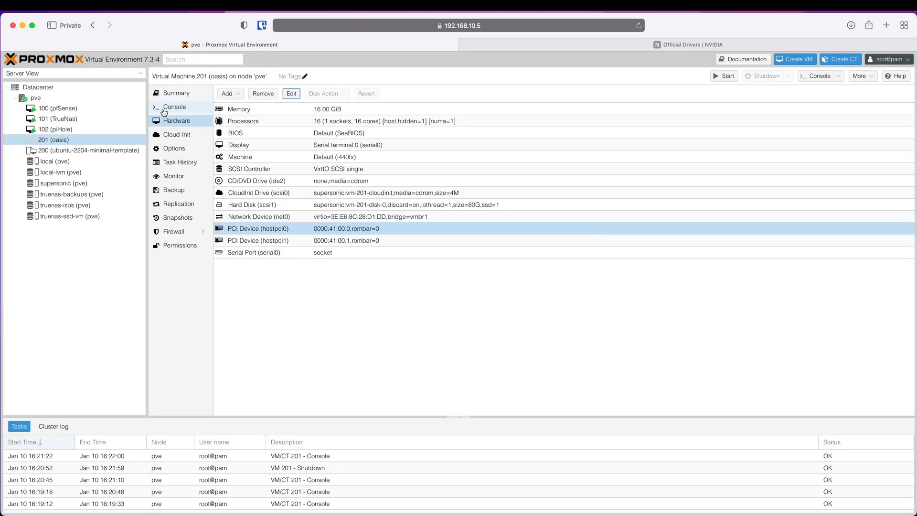
pyautogui.click(174, 106)
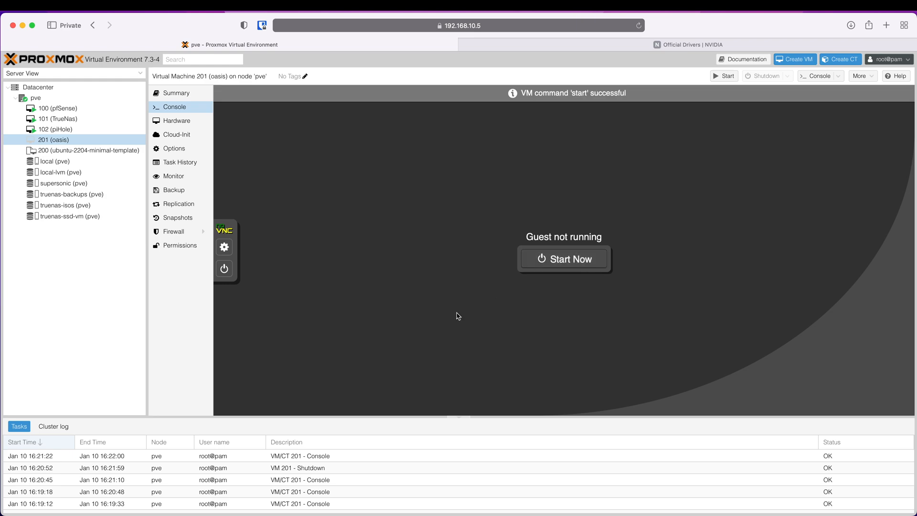
pyautogui.click(563, 258)
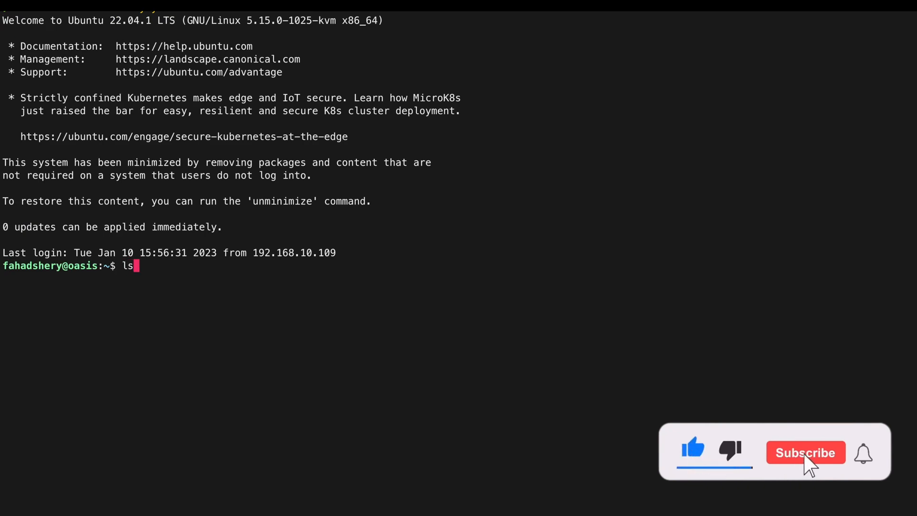
# Run 'lspci | grep -i nvidia' on oasis to check the passed-through GPU
pyautogui.write('pci')
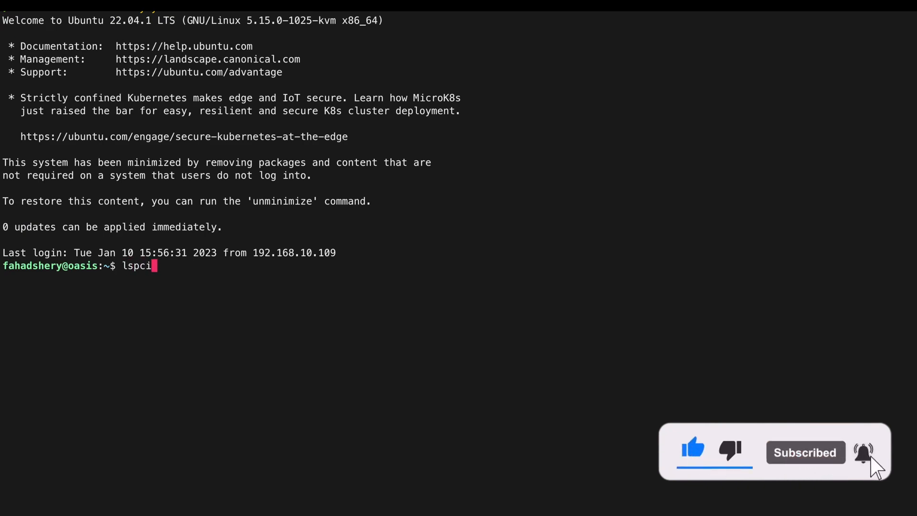
pyautogui.write('| grep')
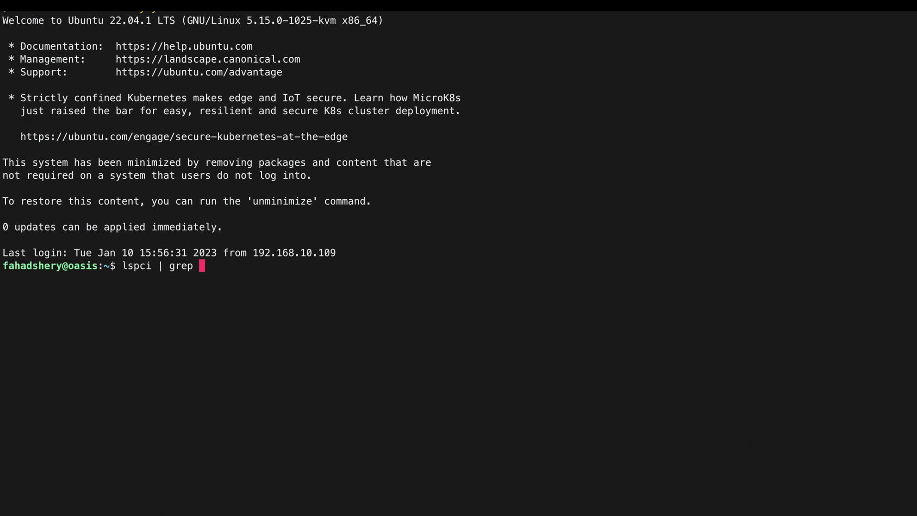
pyautogui.write('-i nvidia')
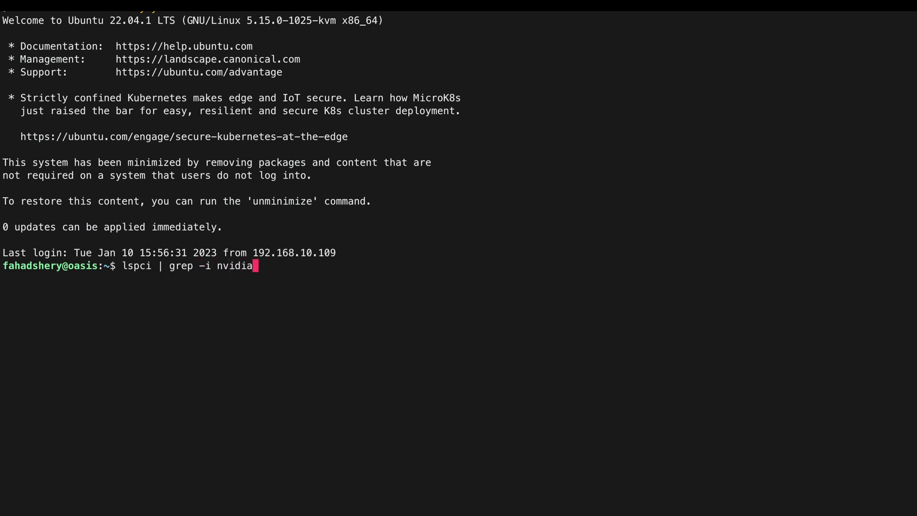
pyautogui.press('Return')
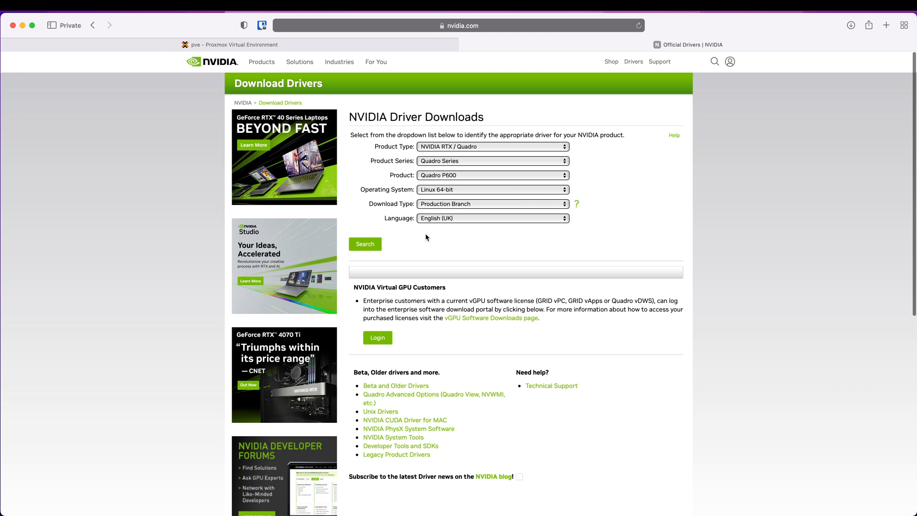
# Search drivers for Quadro P600 on Linux 64-bit and copy the 525.78.01 download link
pyautogui.click(365, 244)
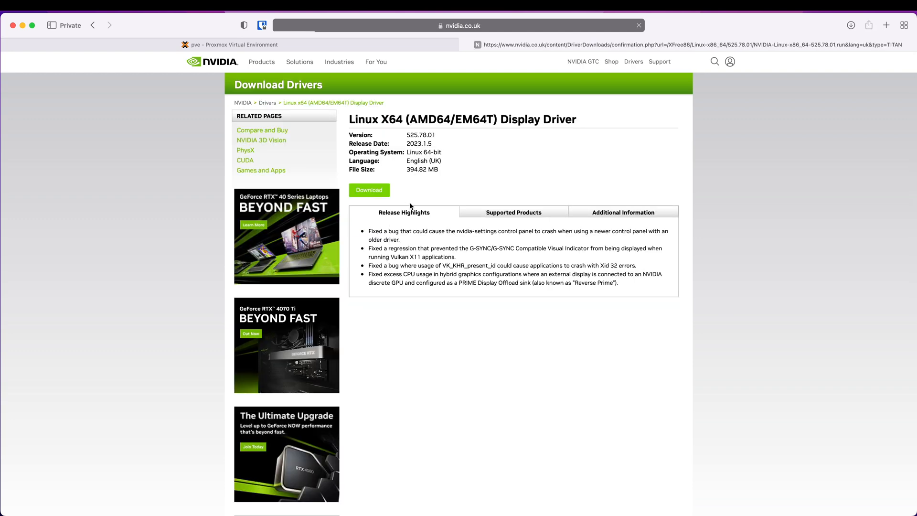
pyautogui.rightClick(514, 167)
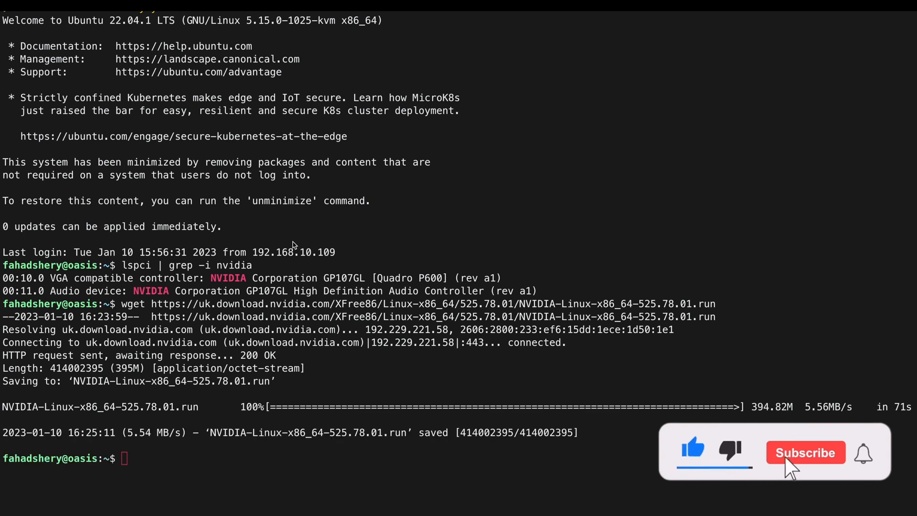
# Run 'sudo bash ./NVIDIA-Linux-x86_64-525.78.01.run' to start the installer
pyautogui.click(805, 451)
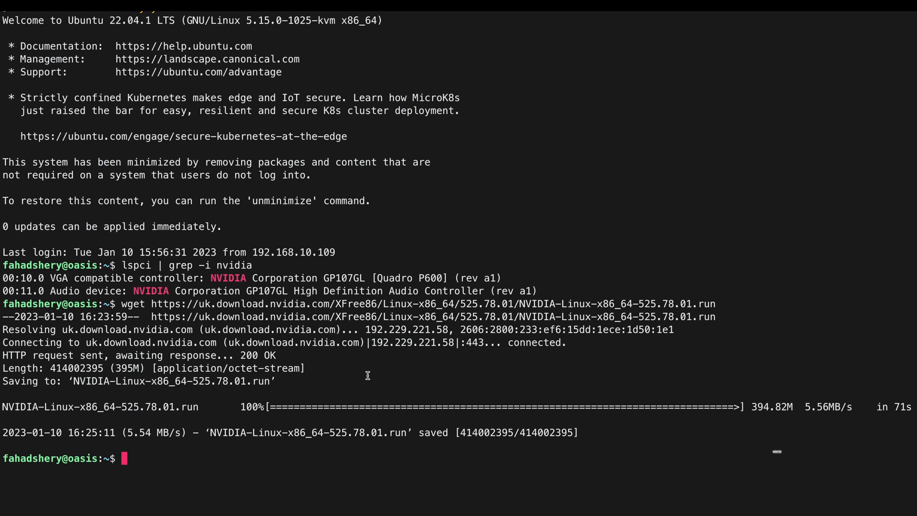
pyautogui.write('sudo bash')
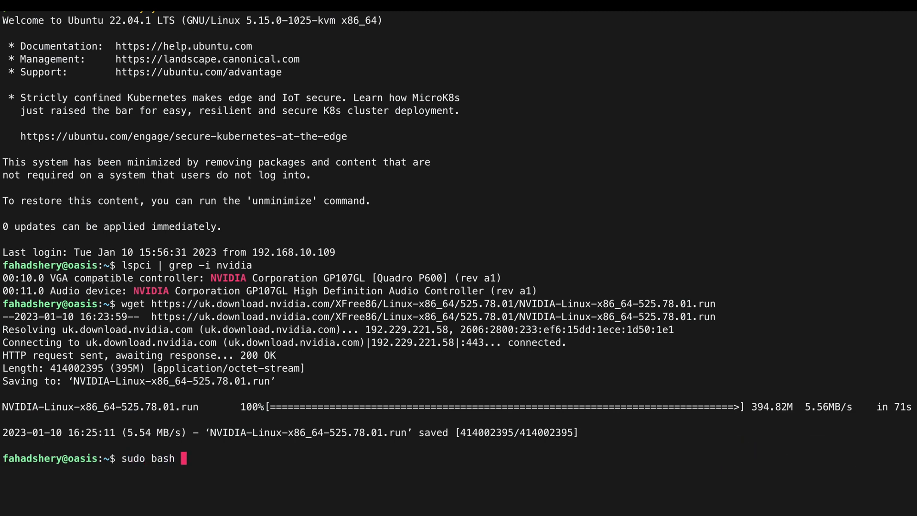
pyautogui.write('./NVIDIA-Linux-x86_64-525.78.01.run')
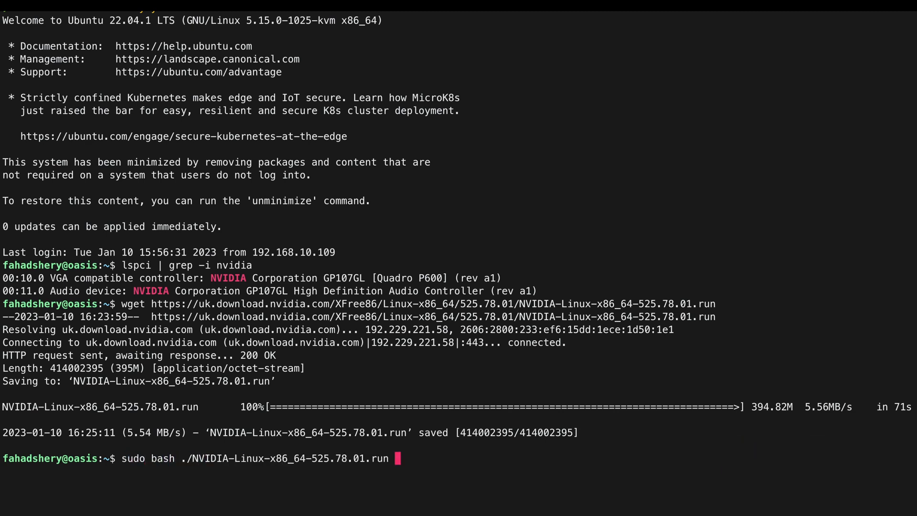
pyautogui.press('Return')
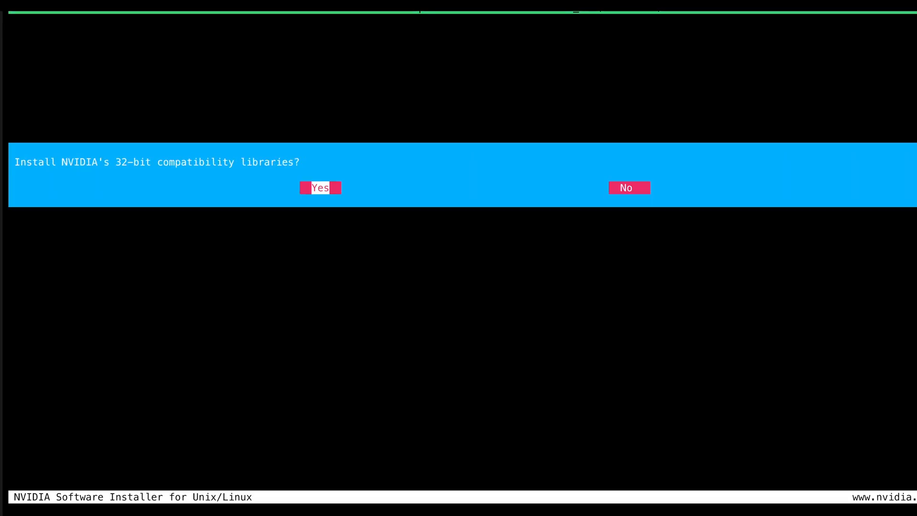
# Answer Yes to installing NVIDIA's 32-bit compatibility libraries
pyautogui.click(320, 188)
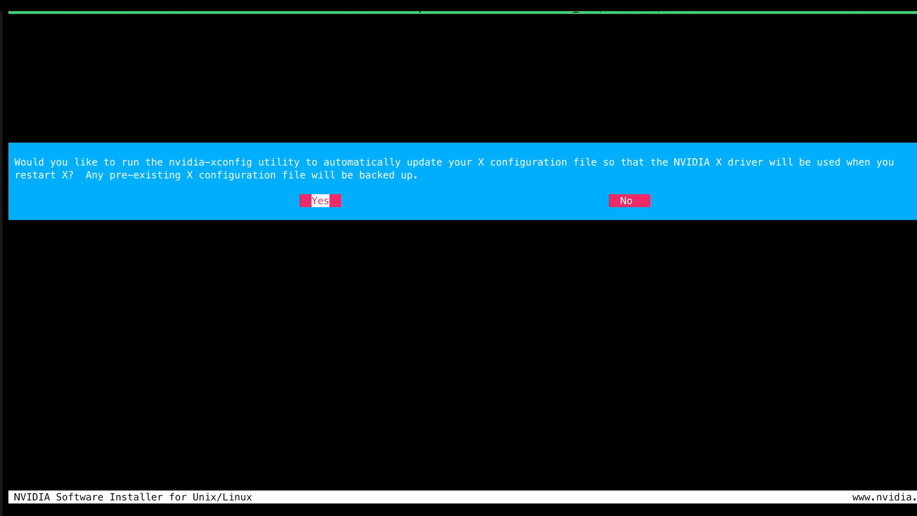
# Accept the nvidia-xconfig update, finish the install, and run nvidia-smi to confirm the Quadro P600
pyautogui.click(320, 200)
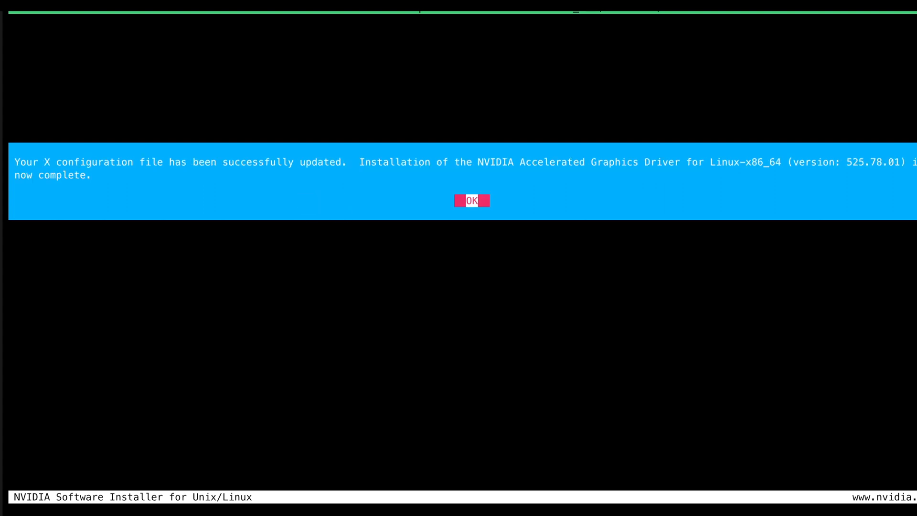
pyautogui.click(472, 200)
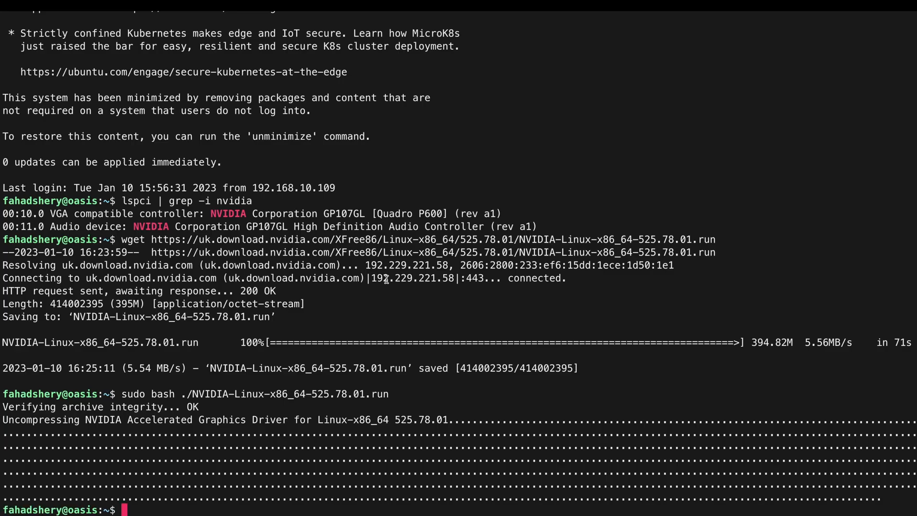
pyautogui.write('nvidia-')
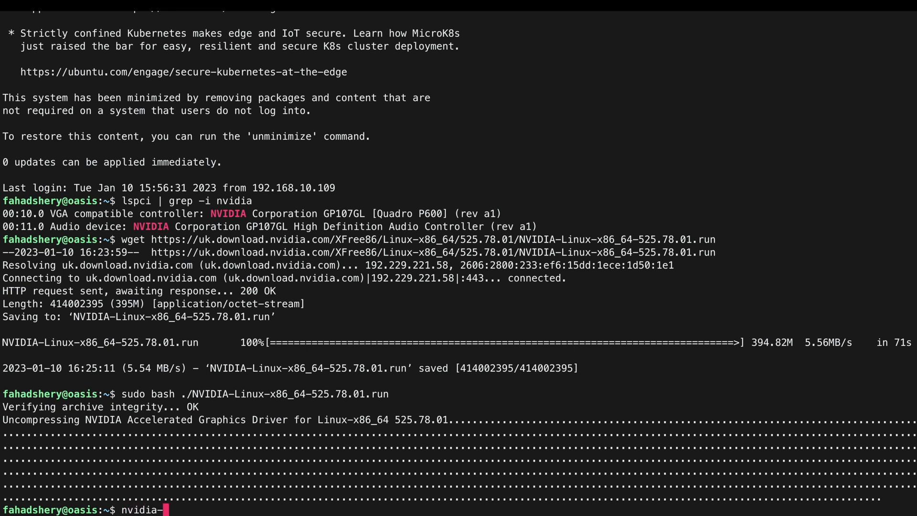
pyautogui.write('smi')
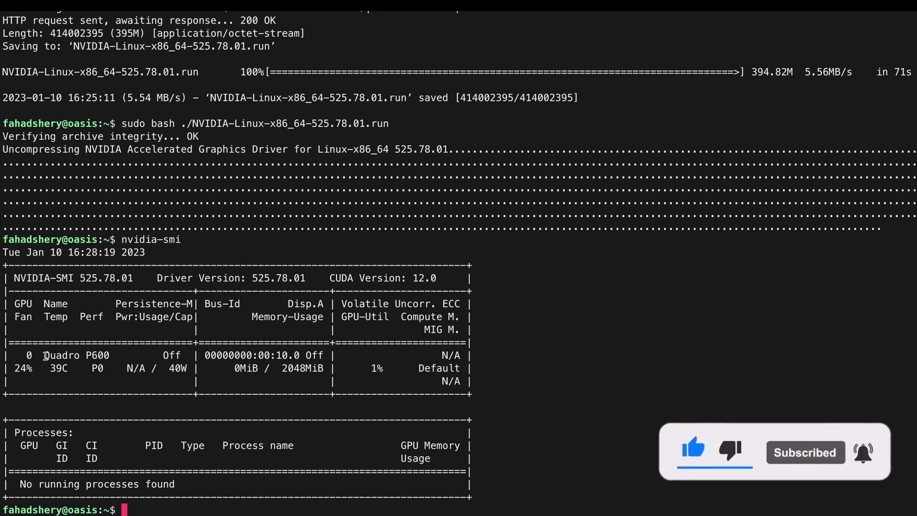
pyautogui.doubleClick(78, 355)
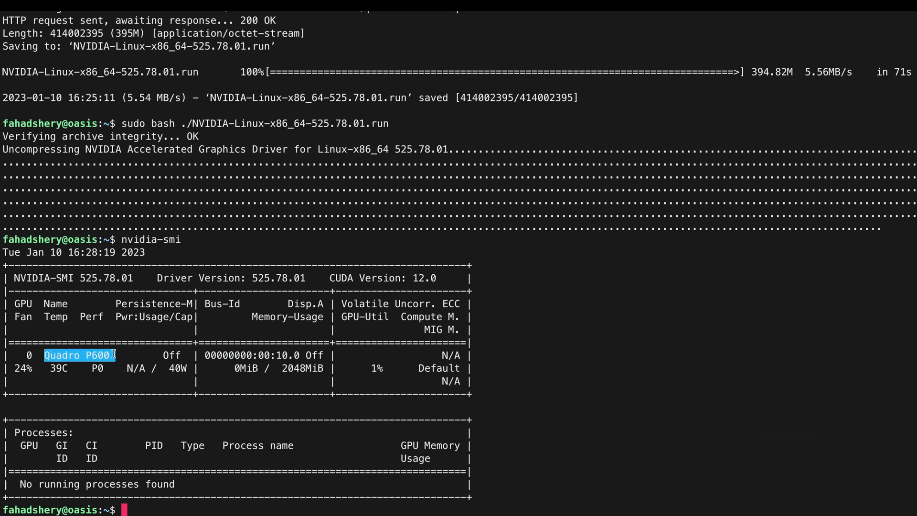
pyautogui.click(55, 367)
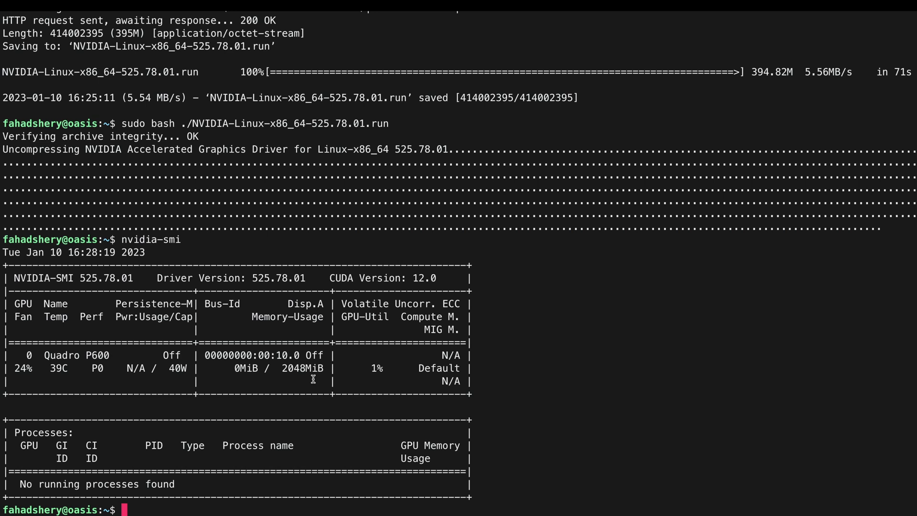
# Remove docker, docker-engine, docker.io, containerd and runc, install prerequisites, and fetch Docker's GPG key
pyautogui.write('sudo apt-get remove docker docker-engine docker.io containerd runc')
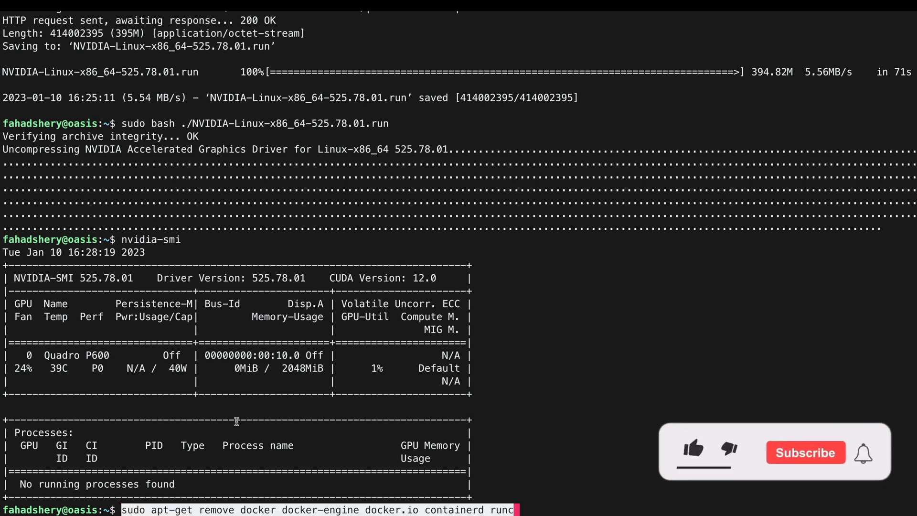
pyautogui.click(694, 450)
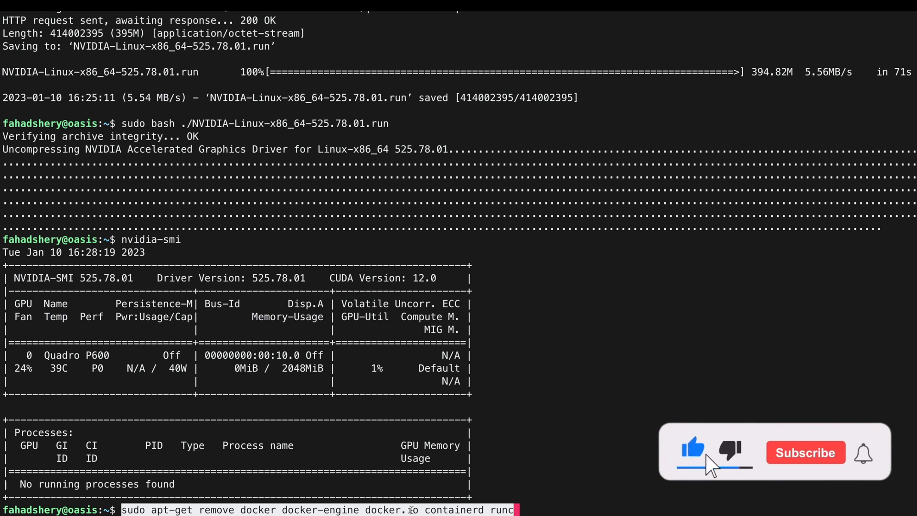
pyautogui.click(805, 453)
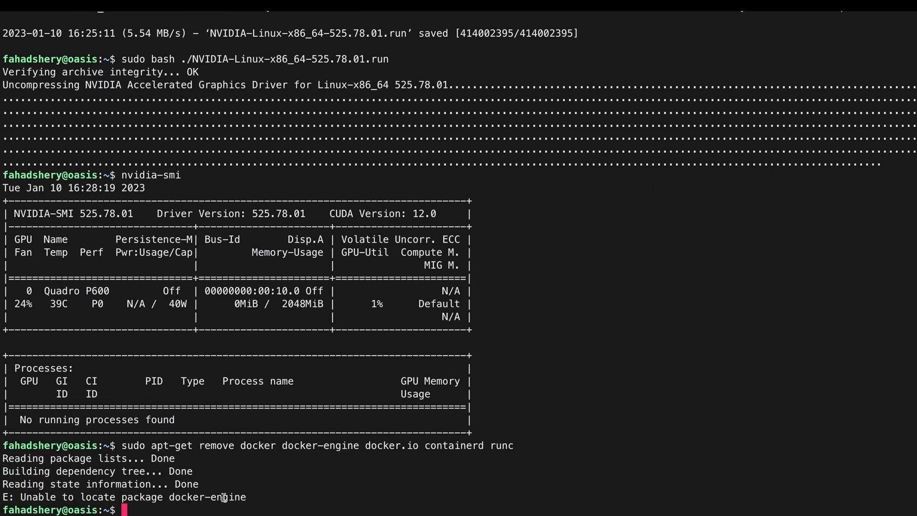
pyautogui.moveTo(291, 459)
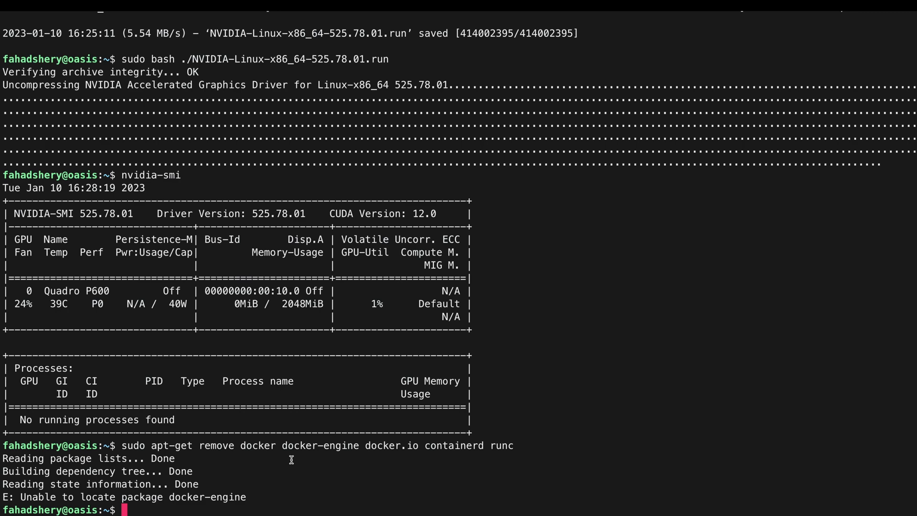
pyautogui.moveTo(249, 464)
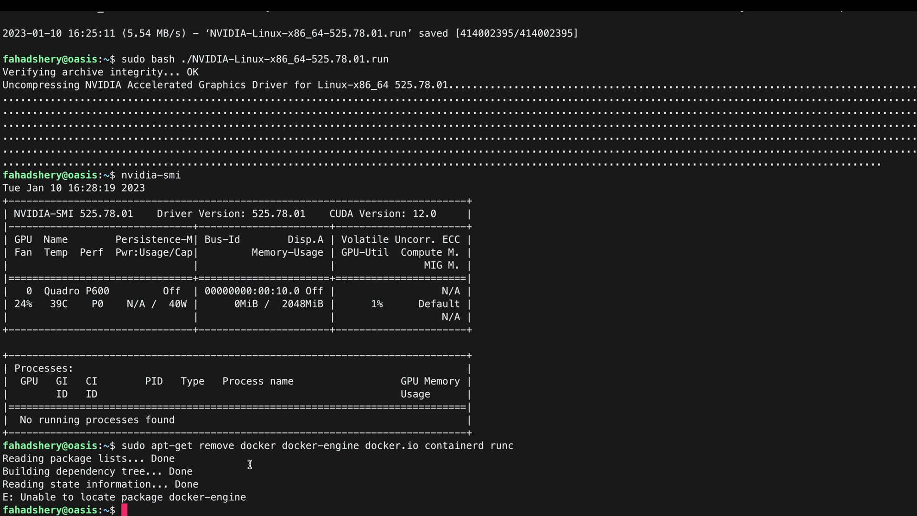
pyautogui.moveTo(452, 278)
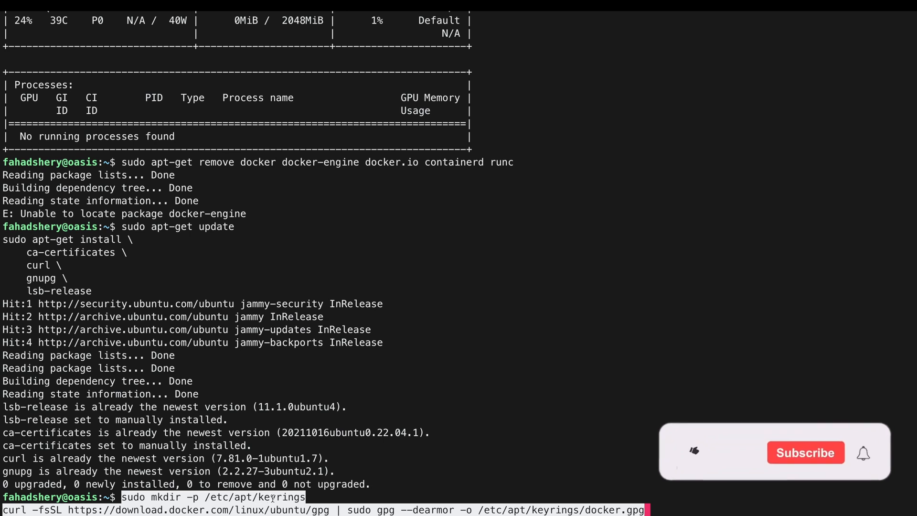
pyautogui.click(694, 451)
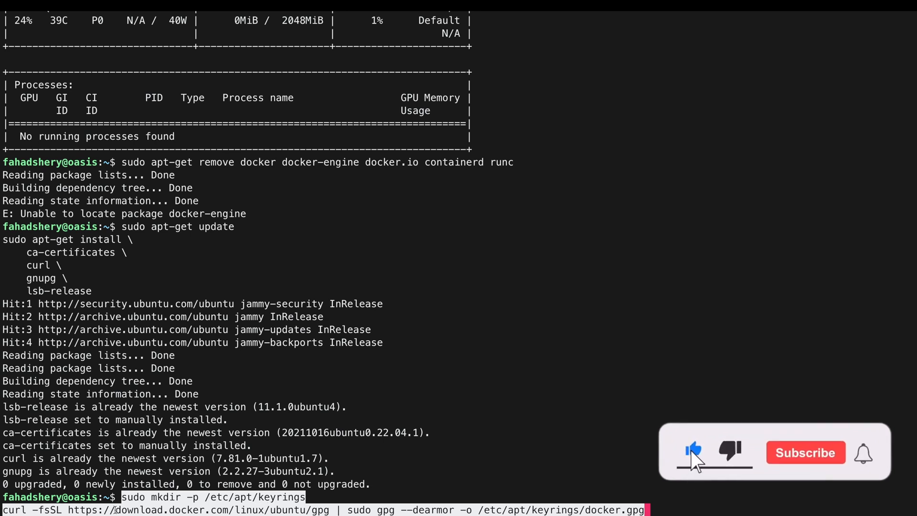
pyautogui.click(805, 452)
pyautogui.write('ls /etc/apt/')
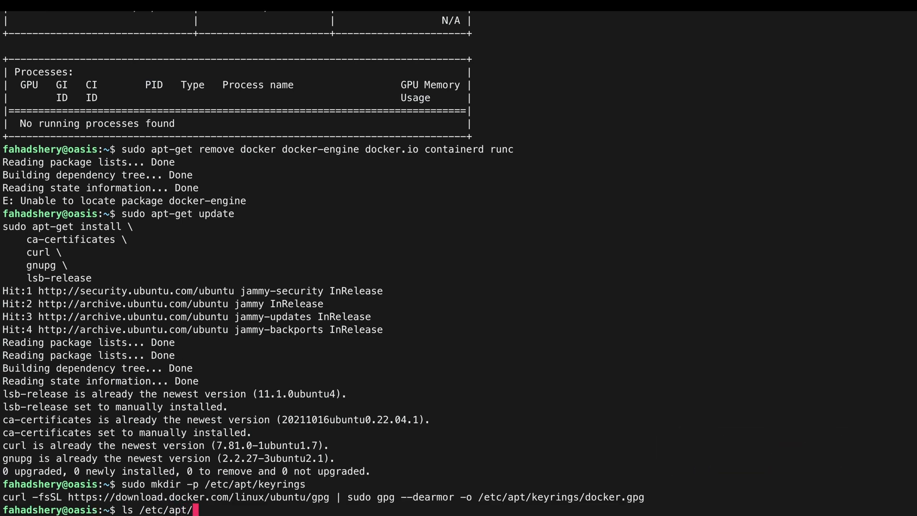
# Add Docker's repository to the apt sources and run 'sudo apt update'
pyautogui.write('keyrings/')
pyautogui.press('Return')
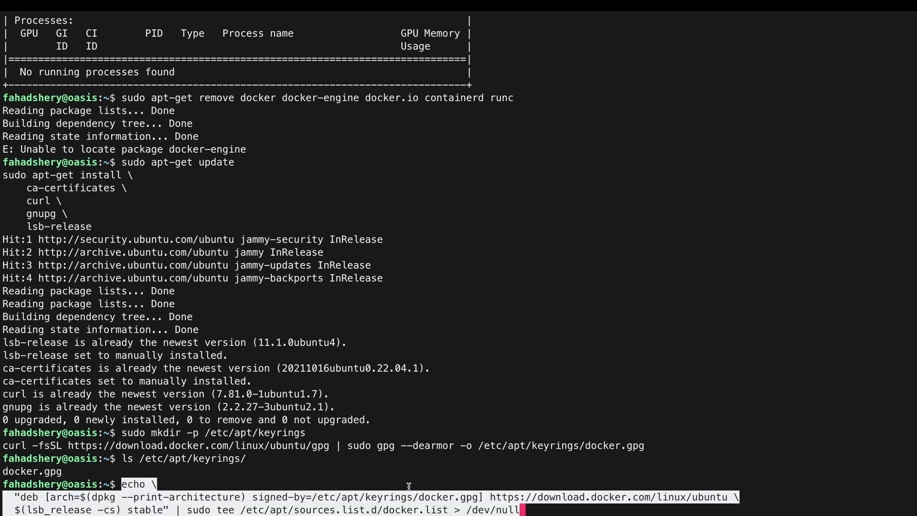
pyautogui.press('Return')
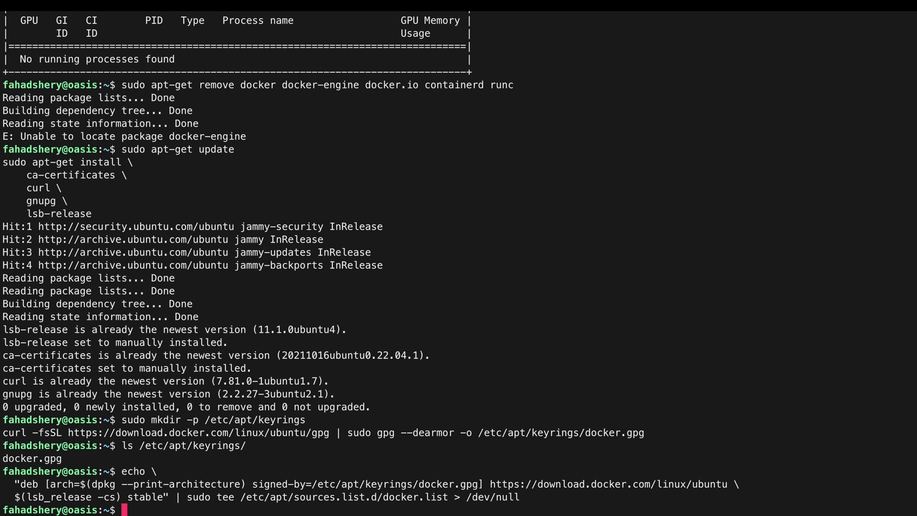
pyautogui.write('sudo apt')
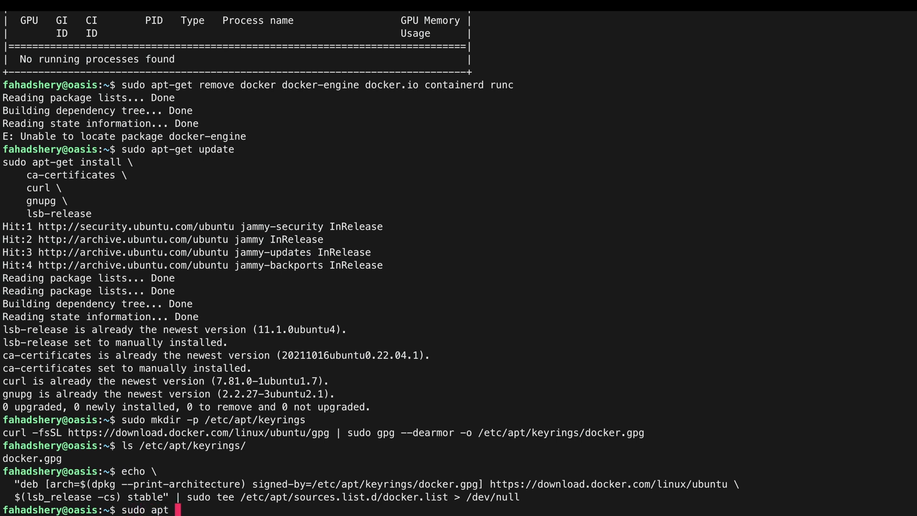
pyautogui.write('update')
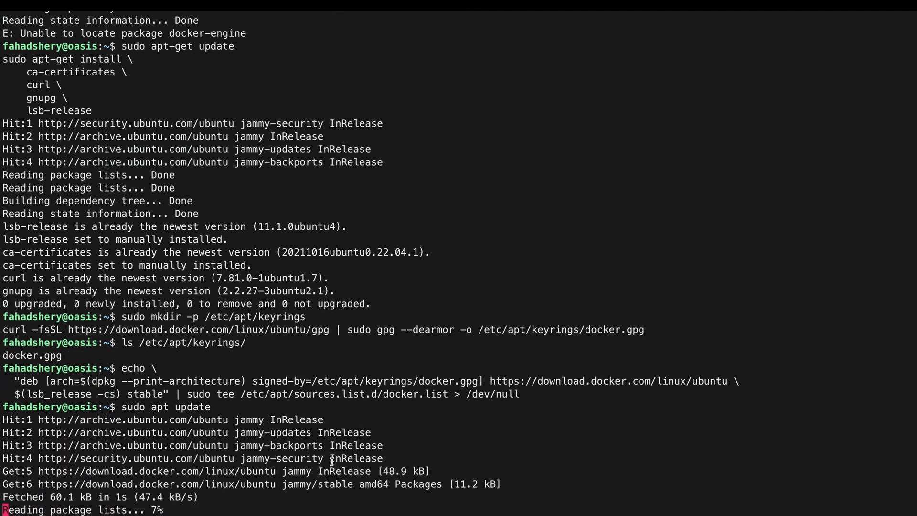
# Enter the install command for docker-ce, docker-ce-cli, containerd.io and docker-compose-plugin
pyautogui.scroll(-3)
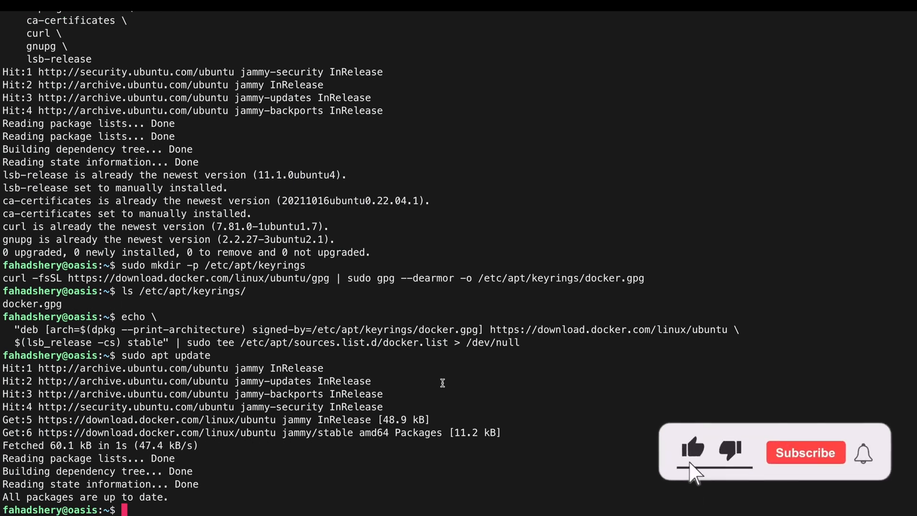
pyautogui.click(806, 453)
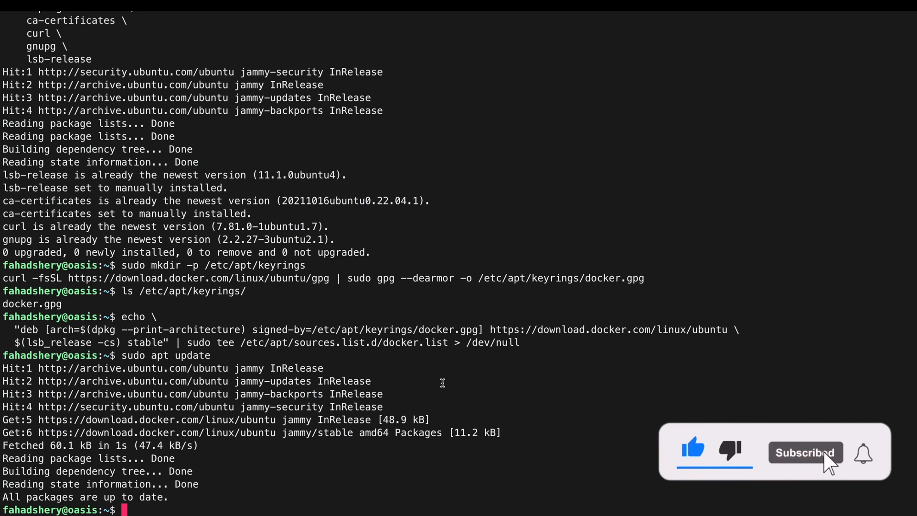
pyautogui.write('sudo apt-get install docker-ce docker-ce-cli containerd.io docker-compose-plugin')
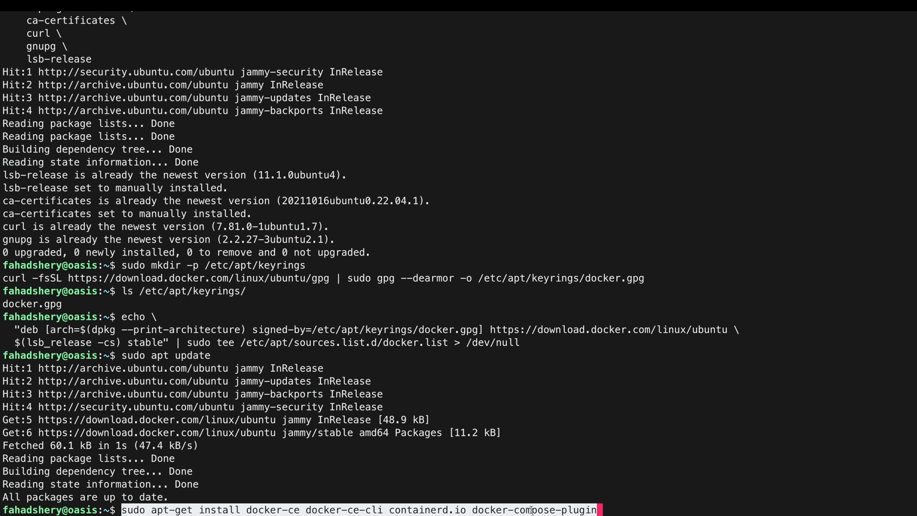
# Install the Docker packages and add the current user to the docker group via usermod
pyautogui.press('Return')
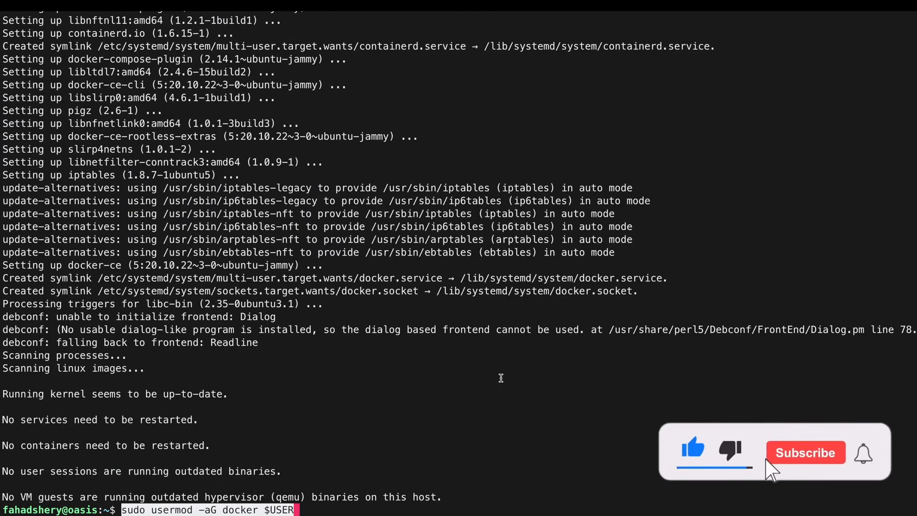
pyautogui.click(805, 452)
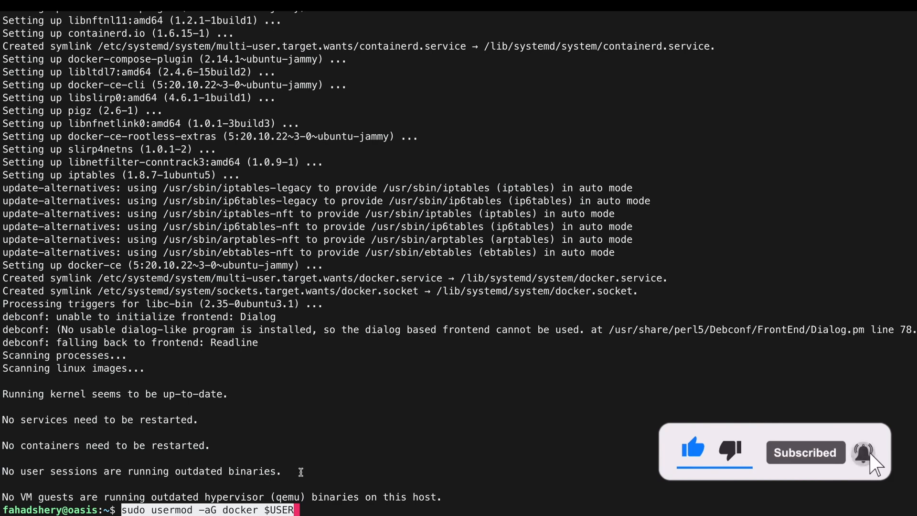
pyautogui.press('Return')
pyautogui.write("ssh -o 'IdentitiesOnly=yes' oasis")
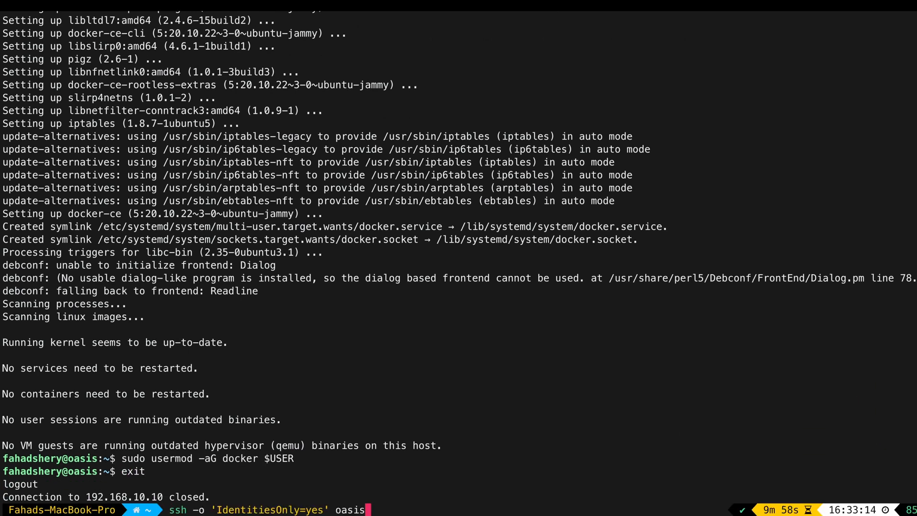
# Reconnect to oasis and confirm docker version reports client and server Engine 20.10.22
pyautogui.press('Return')
pyautogui.write('docker')
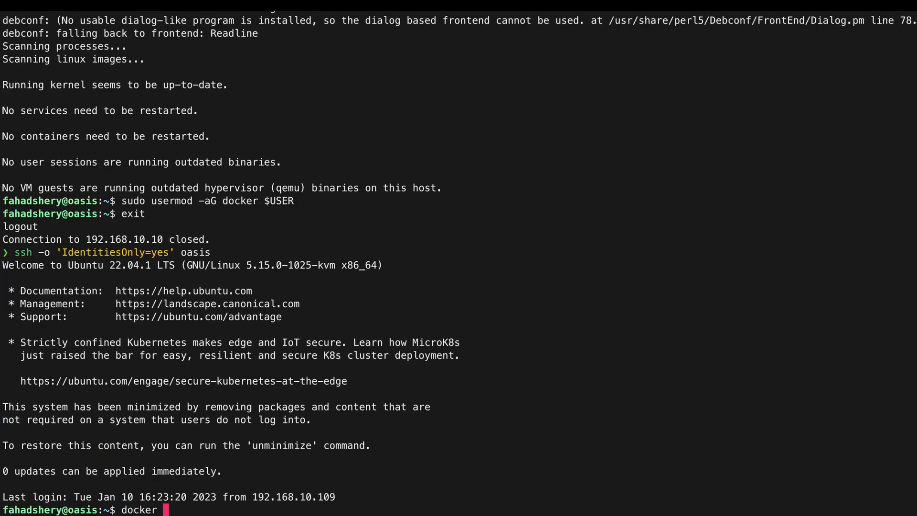
pyautogui.write('version')
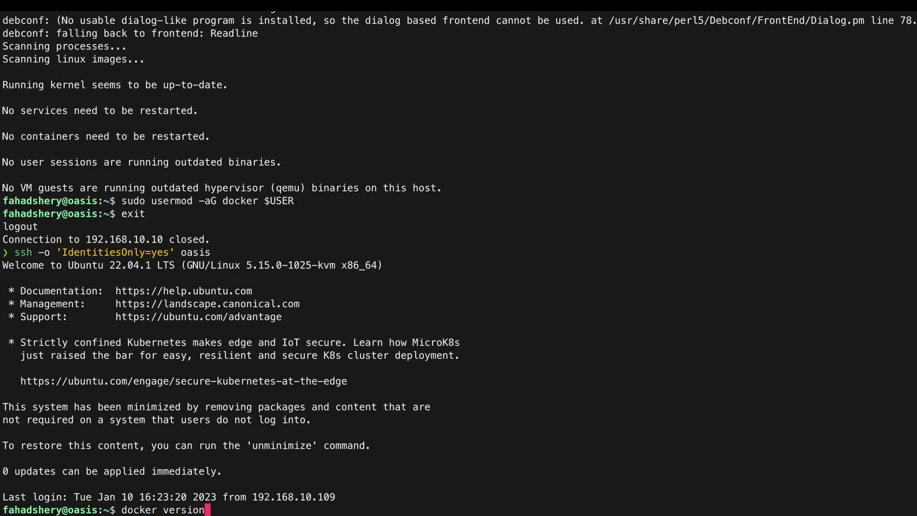
pyautogui.press('Return')
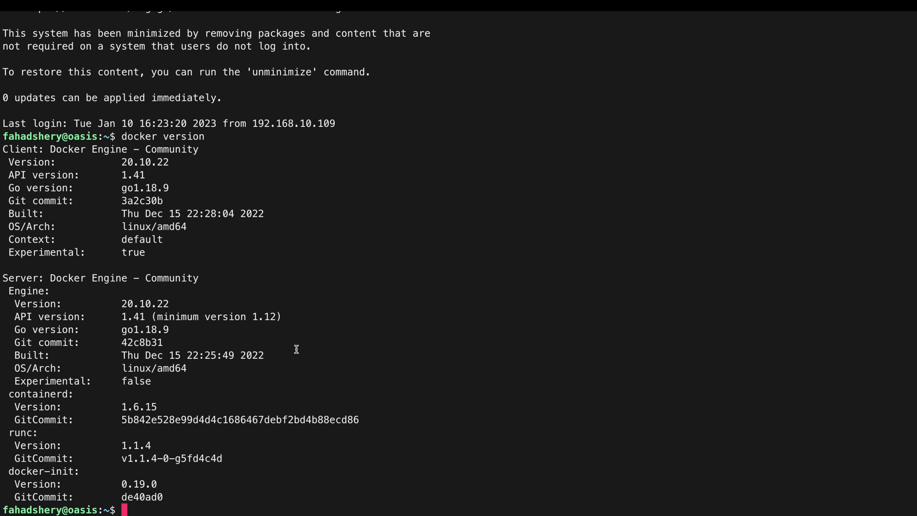
pyautogui.moveTo(309, 341)
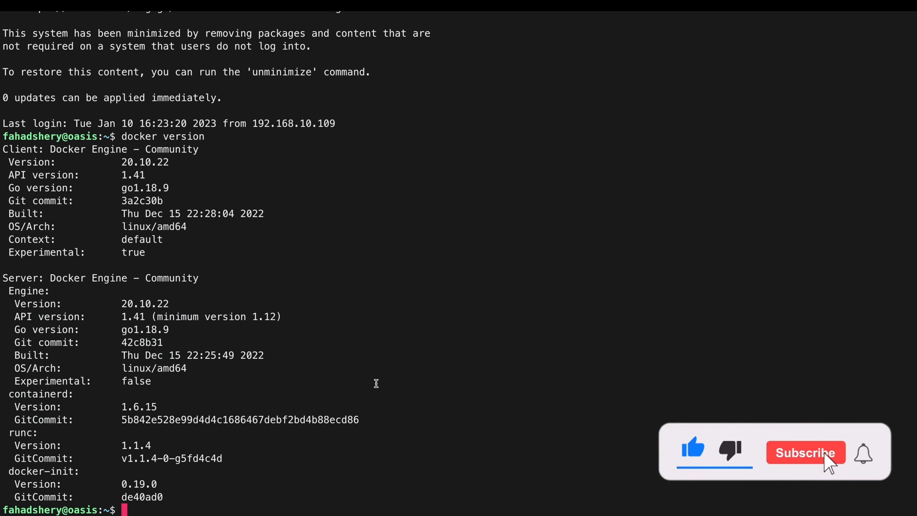
pyautogui.click(805, 452)
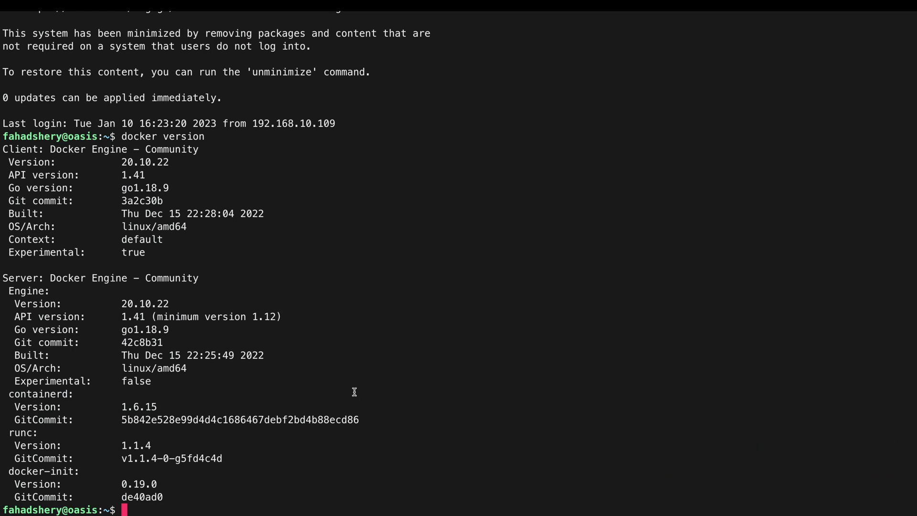
pyautogui.moveTo(506, 320)
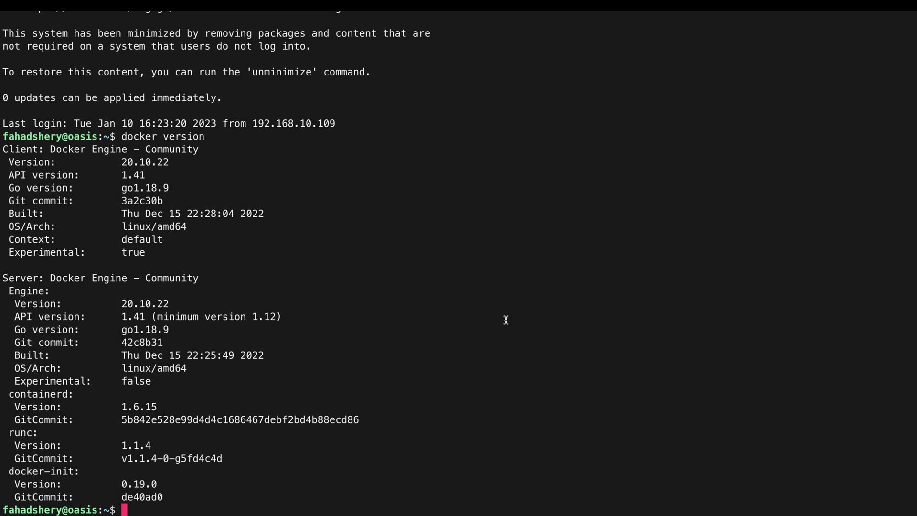
# Add the NVIDIA container toolkit repository and install nvidia-docker2 2.11.0
pyautogui.write('distribution=$(. /etc/os-release;echo $ID$VERSION_ID) \\')
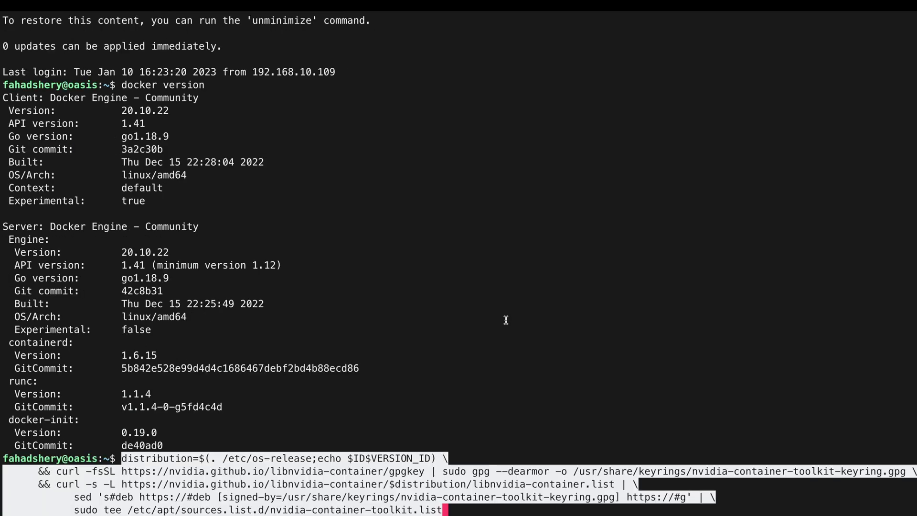
pyautogui.scroll(-3)
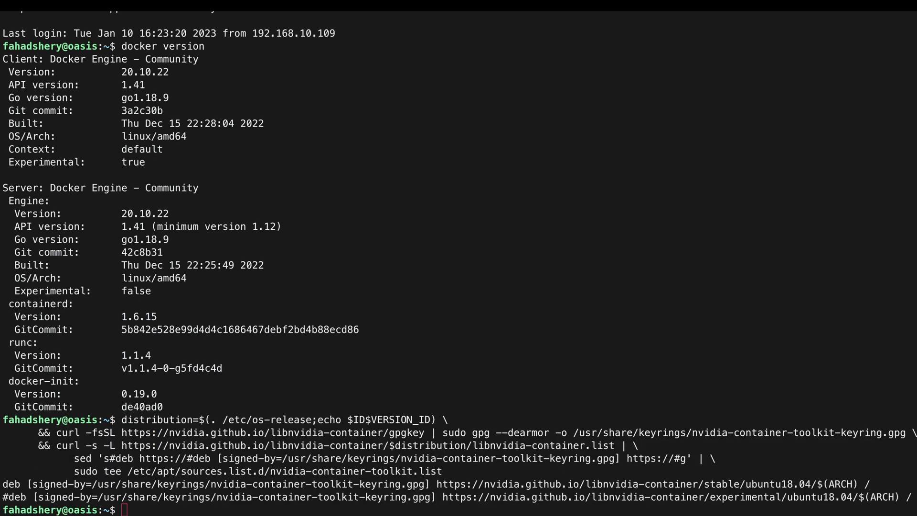
pyautogui.moveTo(272, 257)
pyautogui.write('sudo apt-get update')
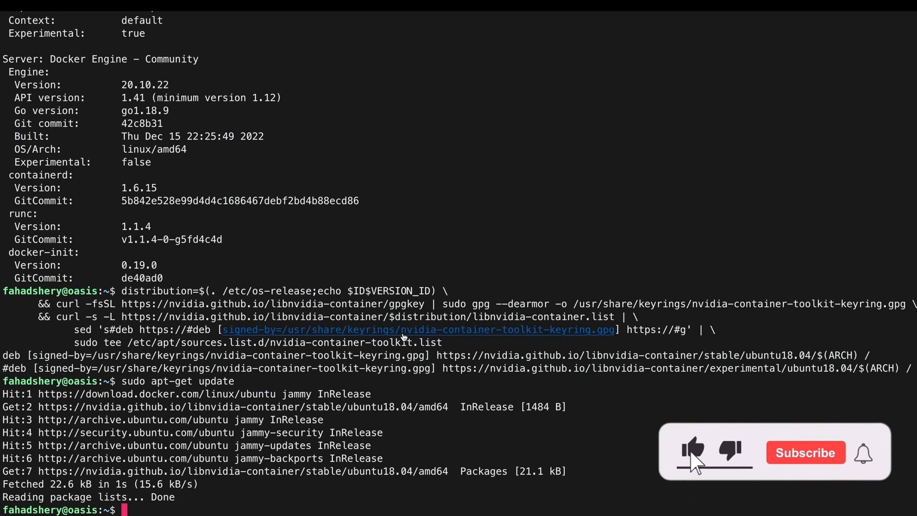
pyautogui.write('sudo apt-get install -y nvidia-docker2')
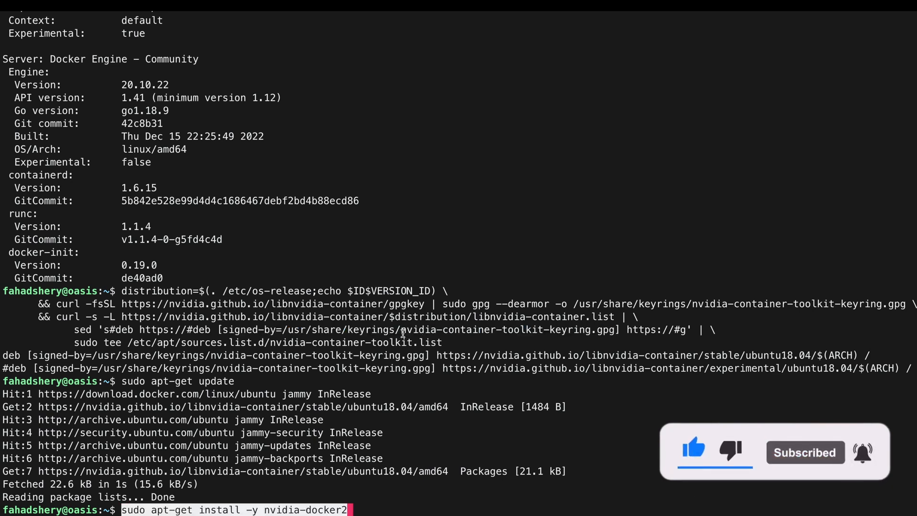
pyautogui.press('Return')
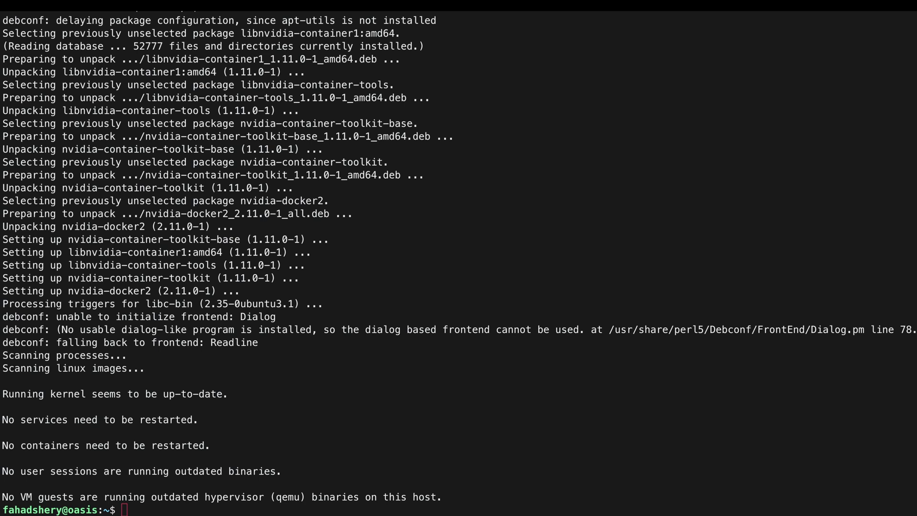
pyautogui.moveTo(479, 425)
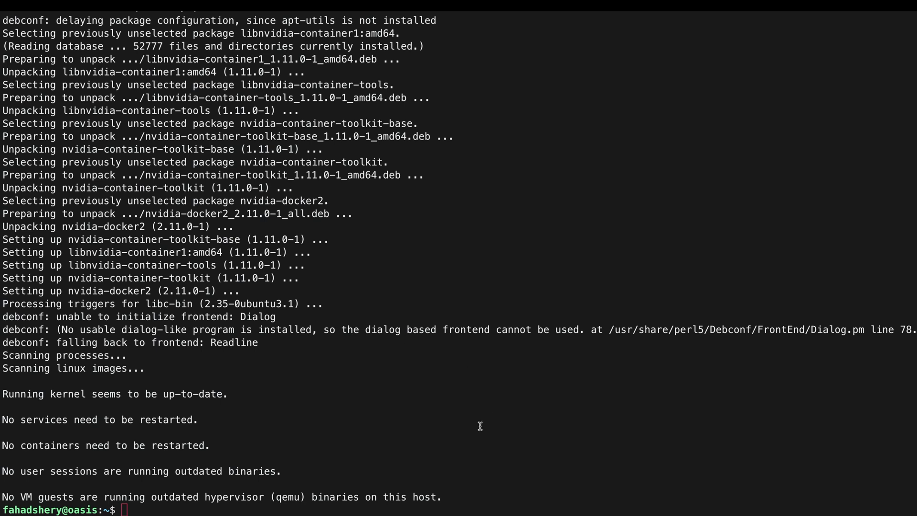
# Restart Docker and enter the nvidia/cuda:11.6.2-base-ubuntu20.04 nvidia-smi GPU test
pyautogui.write('sudo systemctl restart docker')
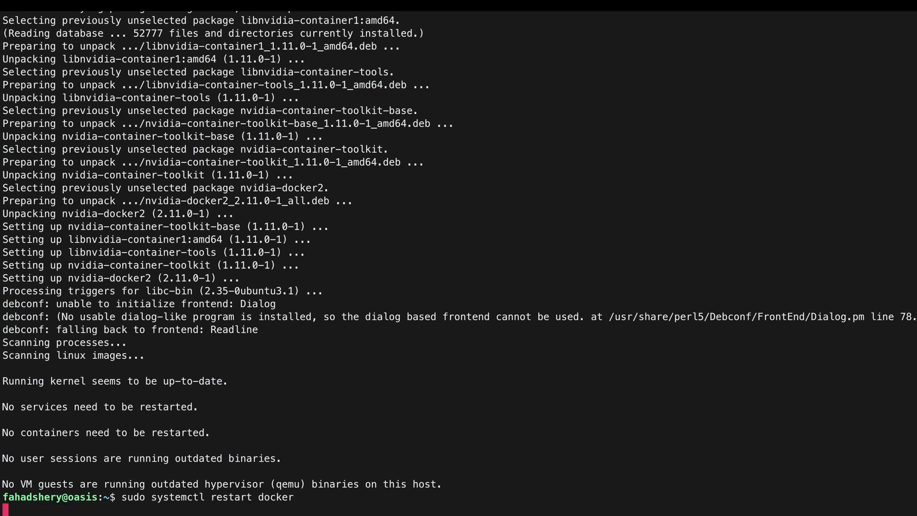
pyautogui.press('Return')
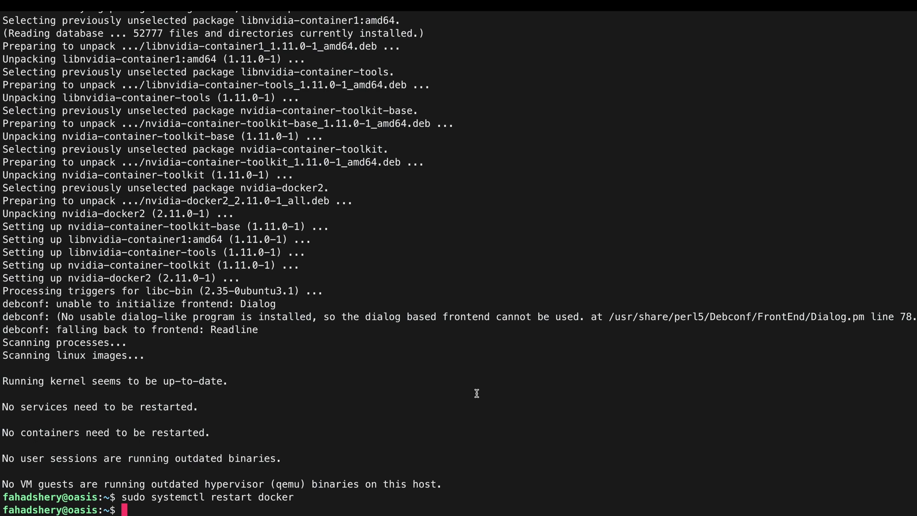
pyautogui.write('sudo docker run --rm --gpus all nvidia/cuda:11.6.2-base-ubuntu20.04 nvidia-smi')
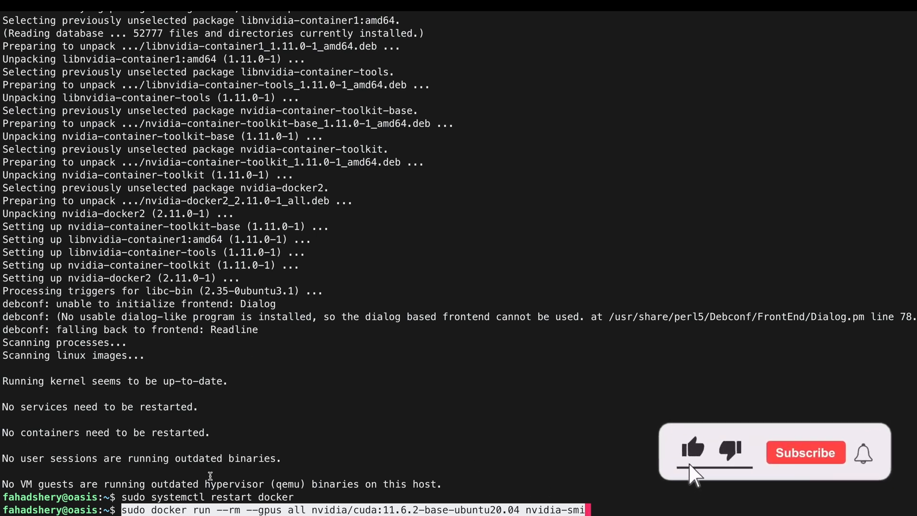
pyautogui.click(805, 453)
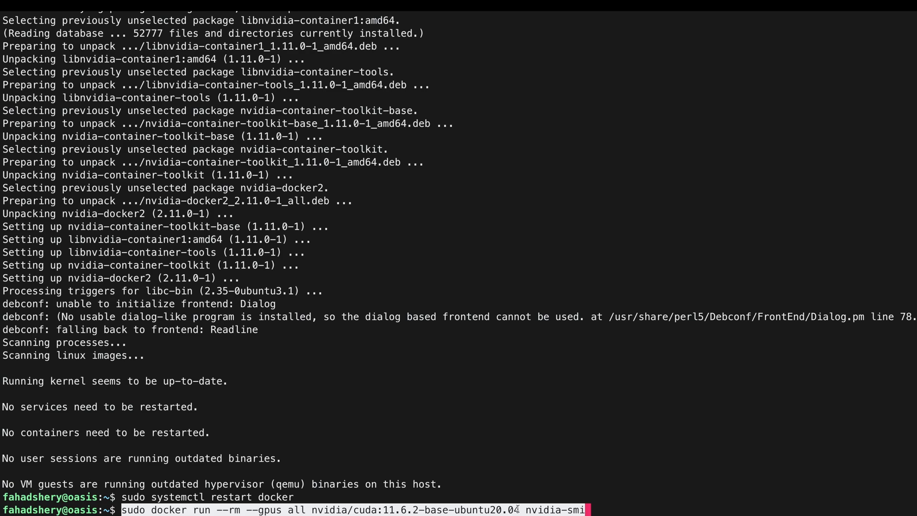
pyautogui.moveTo(498, 486)
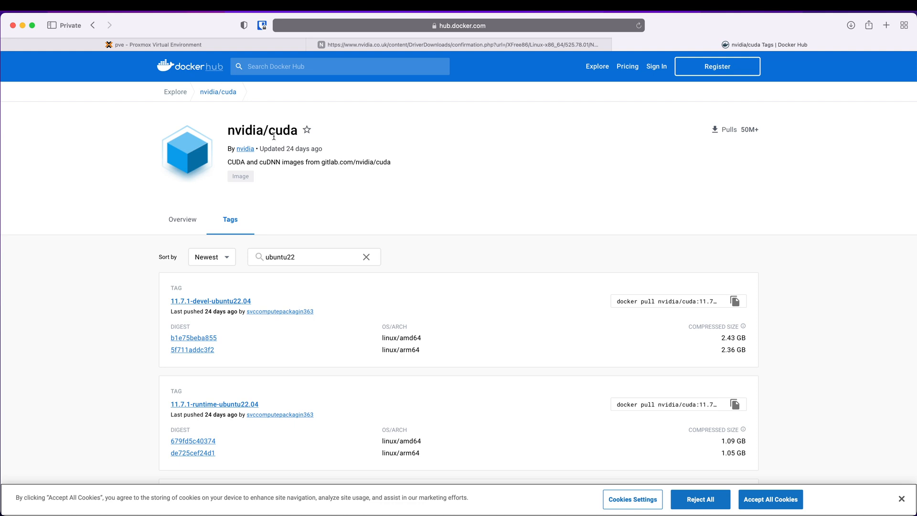
# Filter Docker Hub's nvidia/cuda tags by ubuntu22 and copy the 11.7.1-base-ubuntu22.04 tag
pyautogui.click(315, 257)
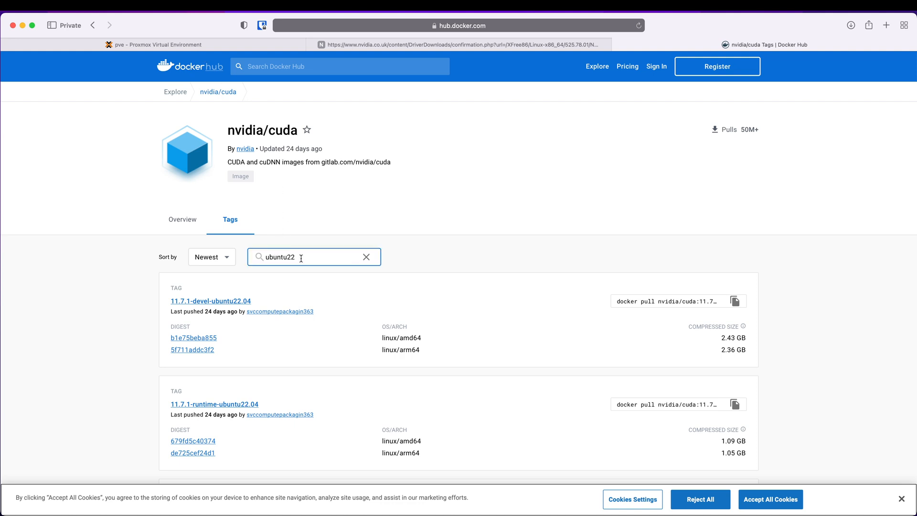
pyautogui.scroll(-3)
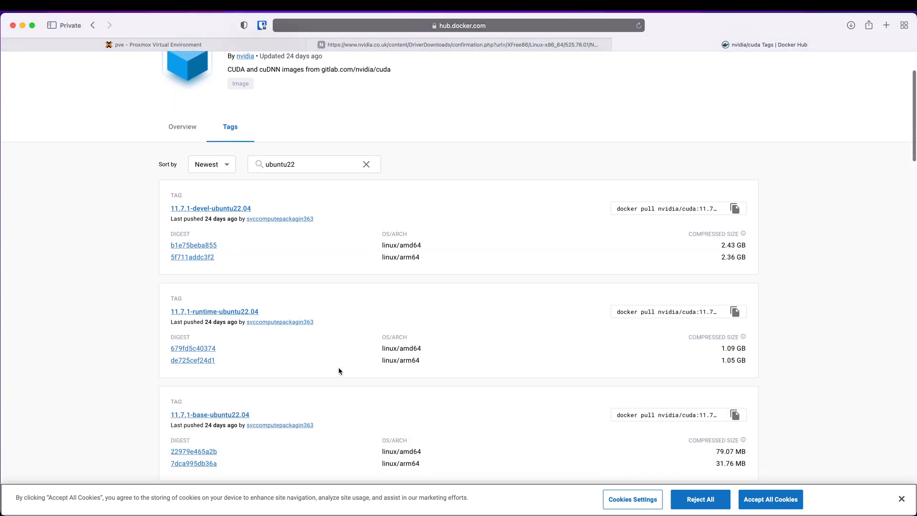
pyautogui.scroll(-3)
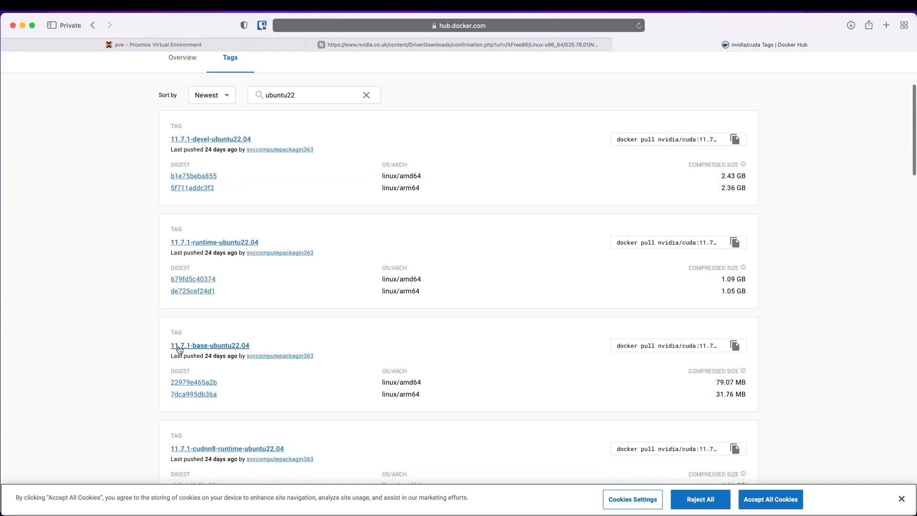
pyautogui.doubleClick(209, 345)
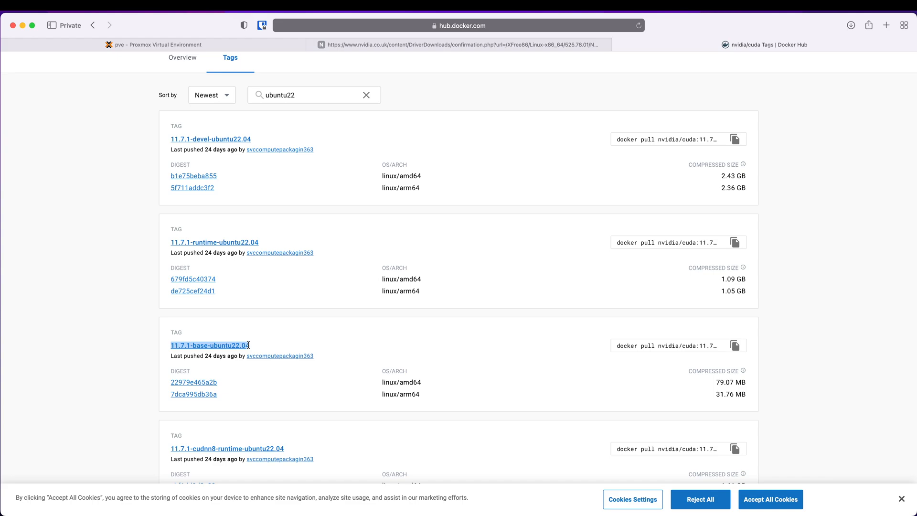
pyautogui.click(735, 345)
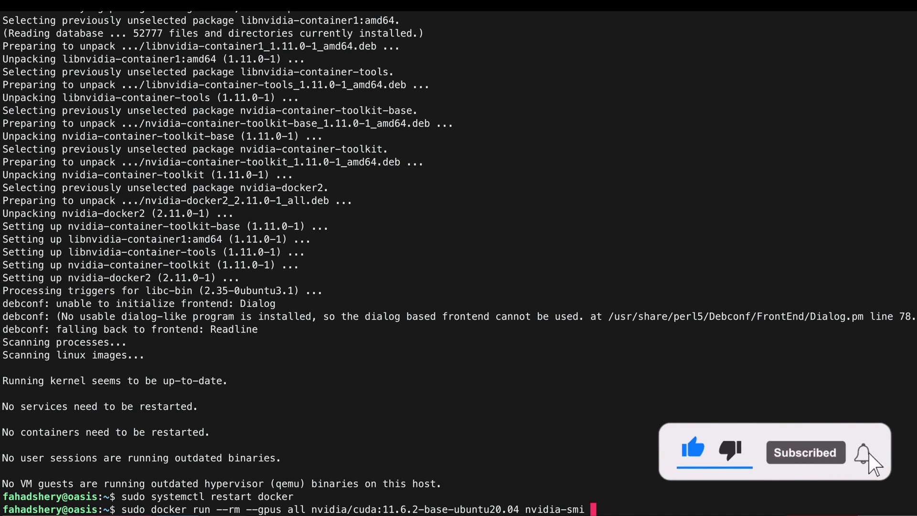
# Pull nvidia/cuda:11.7.1-base-ubuntu22.04 and run nvidia-smi, showing Quadro P600, driver 525.78.01, CUDA 12.0
pyautogui.write('docker pull nvidia/cuda:11.7.1-base-ubuntu22.04')
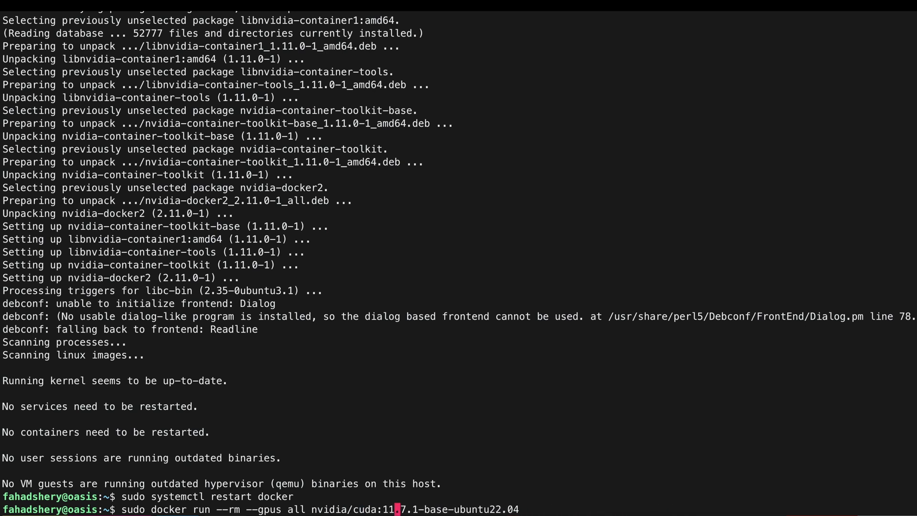
pyautogui.write('n')
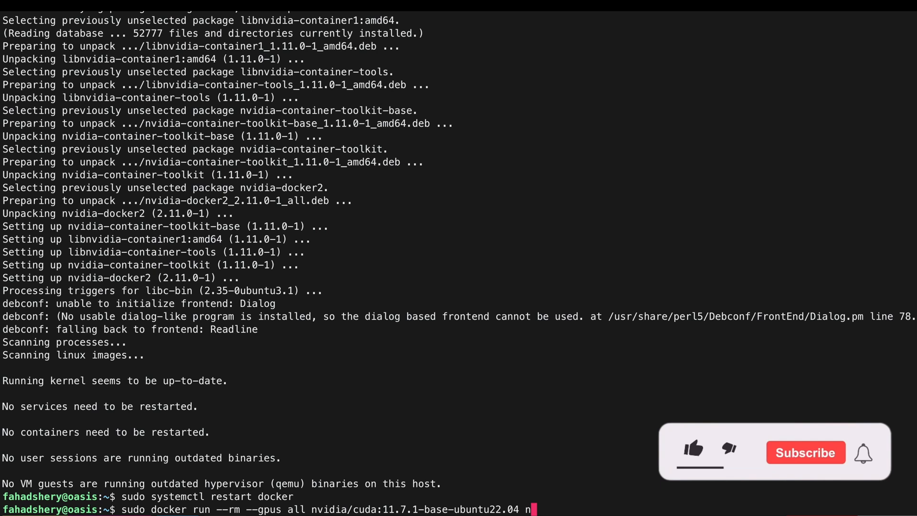
pyautogui.click(693, 452)
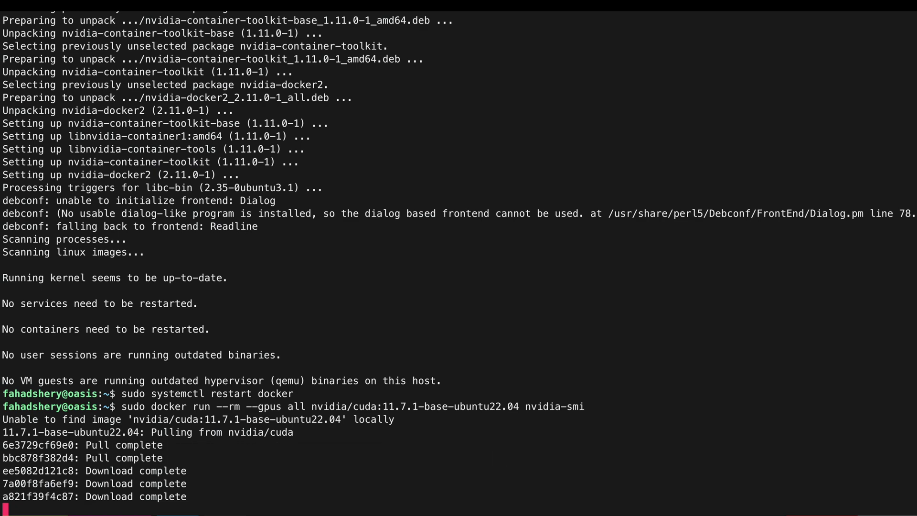
pyautogui.scroll(-3)
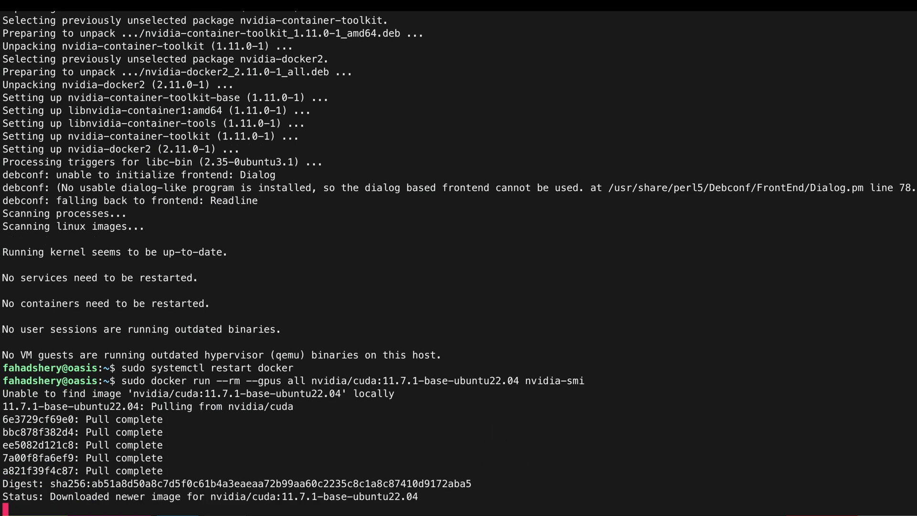
pyautogui.scroll(-3)
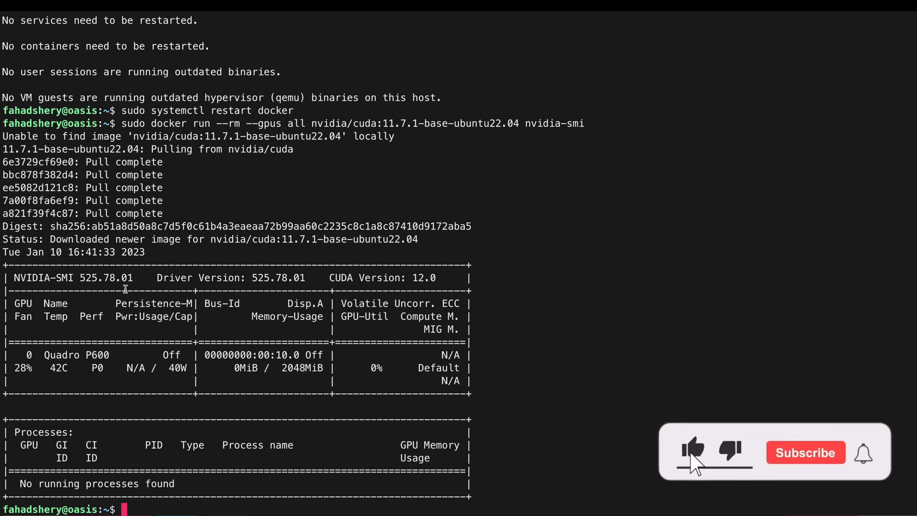
pyautogui.click(805, 452)
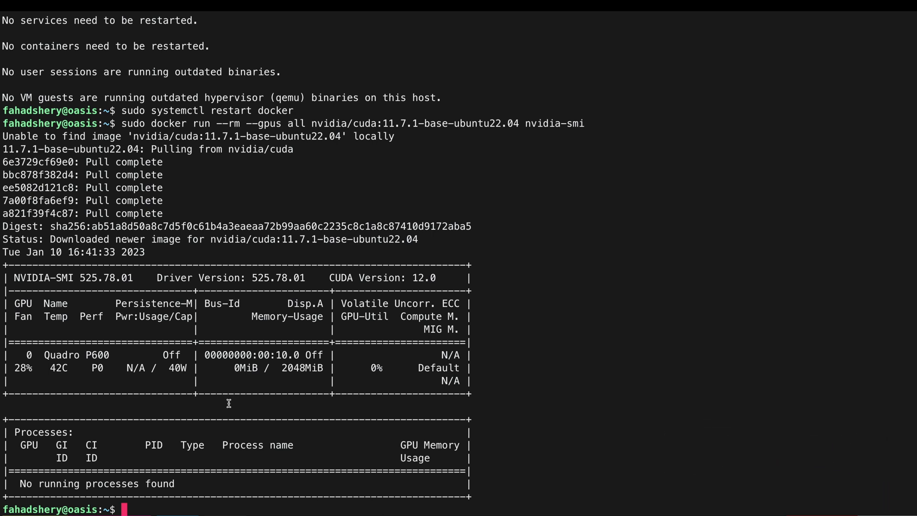
pyautogui.moveTo(312, 426)
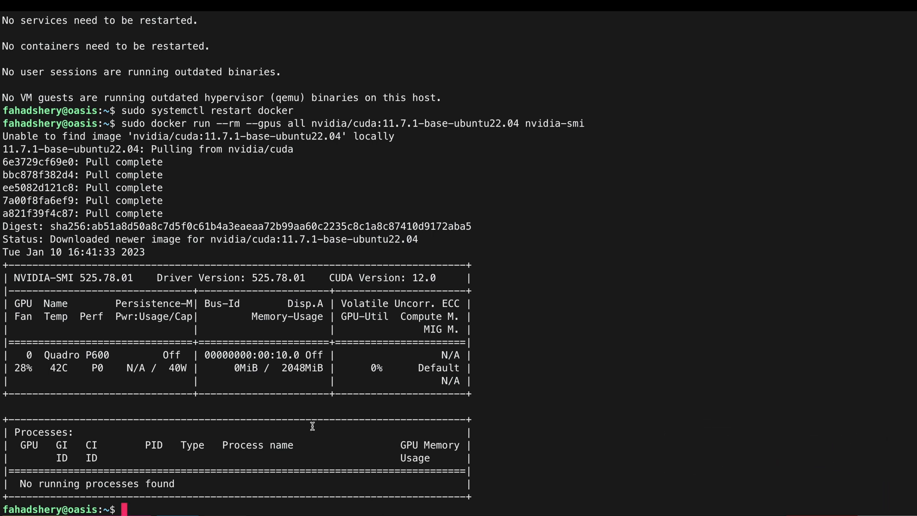
# Create the portainer_data volume and enter the portainer-ce run command on ports 8000 and 9443
pyautogui.write('docker')
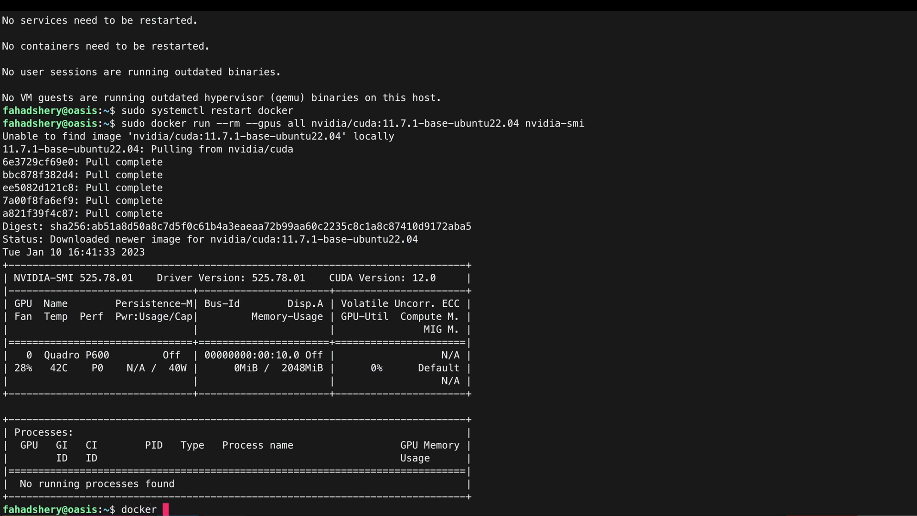
pyautogui.write('volume')
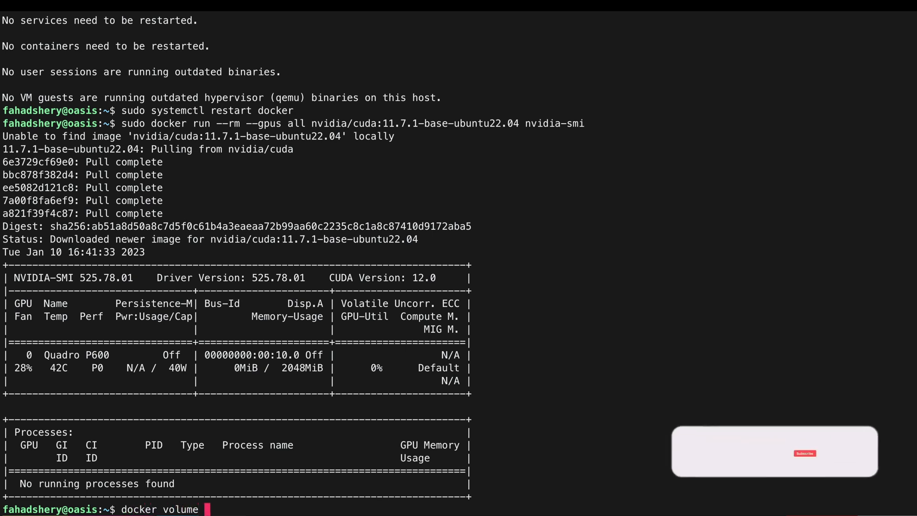
pyautogui.write('create portainer_data')
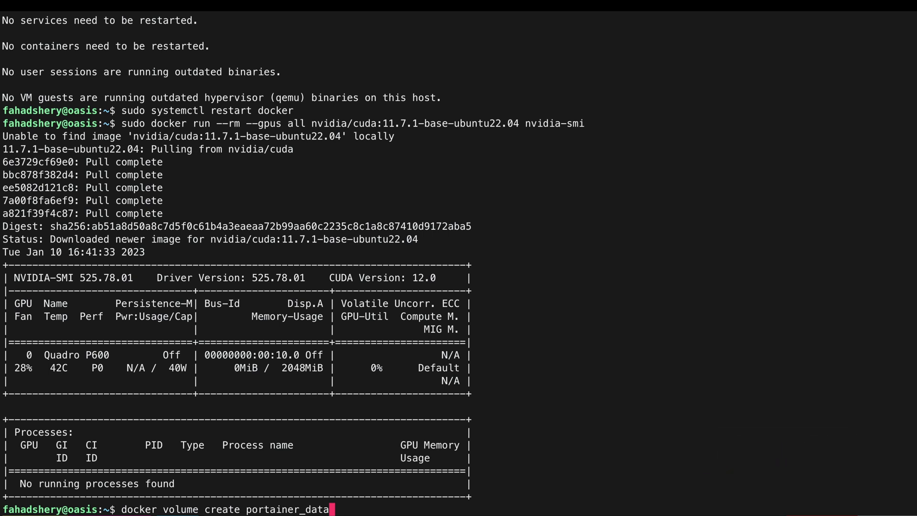
pyautogui.moveTo(341, 456)
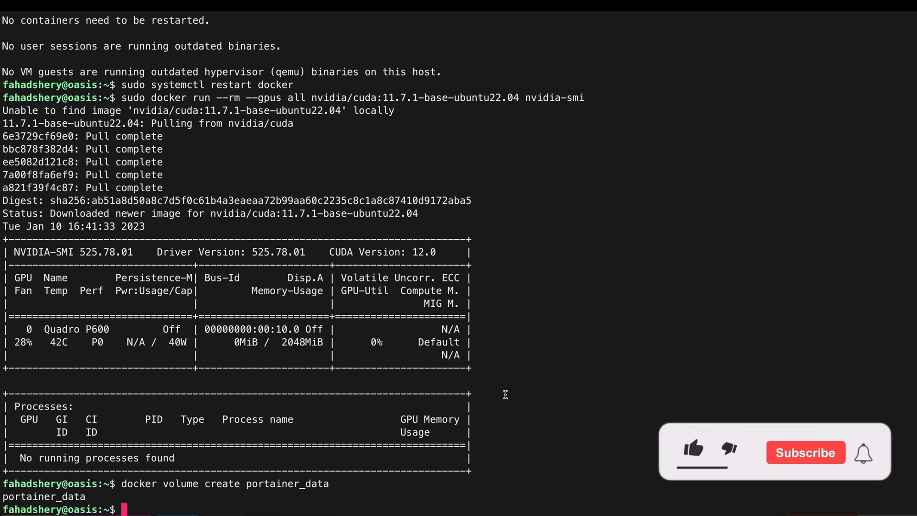
pyautogui.write('docker run -d -p 8000:8000 -p 9443:9443 --name portainer --restart=always -v /var/run/docker.sock:/var/run/docker.sock -v portainer_data portainer/portainer-ce:latest')
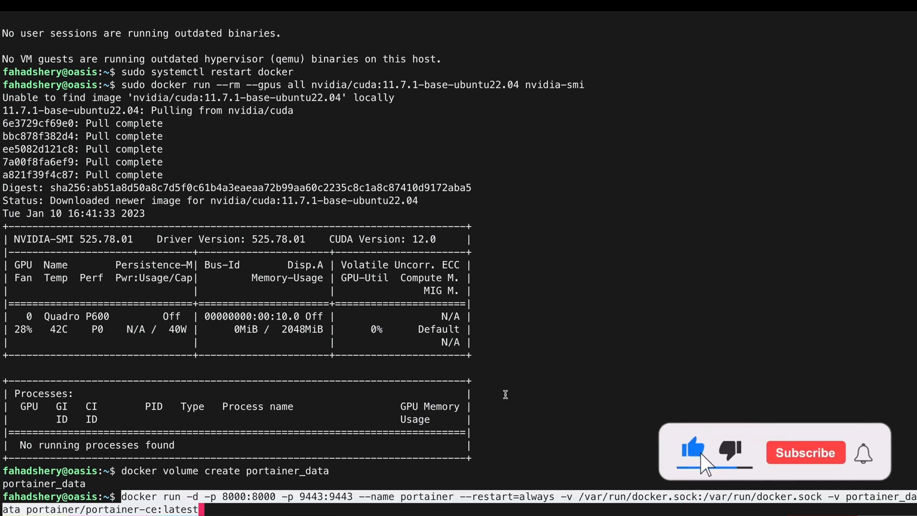
# Launch the Portainer CE container, wait for the image pull, and verify it with docker ps
pyautogui.click(805, 452)
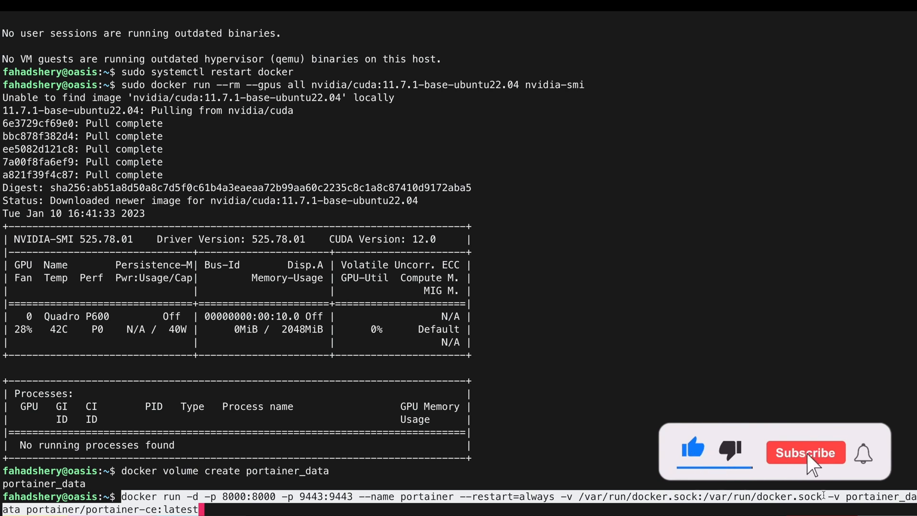
pyautogui.click(804, 452)
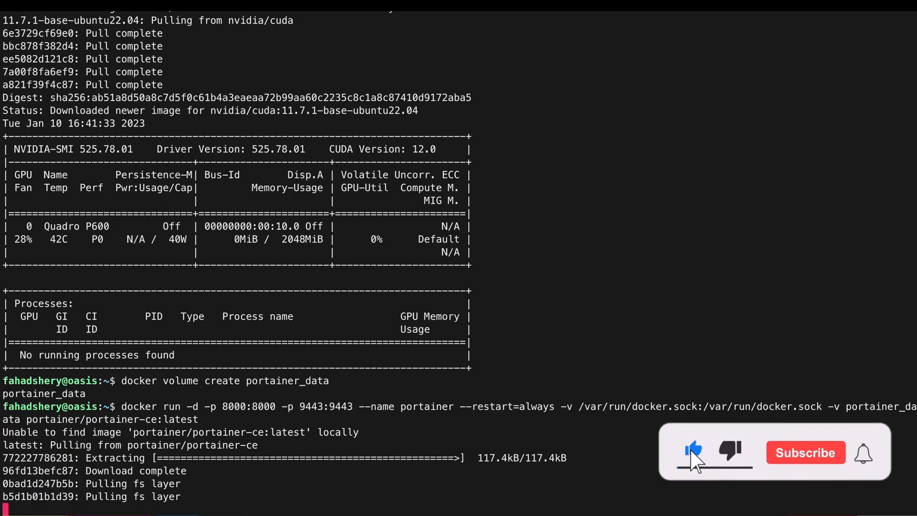
pyautogui.click(805, 453)
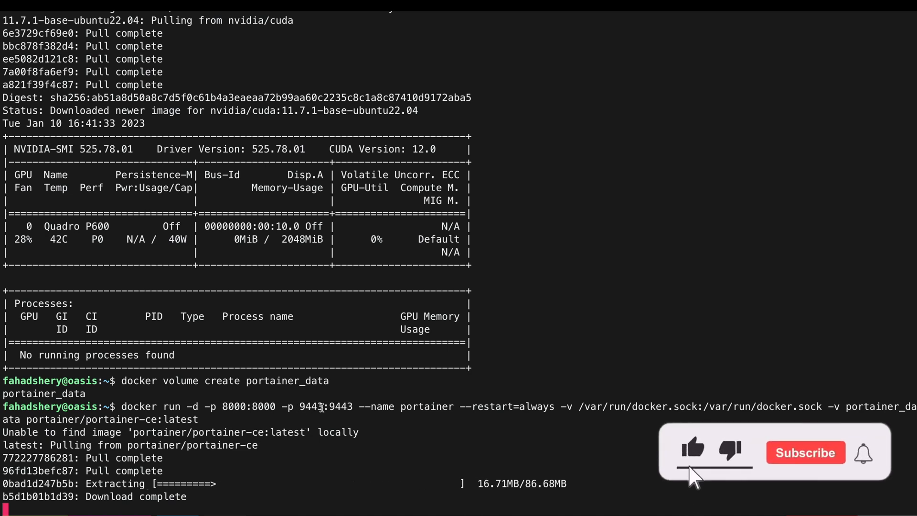
pyautogui.click(805, 452)
pyautogui.write('docker ps')
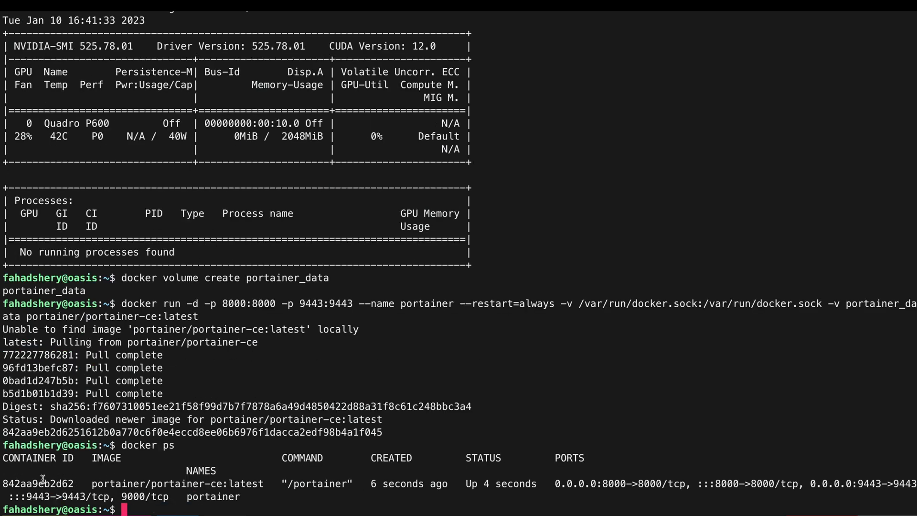
pyautogui.moveTo(450, 484)
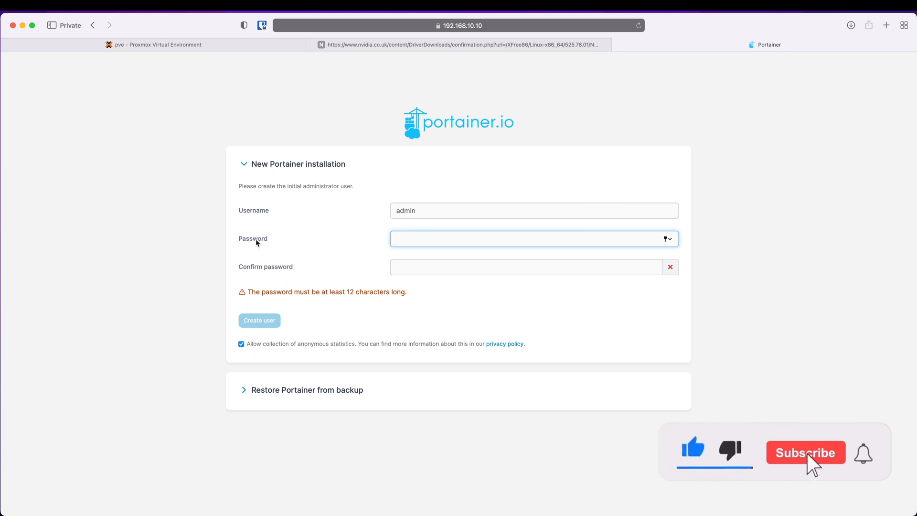
# Create the Portainer admin user and reach Home listing the local Docker environment as up
pyautogui.click(806, 452)
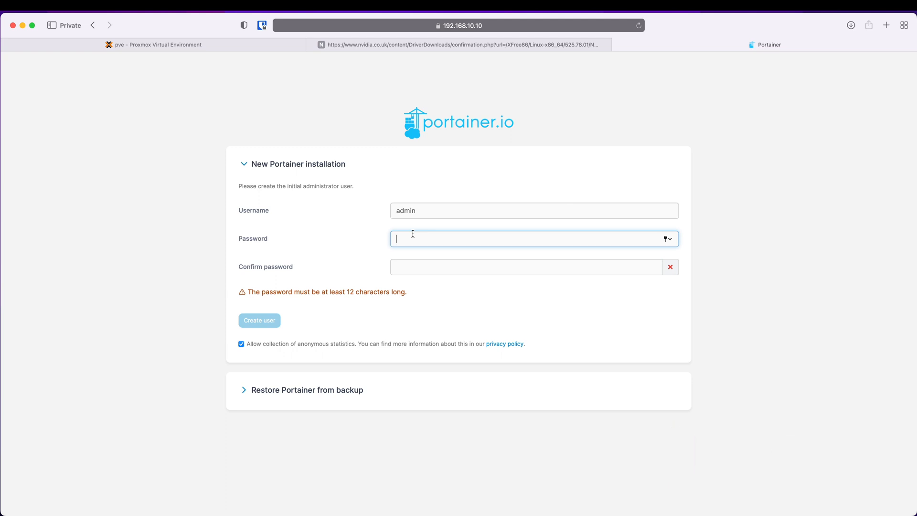
pyautogui.click(258, 320)
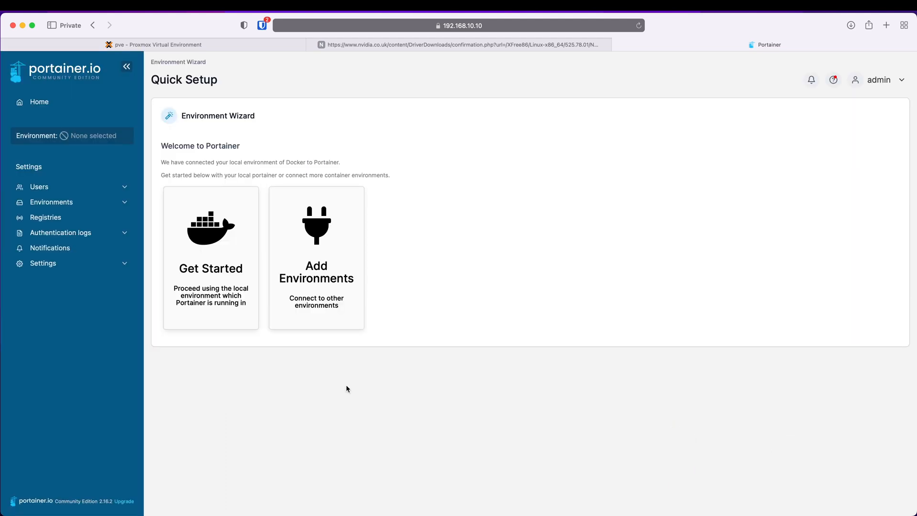
pyautogui.moveTo(219, 284)
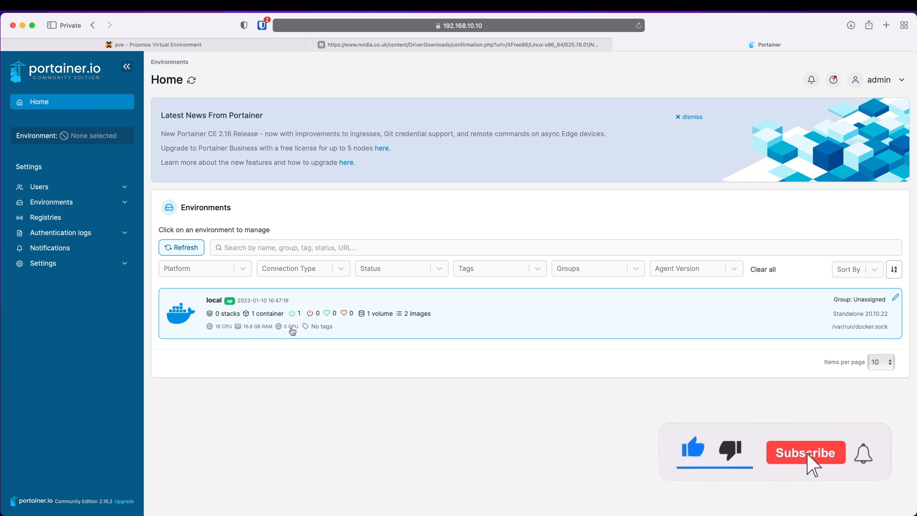
pyautogui.click(806, 452)
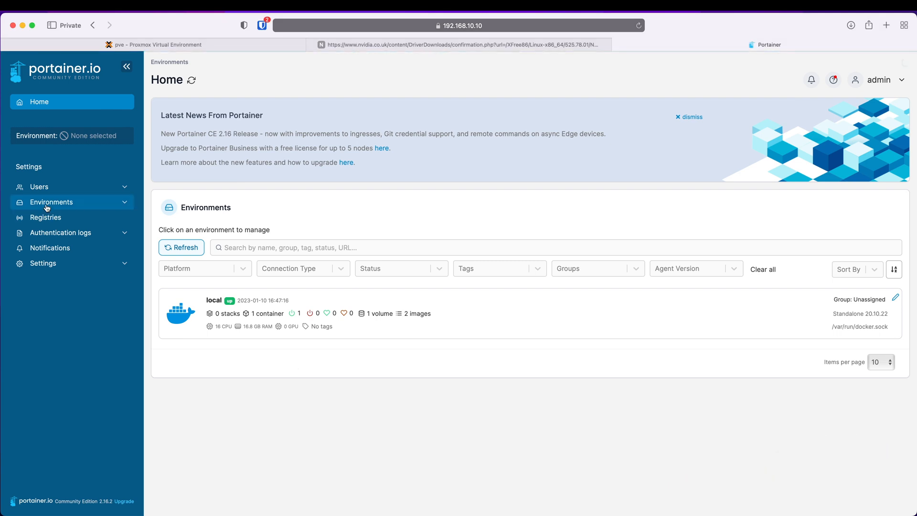
# Open the local environment's details and start adding a GPU under Hardware acceleration
pyautogui.click(51, 201)
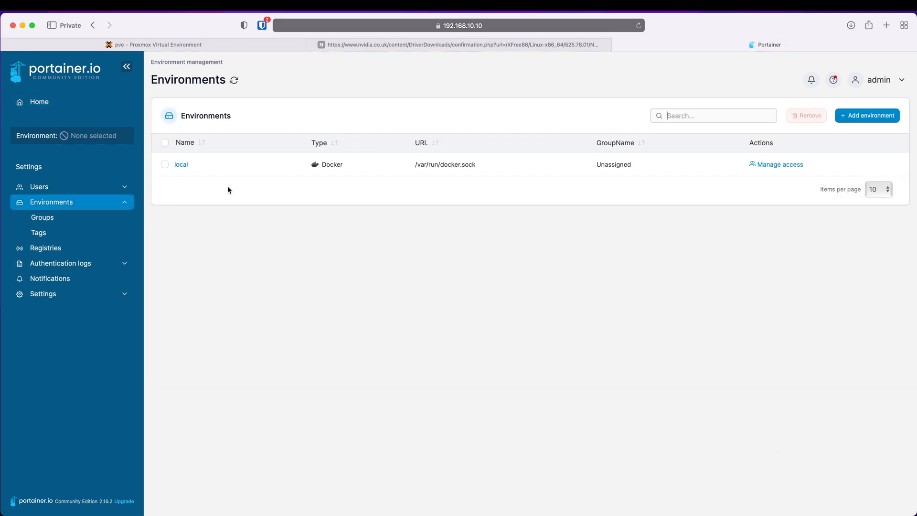
pyautogui.click(181, 165)
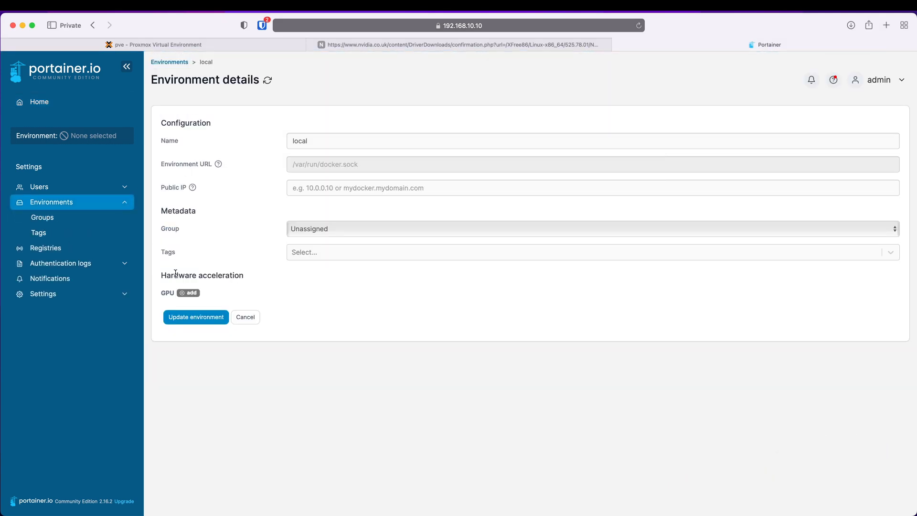
pyautogui.moveTo(188, 293)
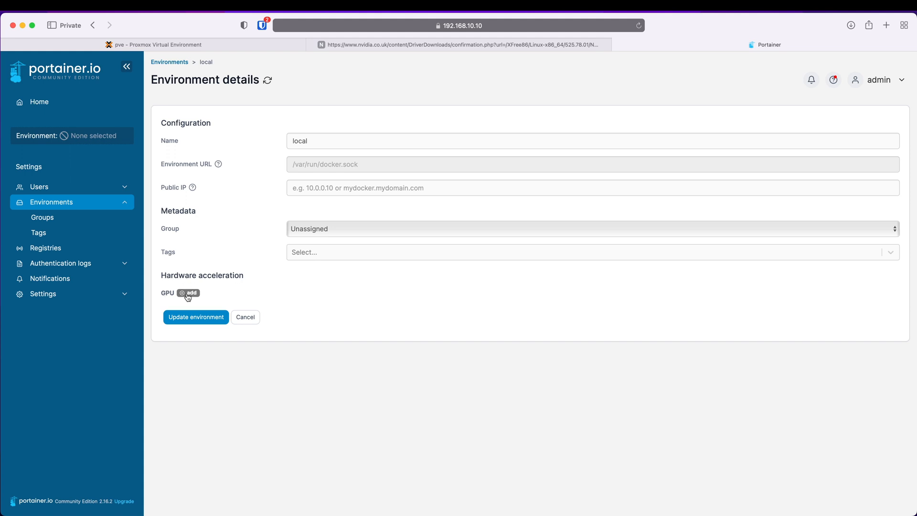
pyautogui.click(188, 292)
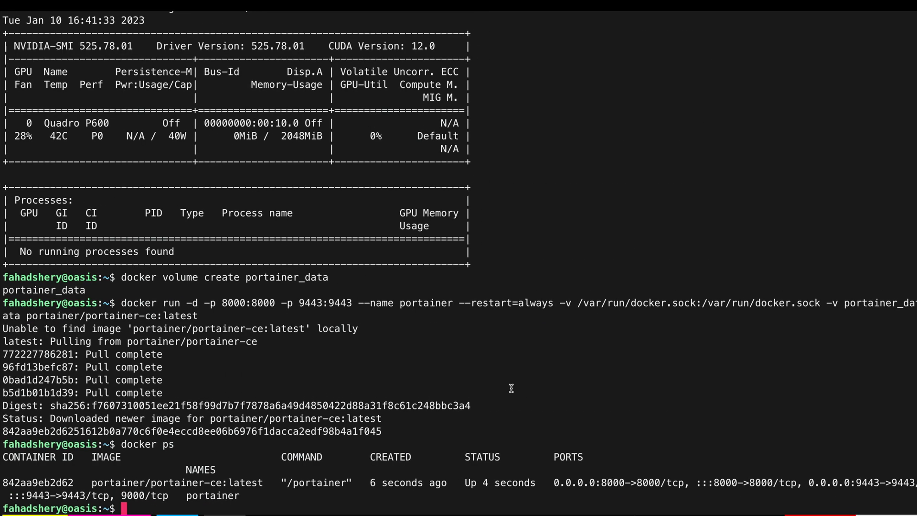
pyautogui.moveTo(374, 456)
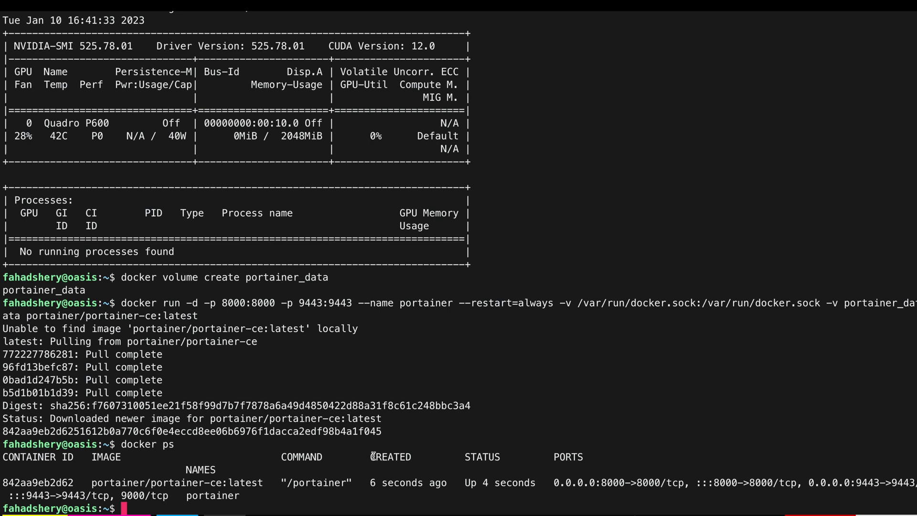
# Display the Quadro P600's model, bus location and UUID from /proc/driver/nvidia/gpus information
pyautogui.write('cd /proc/driver/')
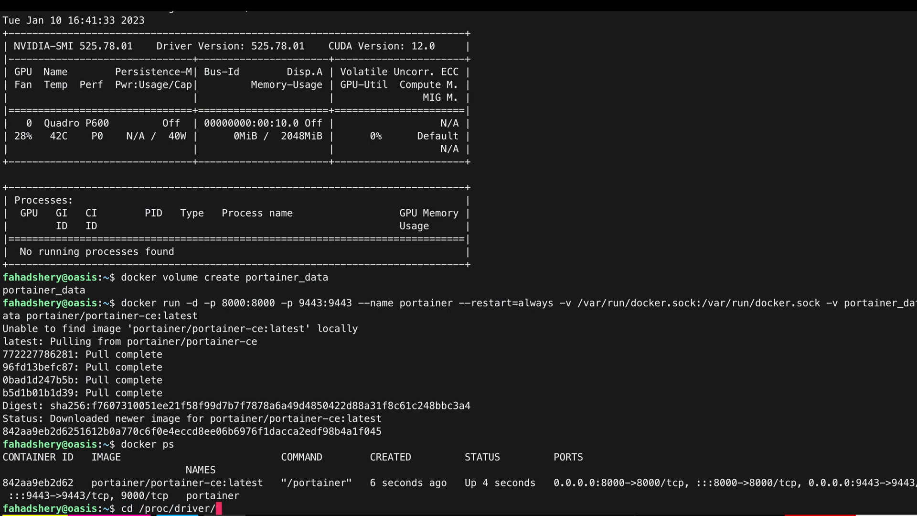
pyautogui.write('nvidia/gpus/')
pyautogui.write('cd 0000\\:00\\:10.0/')
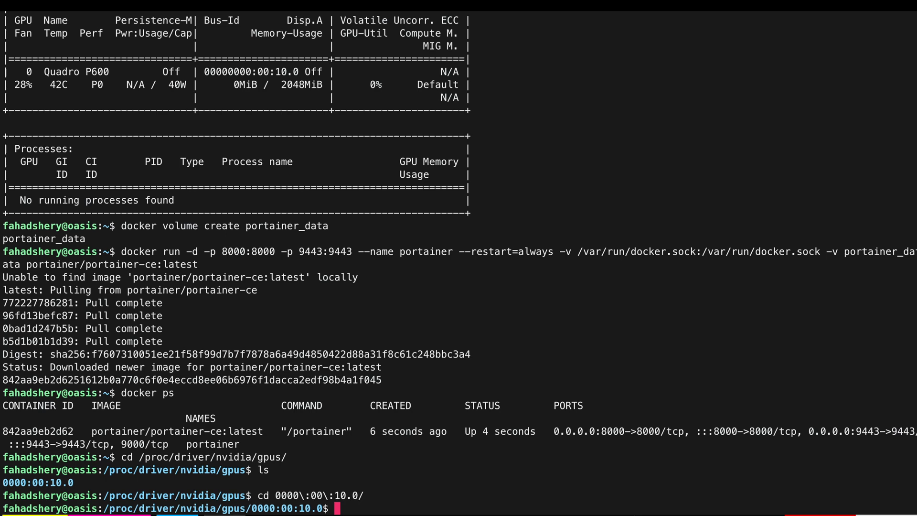
pyautogui.write('cat information')
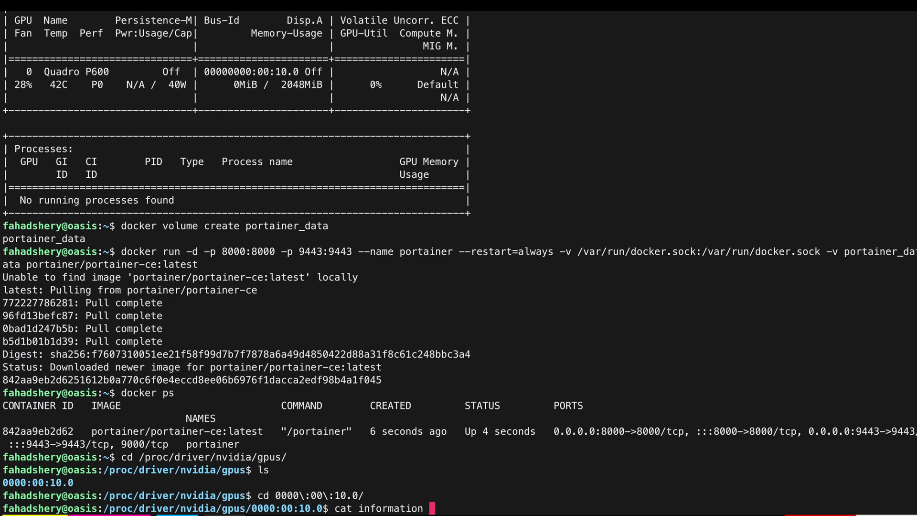
pyautogui.press('Return')
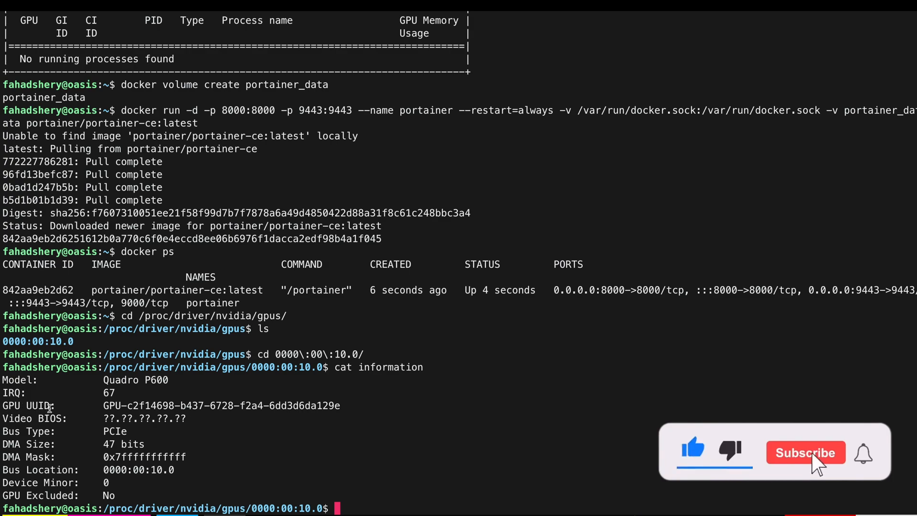
pyautogui.click(805, 452)
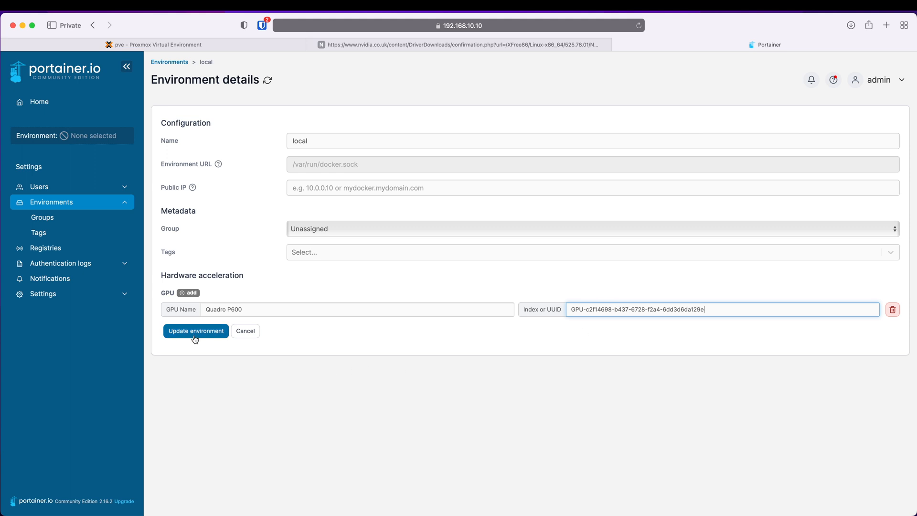
# Save the Quadro P600 GPU entry for the local environment and view its dashboard
pyautogui.click(195, 331)
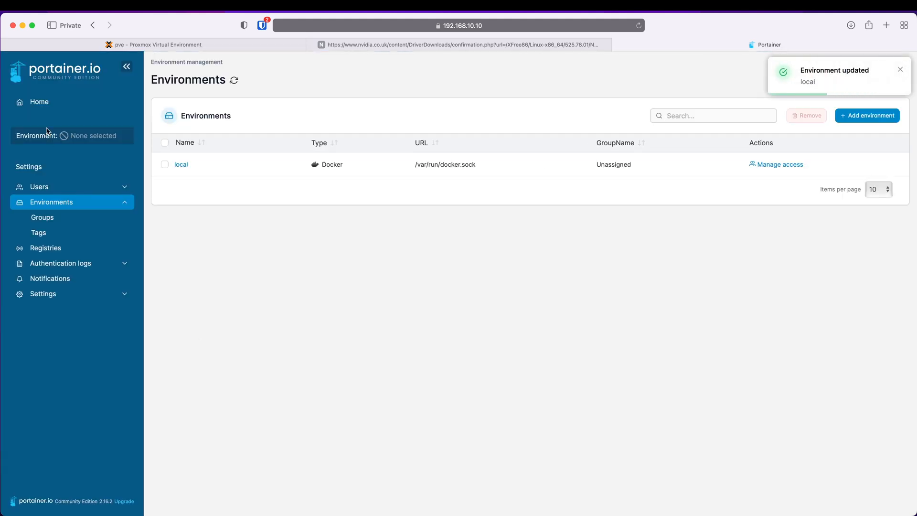
pyautogui.click(39, 101)
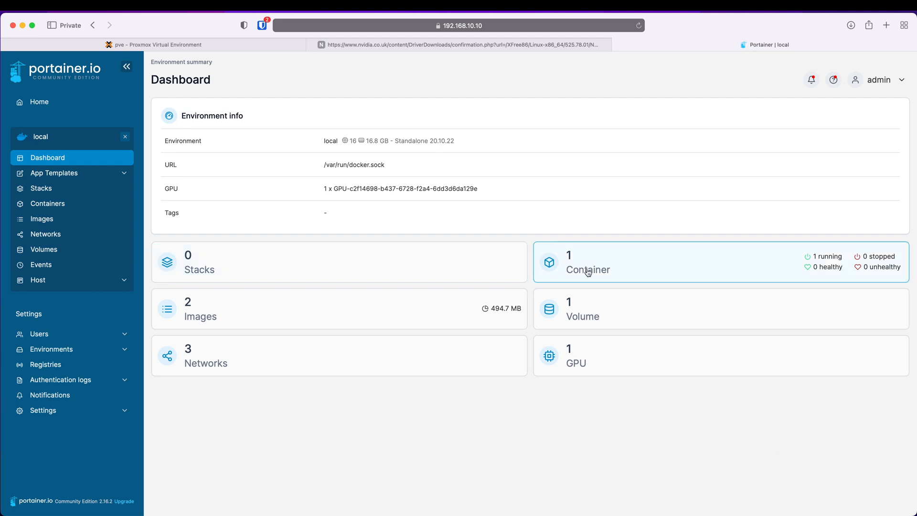
pyautogui.moveTo(599, 261)
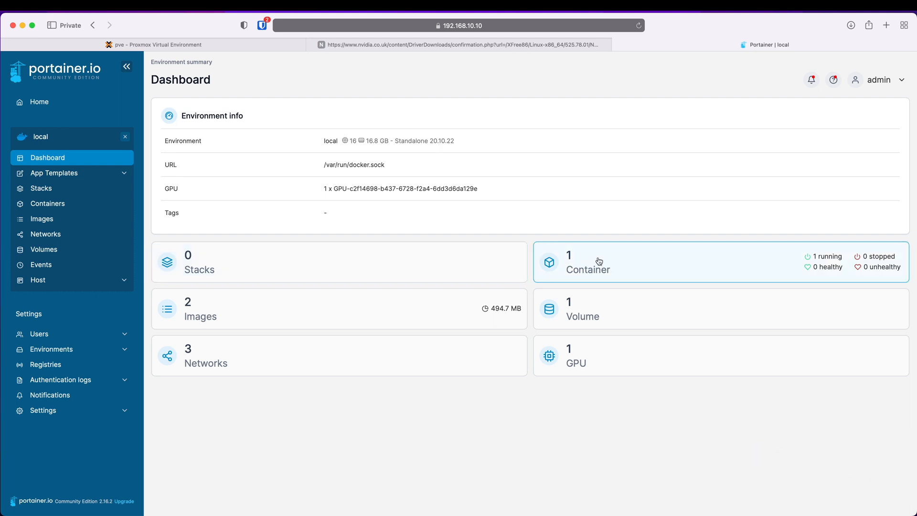